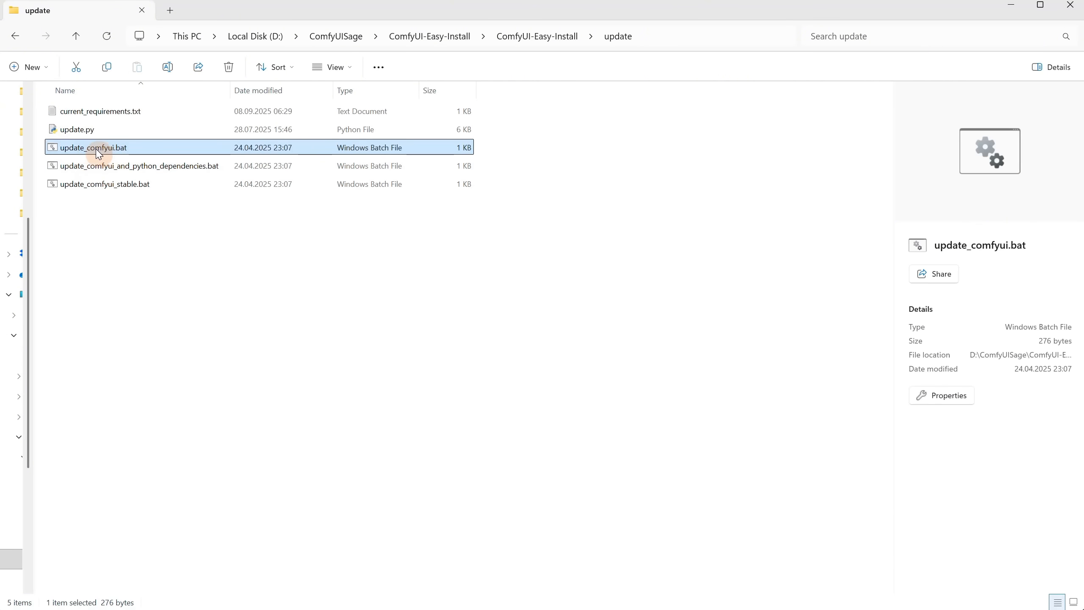
{"action": "mouse_move", "coordinate": [249, 345]}
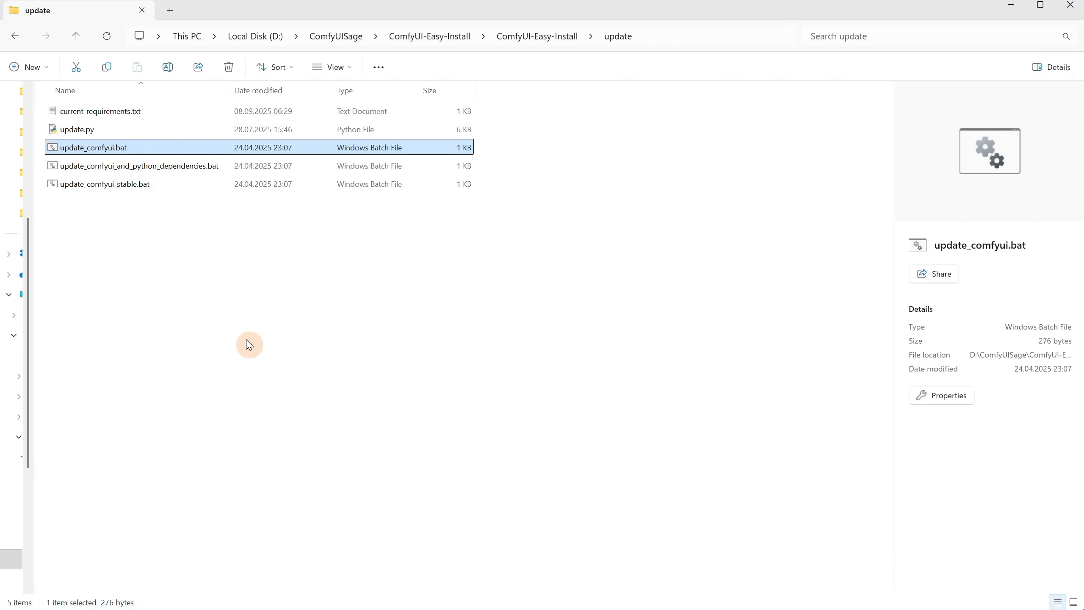
Step: Load the 'Unified Style Flux Dev FP8 - 1 Style' workflow through File > Open
{"action": "left_click", "coordinate": [249, 345]}
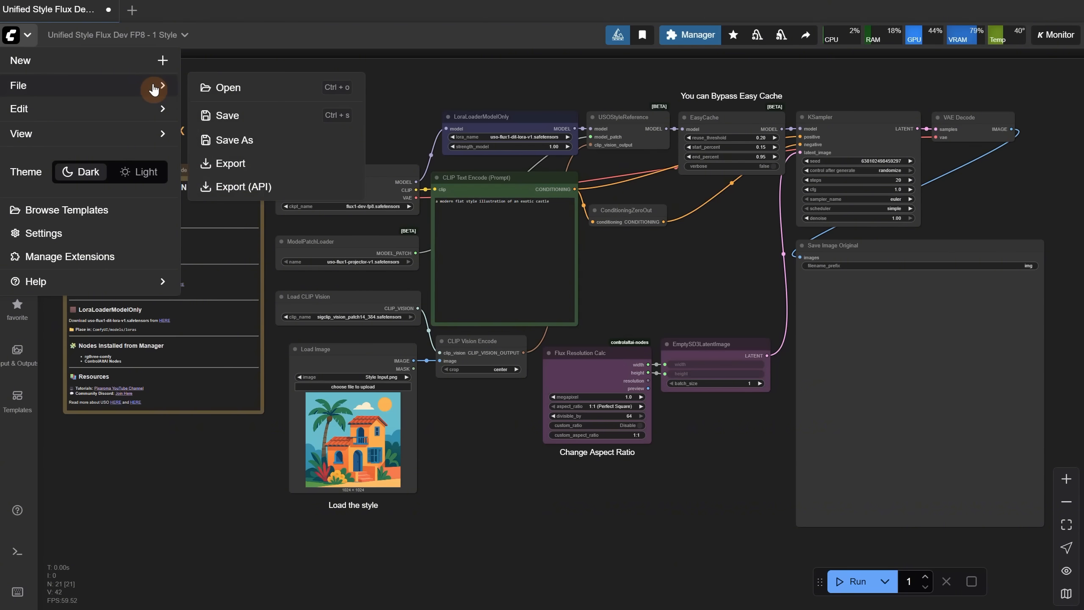
{"action": "mouse_move", "coordinate": [257, 92]}
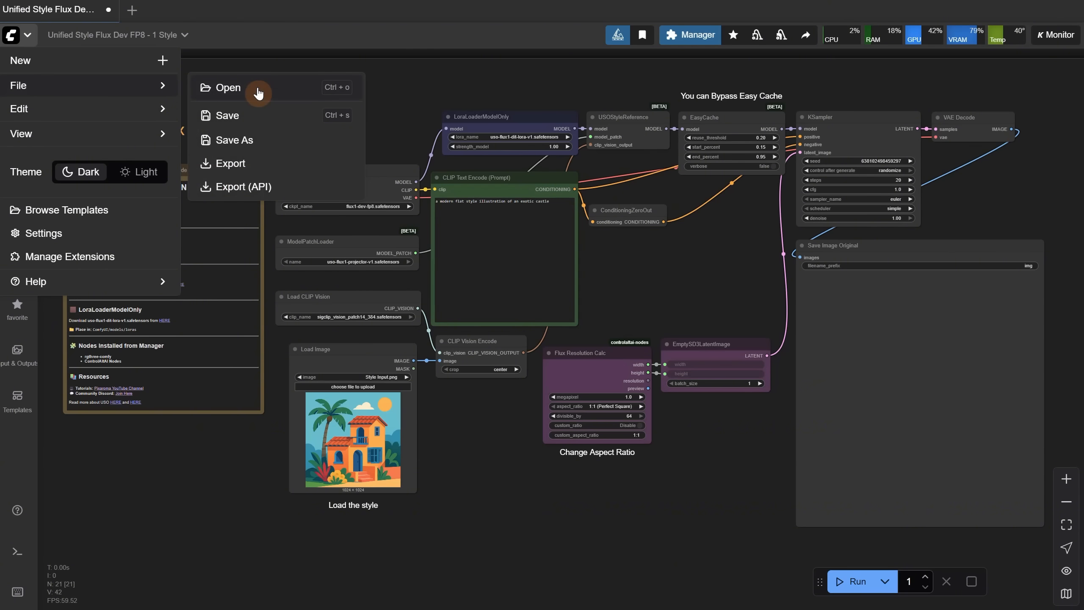
{"action": "left_click", "coordinate": [574, 259]}
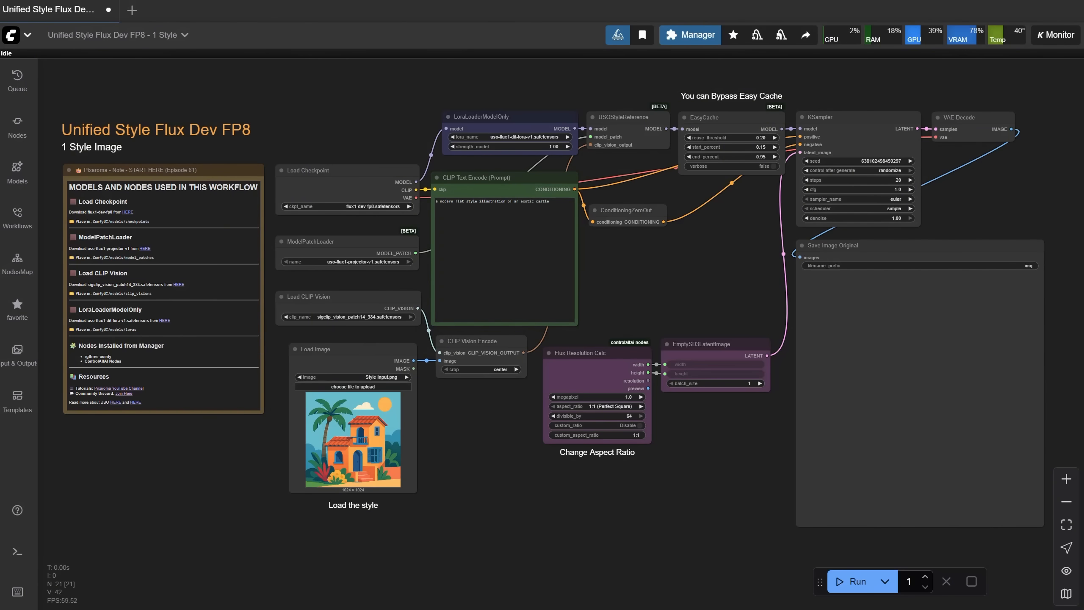
{"action": "scroll", "scroll_direction": "up", "scroll_amount": 3}
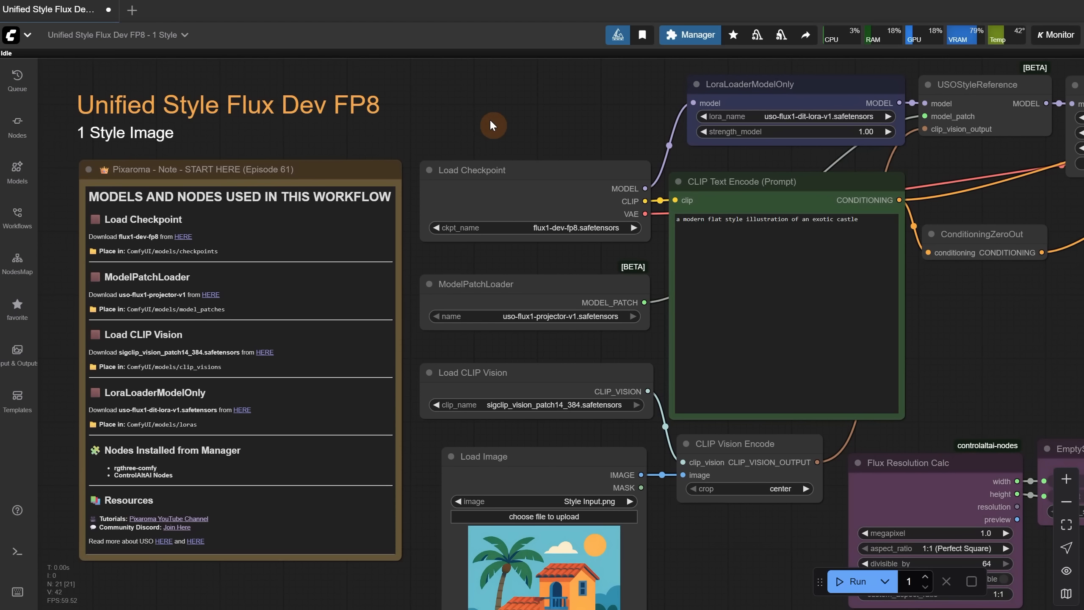
{"action": "mouse_move", "coordinate": [129, 247]}
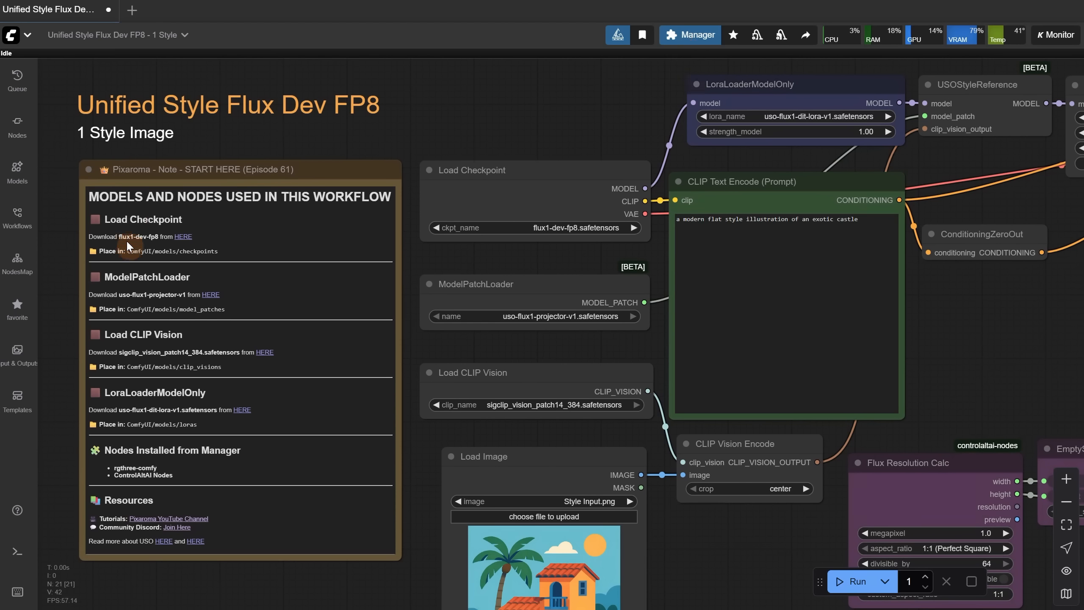
{"action": "mouse_move", "coordinate": [183, 237]}
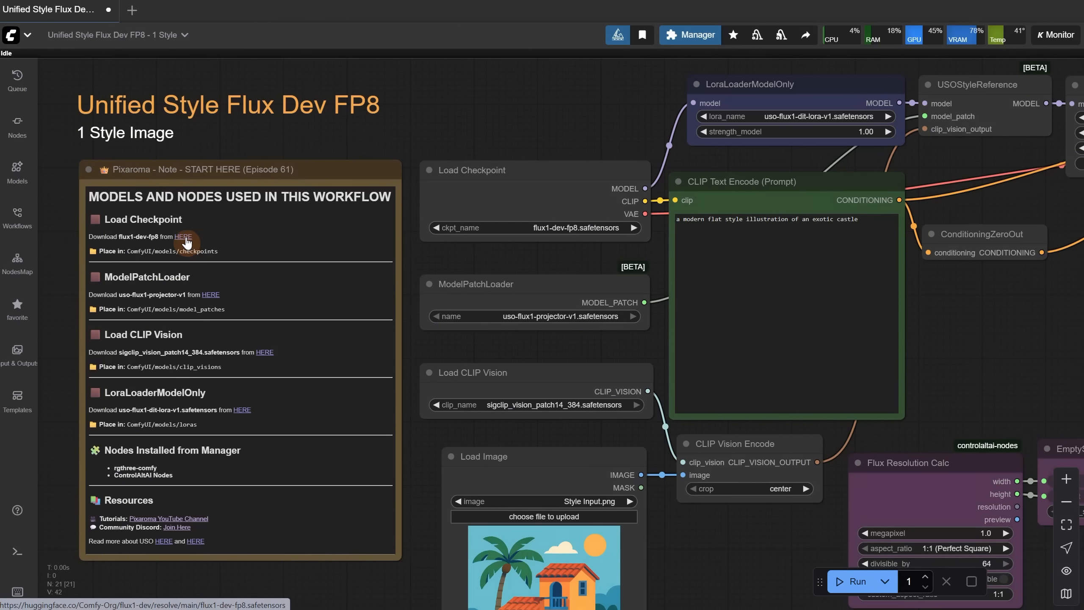
{"action": "mouse_move", "coordinate": [210, 294]}
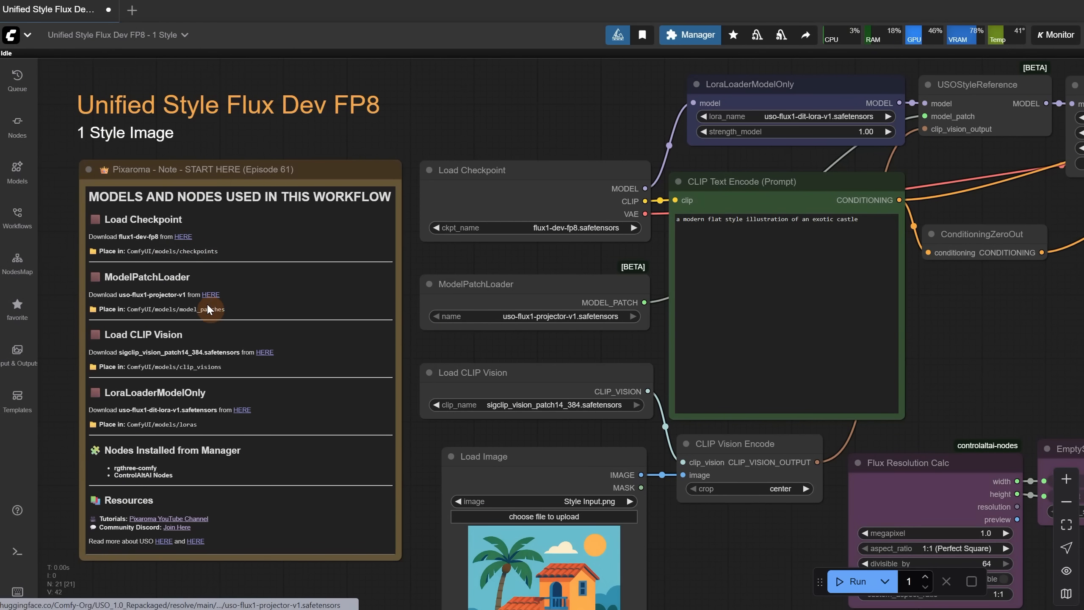
{"action": "mouse_move", "coordinate": [233, 364]}
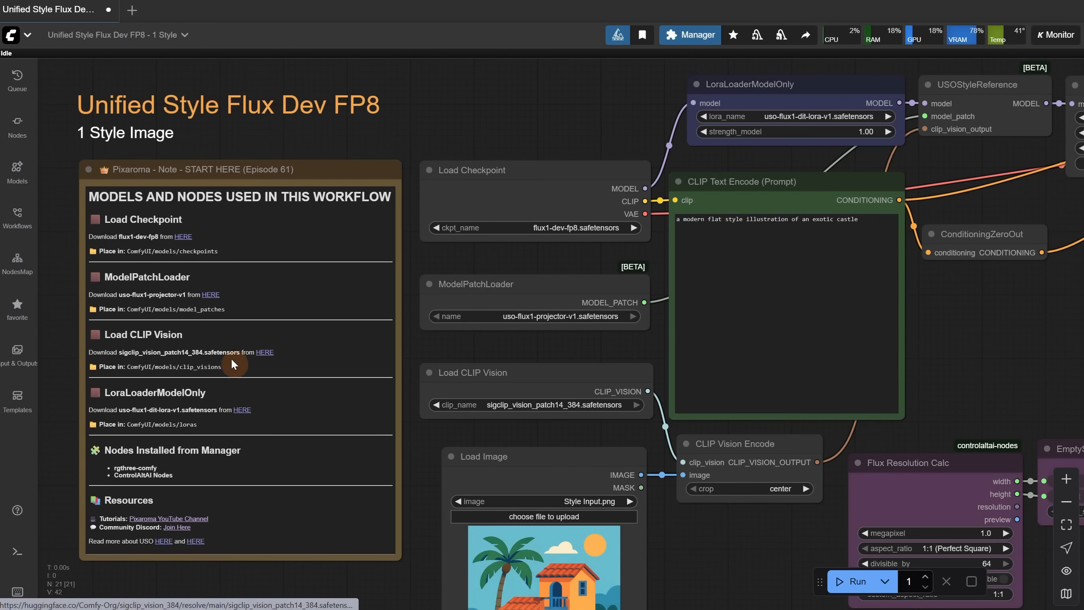
{"action": "mouse_move", "coordinate": [232, 433]}
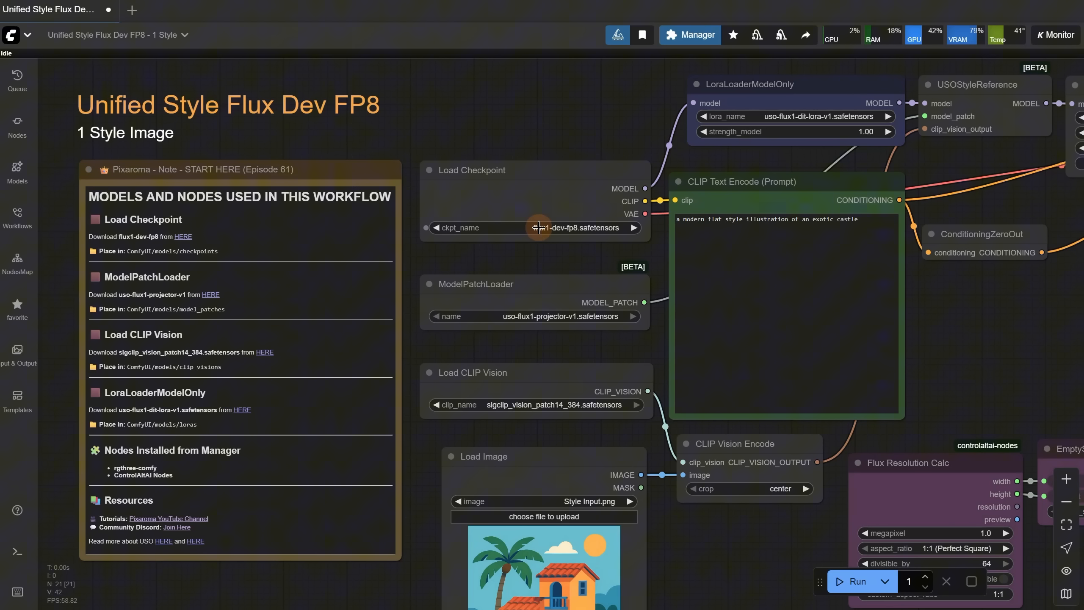
{"action": "mouse_move", "coordinate": [588, 227]}
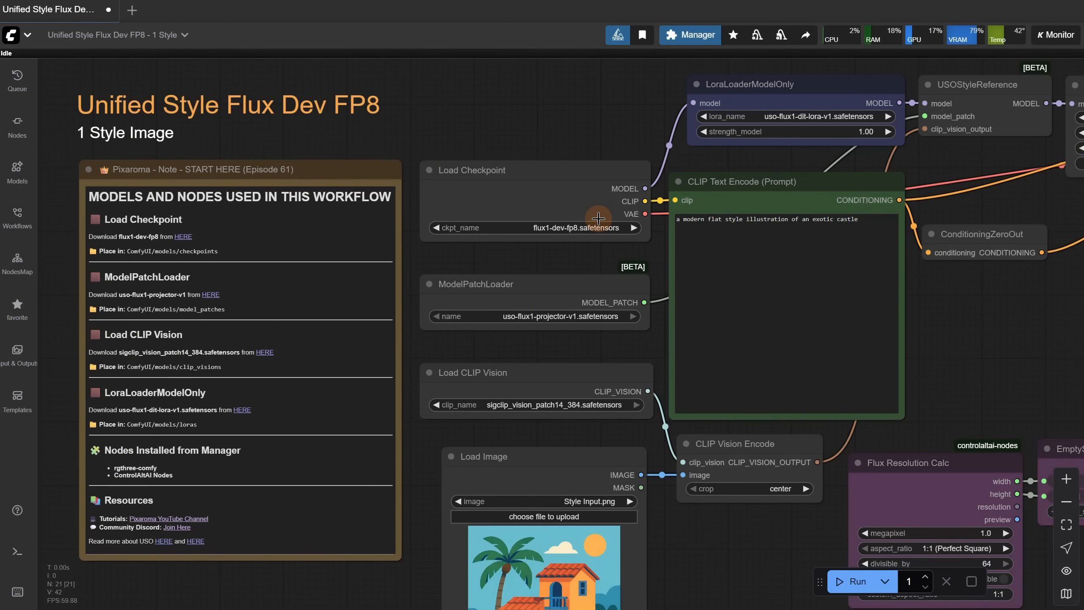
{"action": "left_click", "coordinate": [532, 284]}
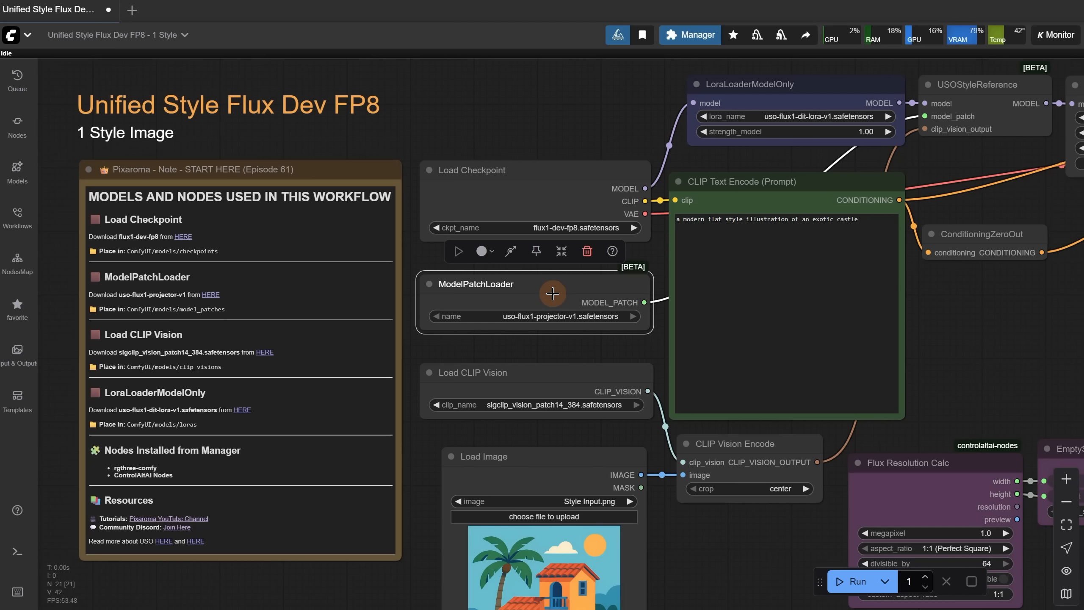
{"action": "mouse_move", "coordinate": [236, 309]}
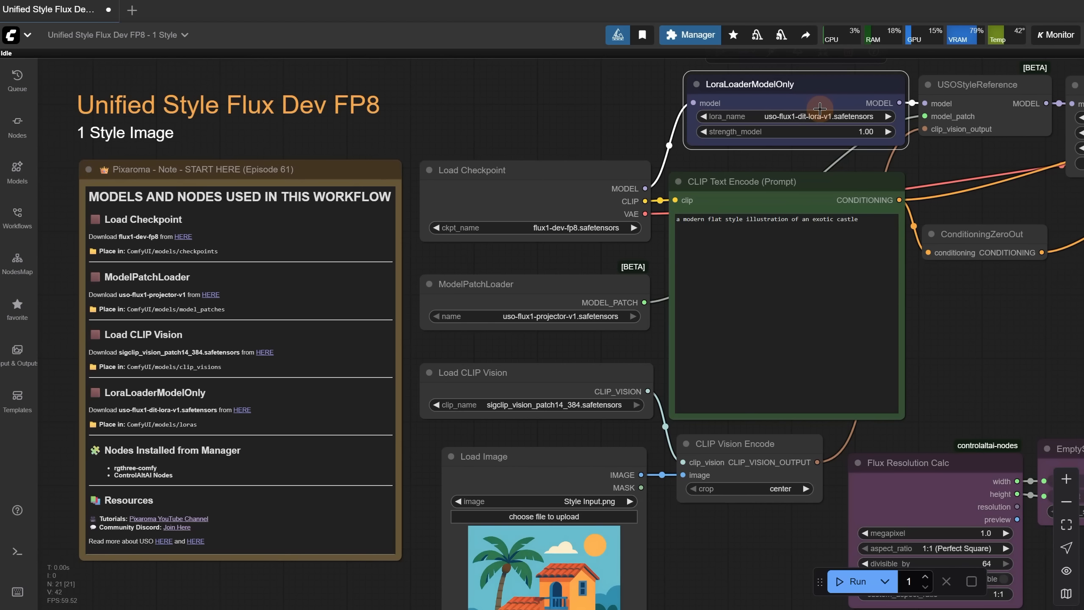
{"action": "mouse_move", "coordinate": [250, 410]}
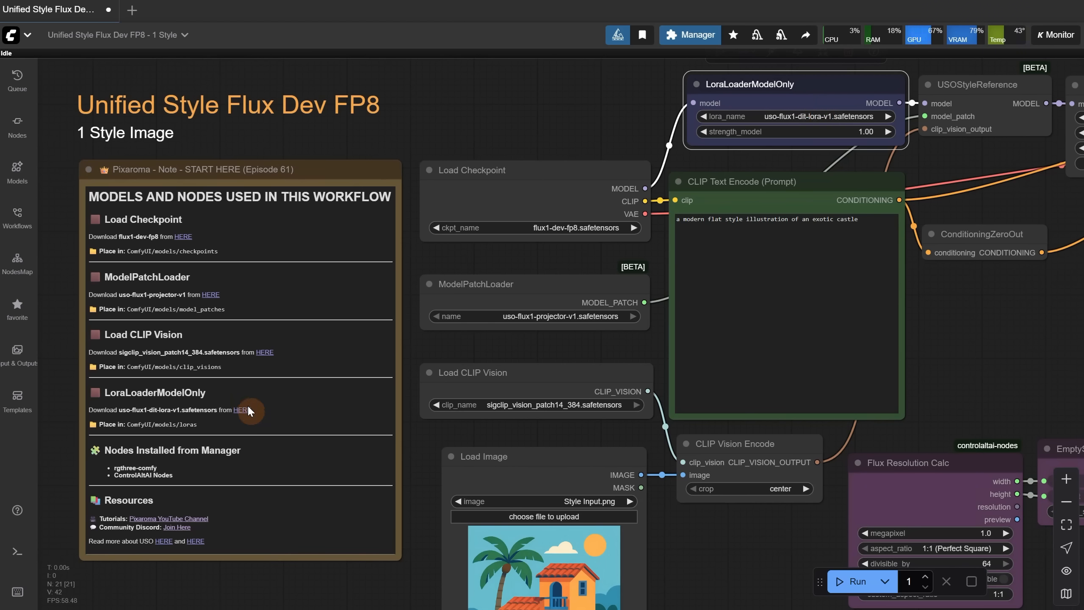
{"action": "mouse_move", "coordinate": [276, 415]}
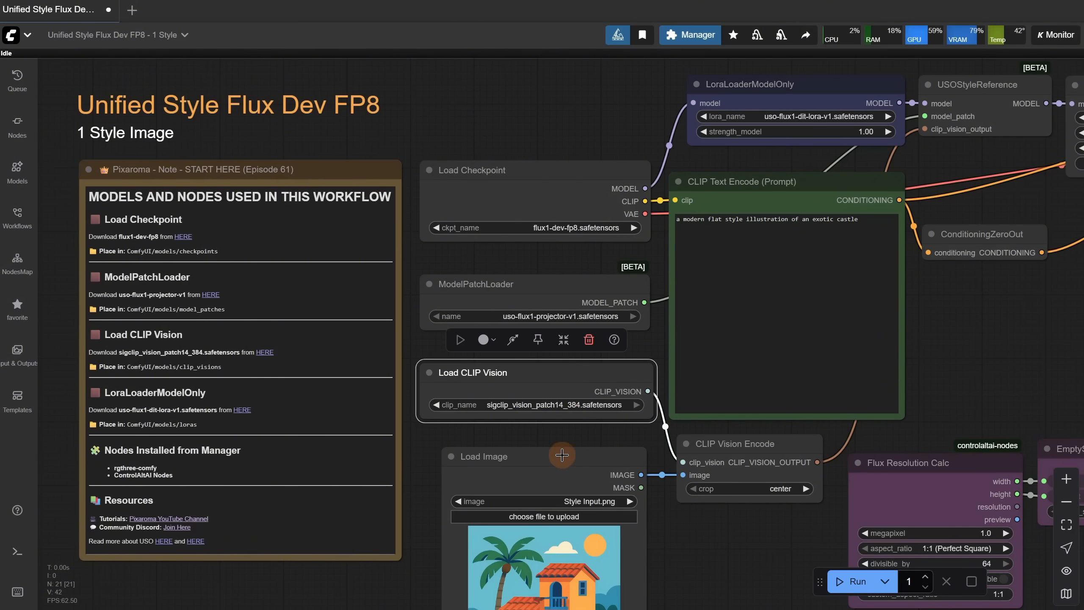
{"action": "mouse_move", "coordinate": [291, 360]}
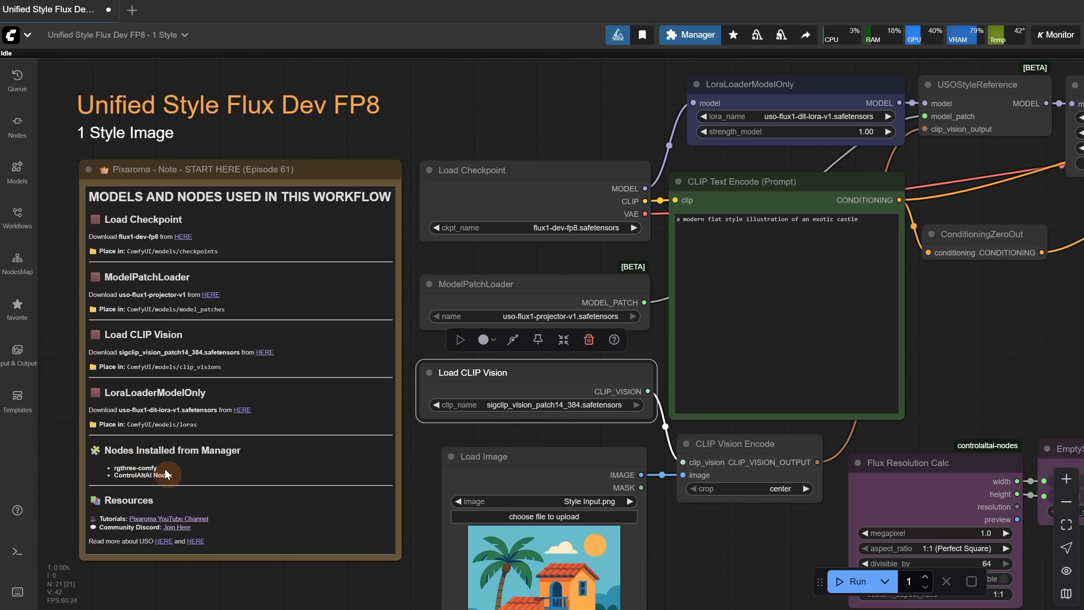
{"action": "mouse_move", "coordinate": [198, 477]}
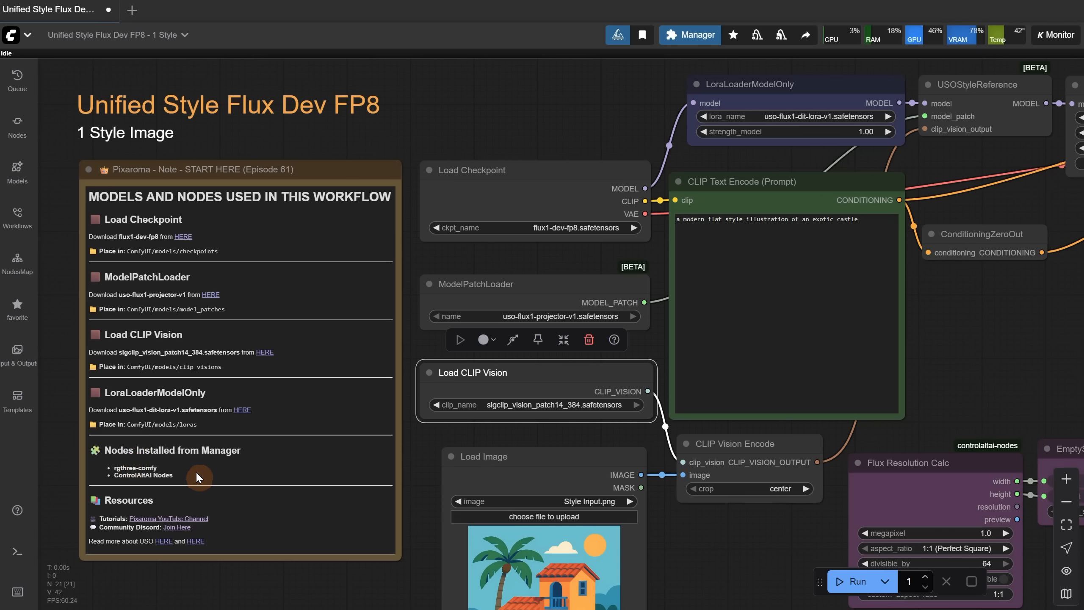
{"action": "mouse_move", "coordinate": [233, 445]}
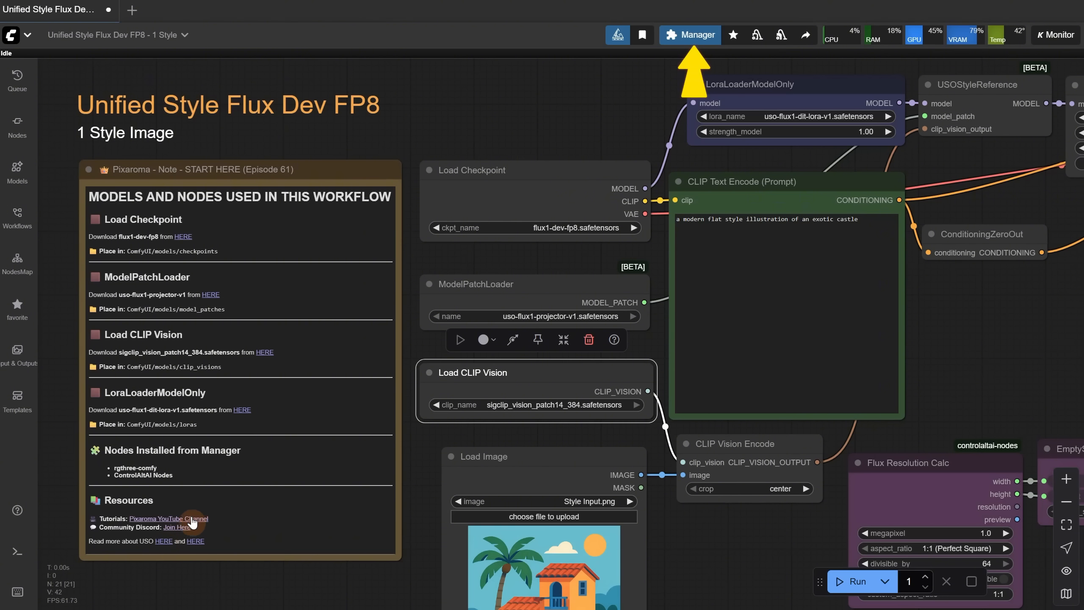
{"action": "mouse_move", "coordinate": [164, 541]}
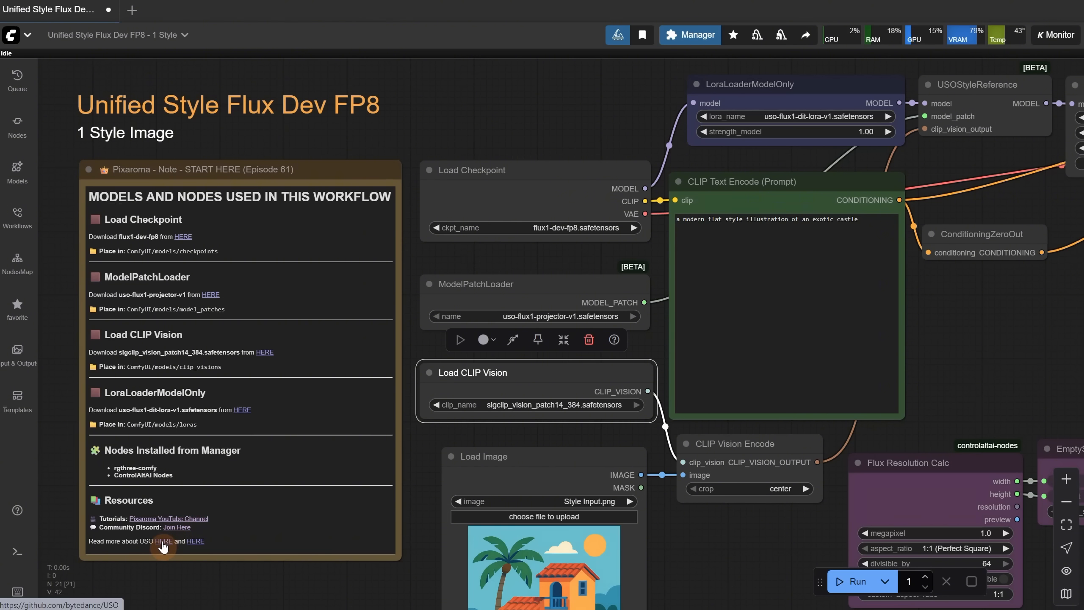
Step: Visit the USO GitHub repo, then scroll the ComfyUI Blog USO article to its examples
{"action": "left_click", "coordinate": [164, 541]}
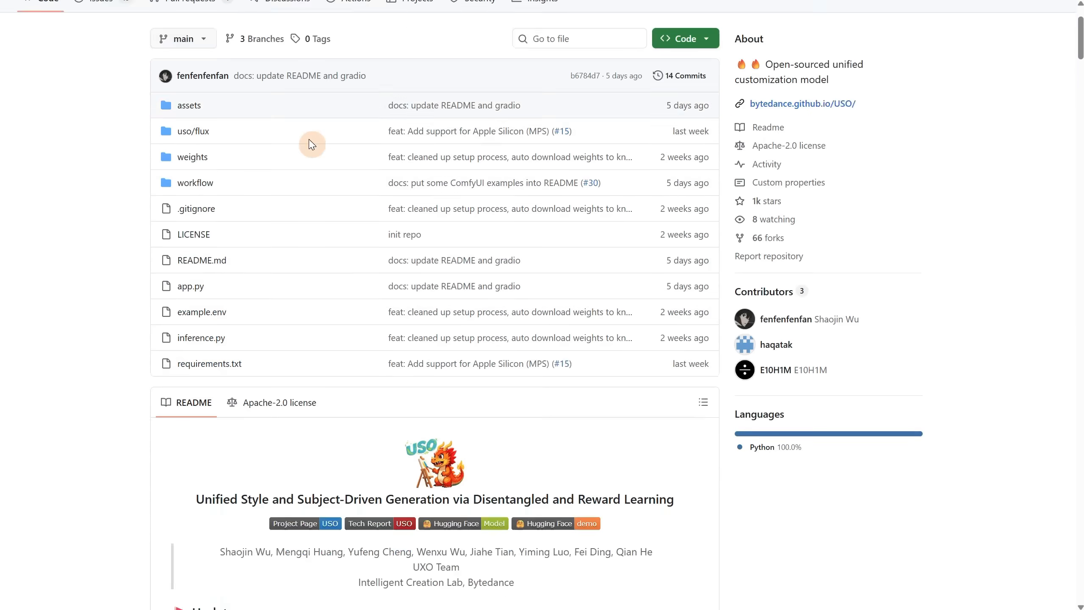
{"action": "scroll", "scroll_direction": "down", "scroll_amount": 3}
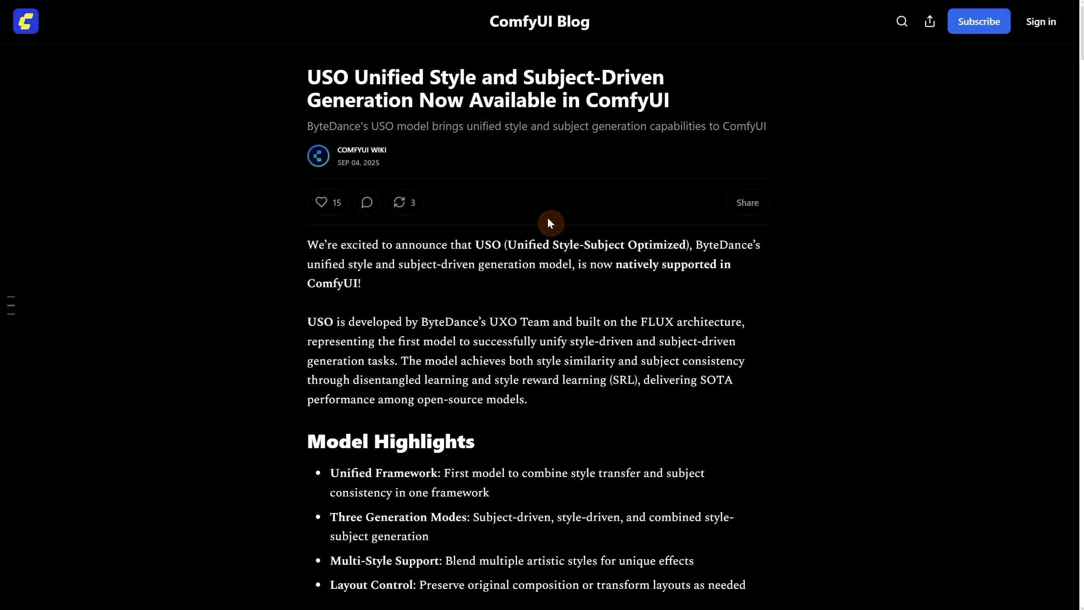
{"action": "scroll", "scroll_direction": "down", "scroll_amount": 3}
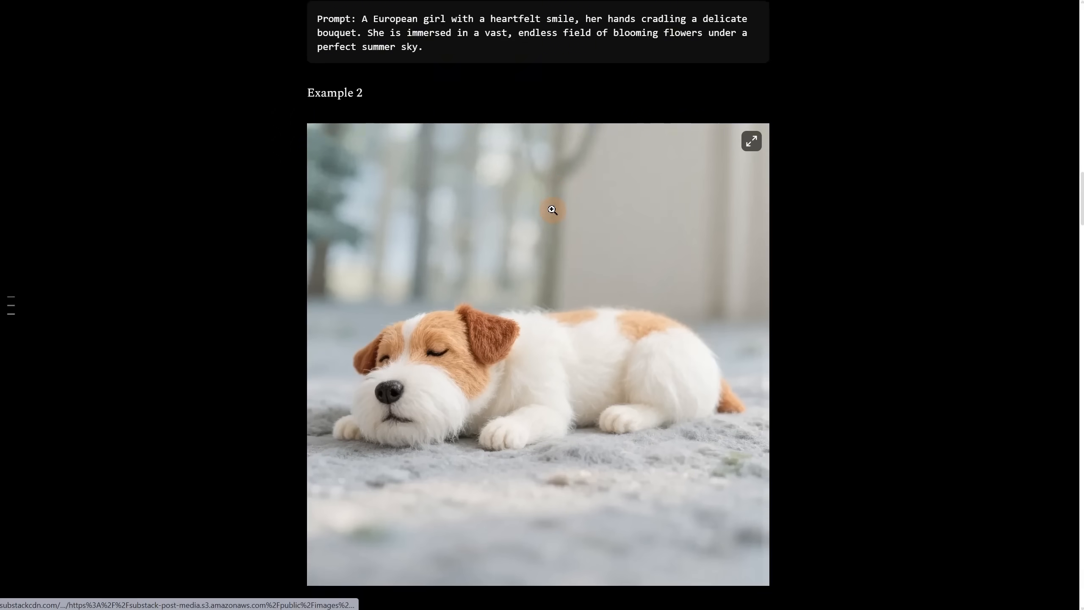
{"action": "scroll", "scroll_direction": "down", "scroll_amount": 3}
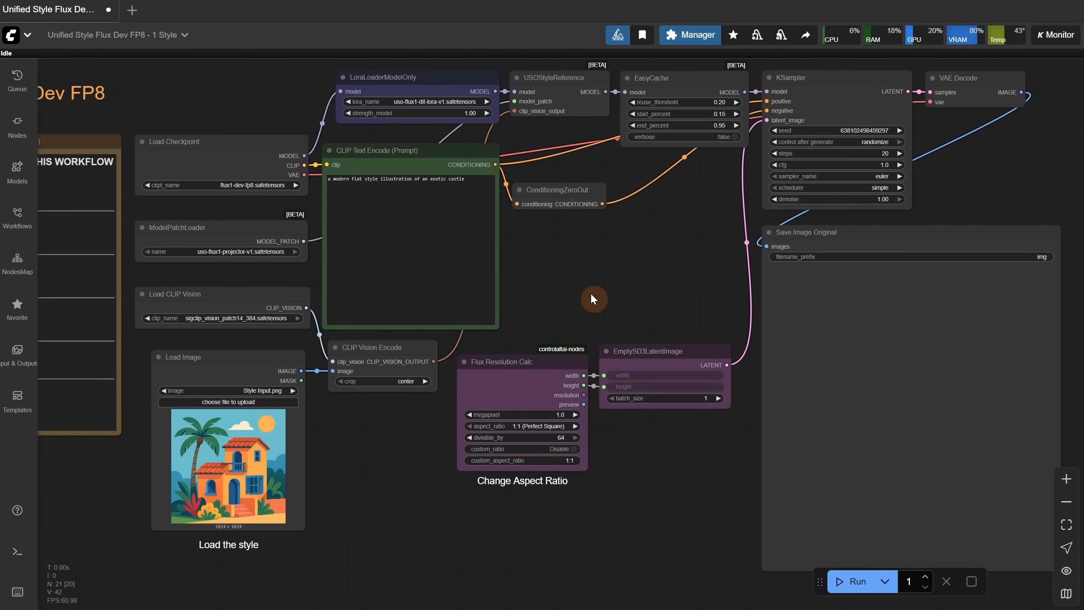
{"action": "mouse_move", "coordinate": [841, 565]}
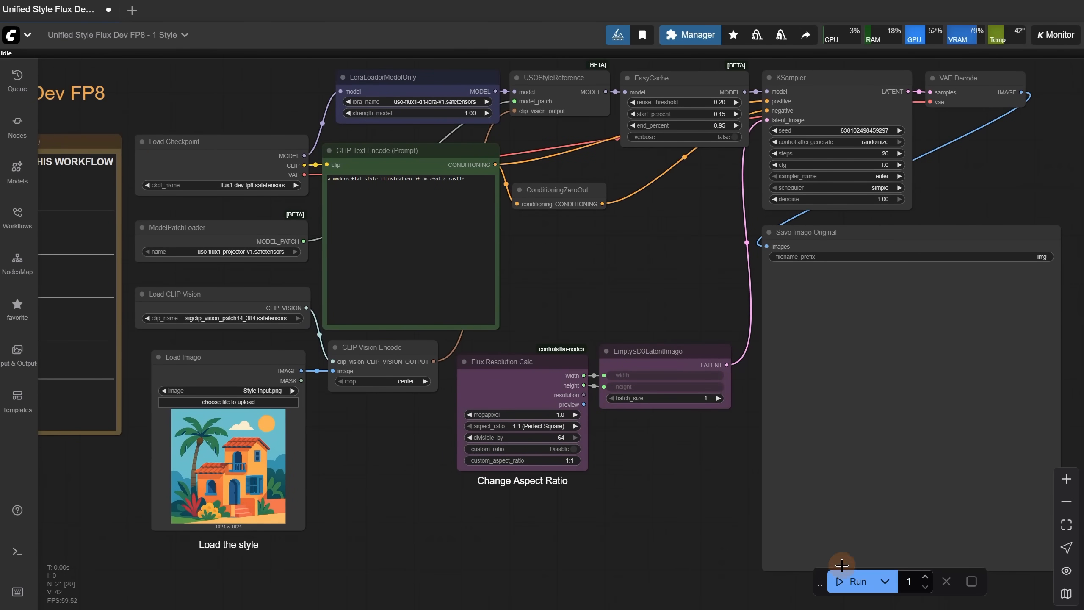
Step: Generate the flat-style castle, then bypass EasyCache and restore it
{"action": "left_click", "coordinate": [856, 581]}
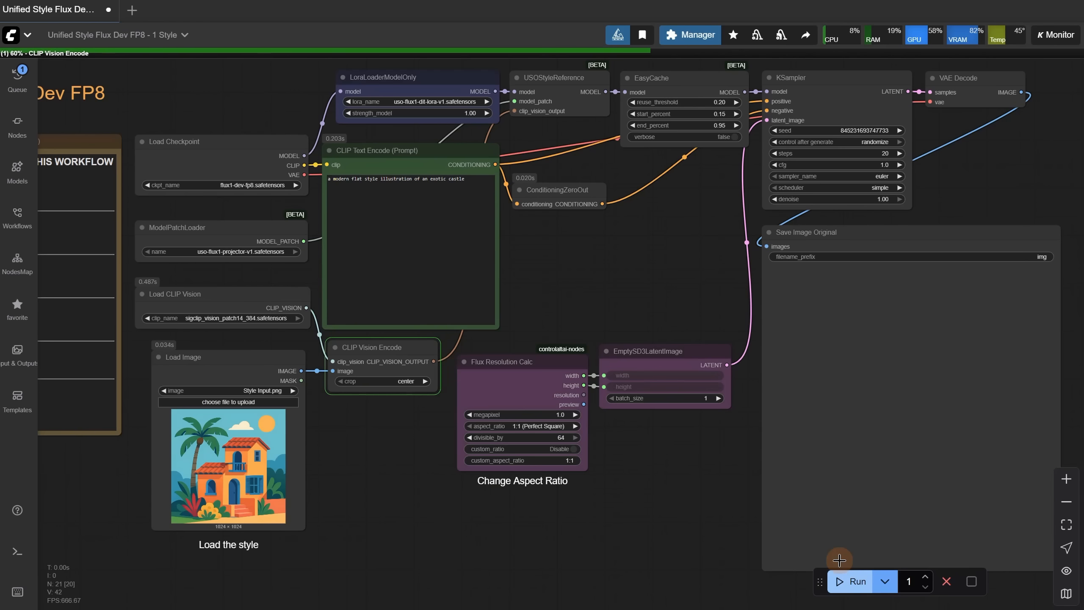
{"action": "left_click", "coordinate": [856, 581]}
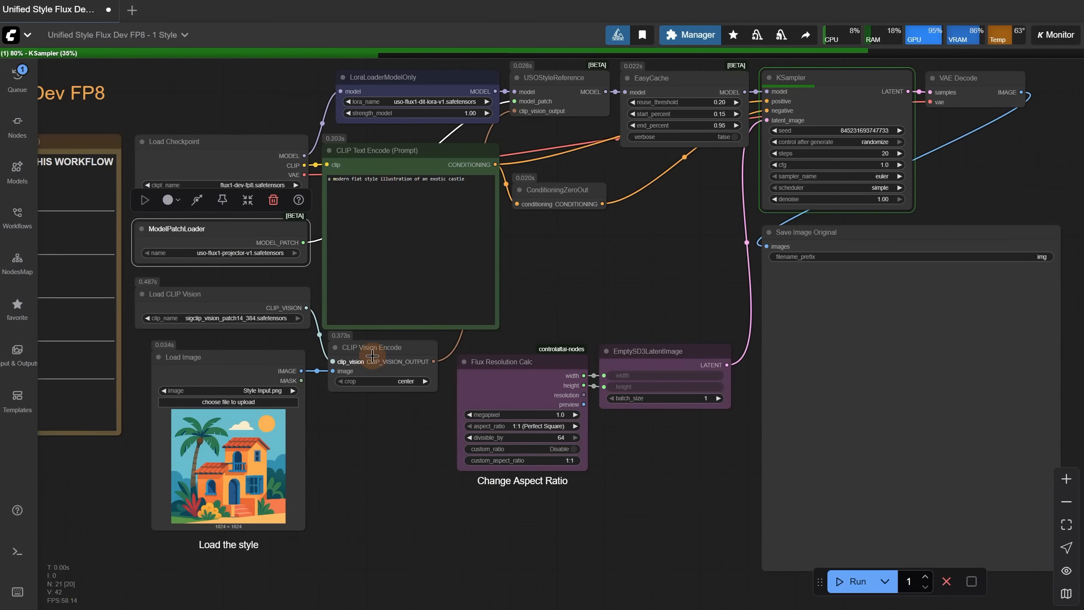
{"action": "mouse_move", "coordinate": [674, 87]}
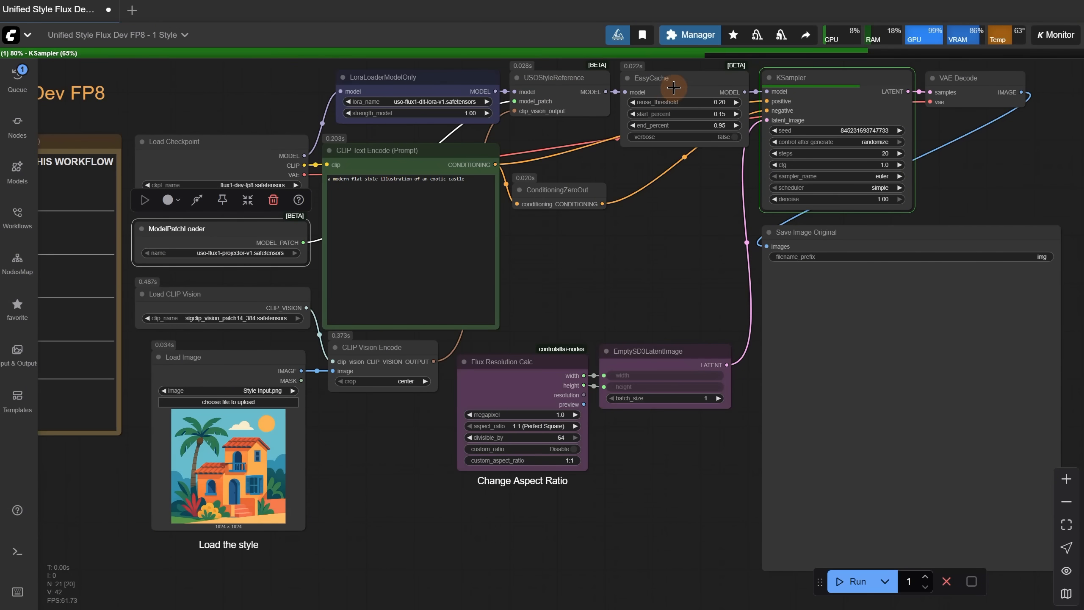
{"action": "right_click", "coordinate": [650, 78]}
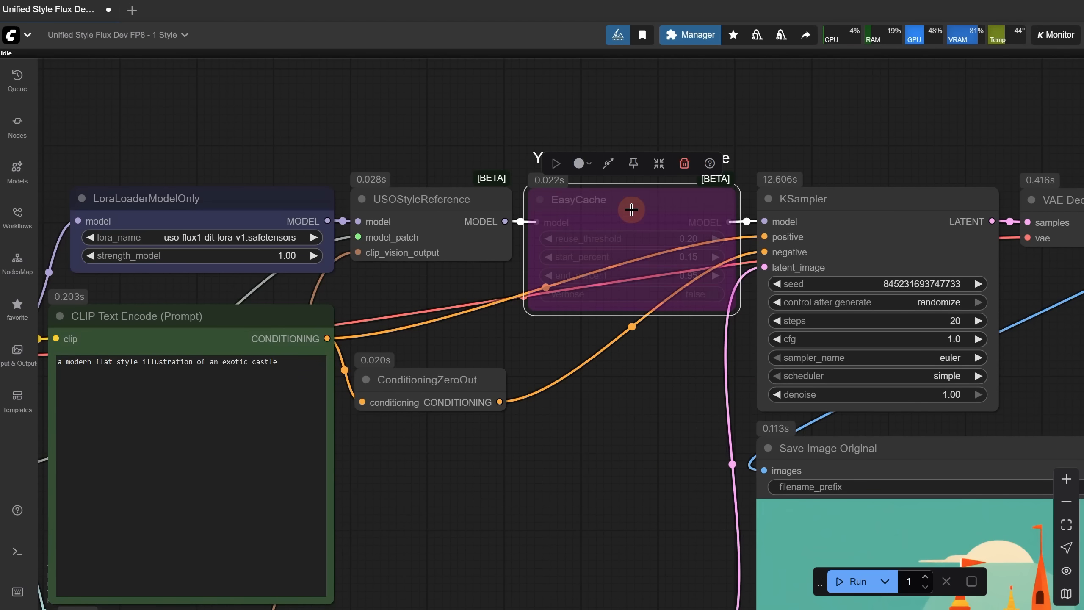
{"action": "right_click", "coordinate": [630, 209]}
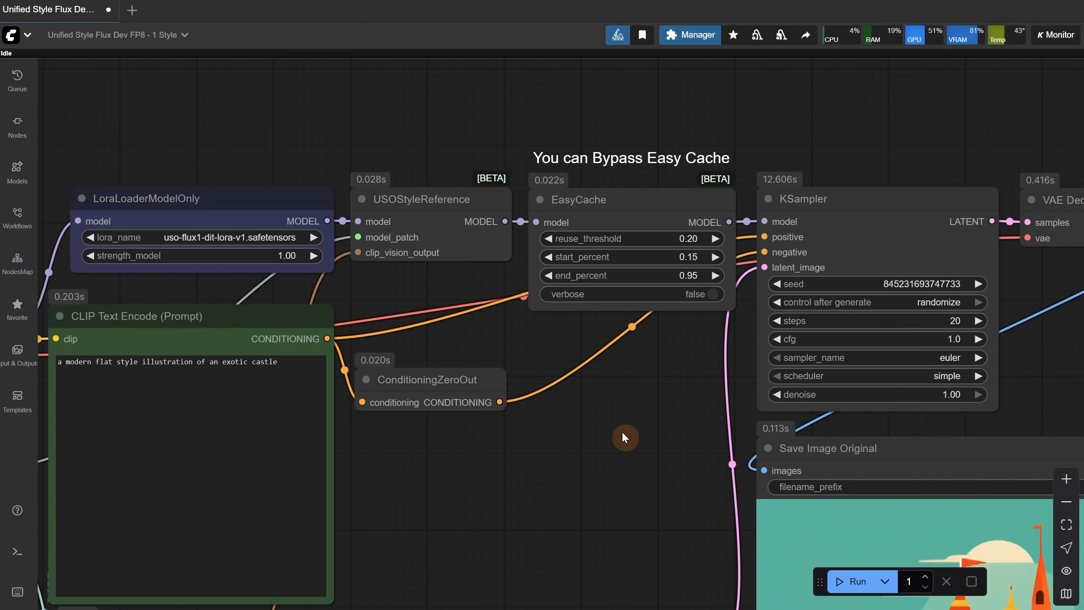
{"action": "scroll", "scroll_direction": "down", "scroll_amount": 3}
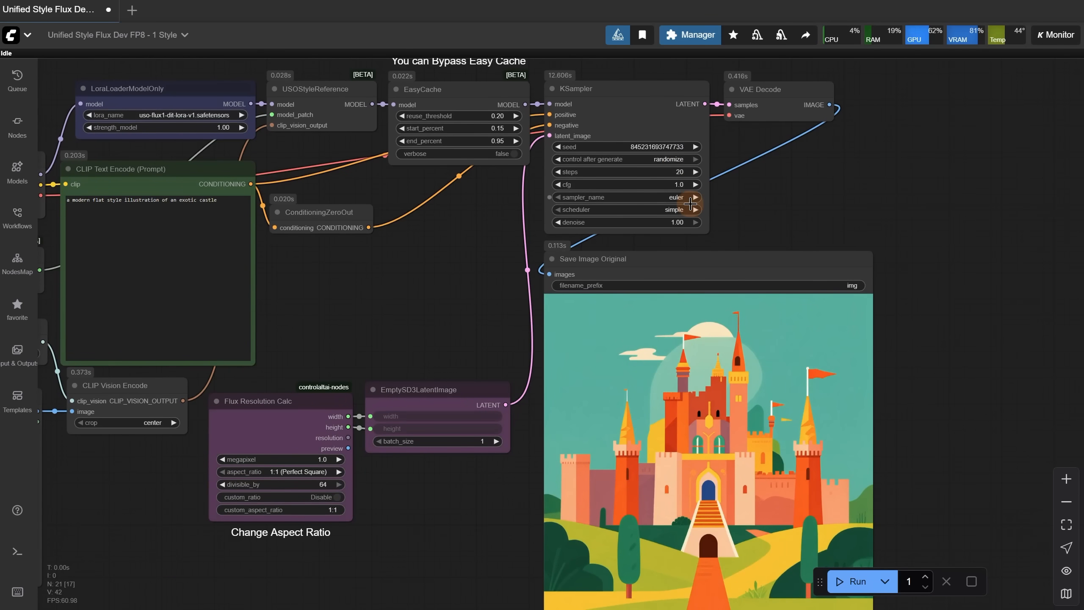
Step: Edit the CLIP Text Encode prompt to 'a knight'
{"action": "left_click", "coordinate": [320, 212]}
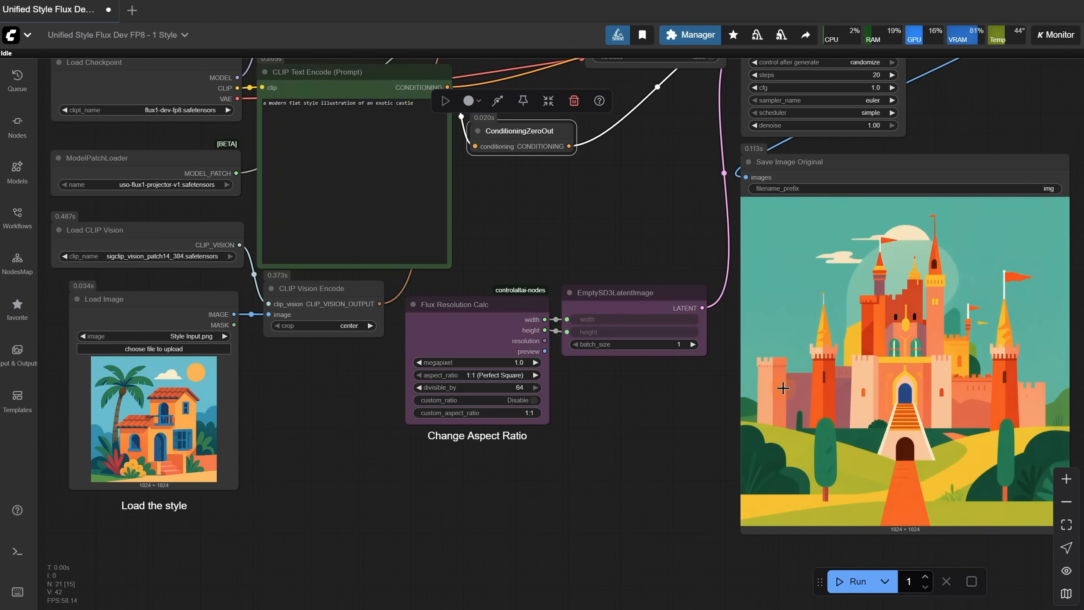
{"action": "mouse_move", "coordinate": [566, 484]}
{"action": "type", "text": "a knight"}
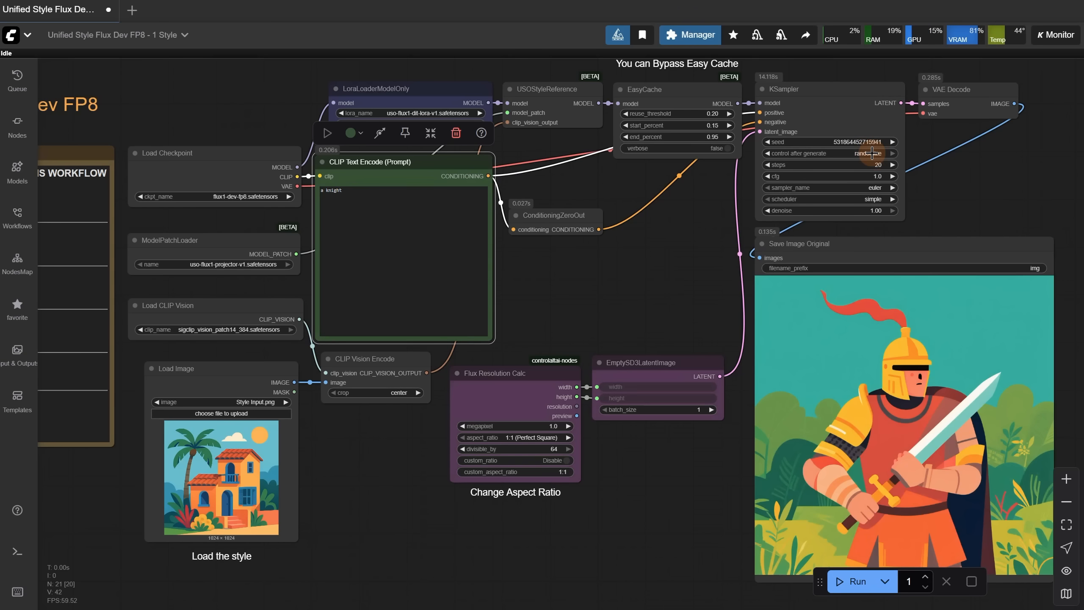
Step: Generate the knight, pastel knight and modern building variants with the same seed
{"action": "left_click", "coordinate": [856, 580]}
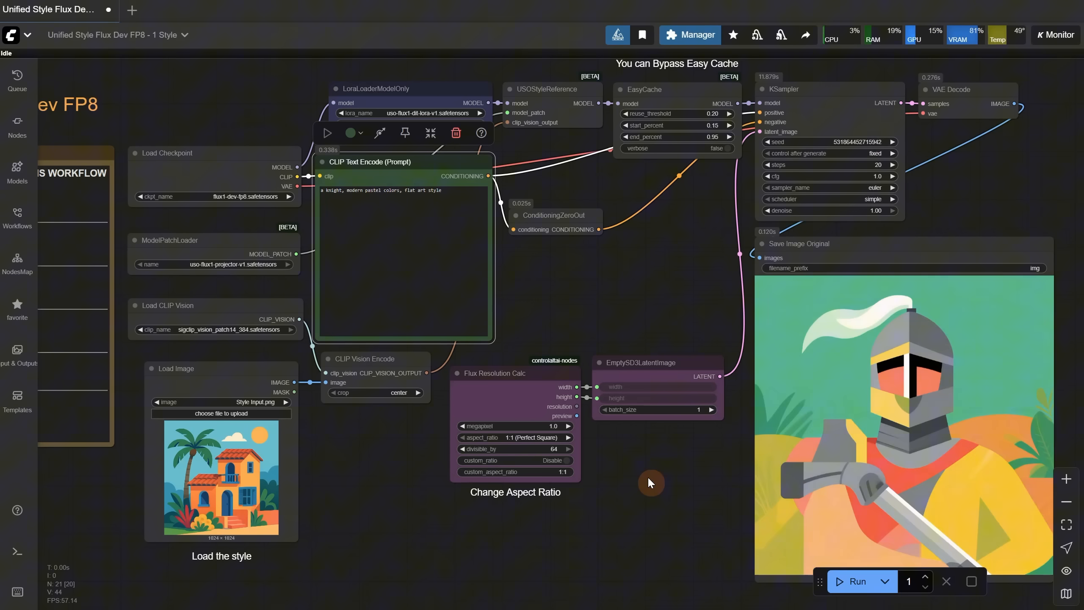
{"action": "mouse_move", "coordinate": [934, 131]}
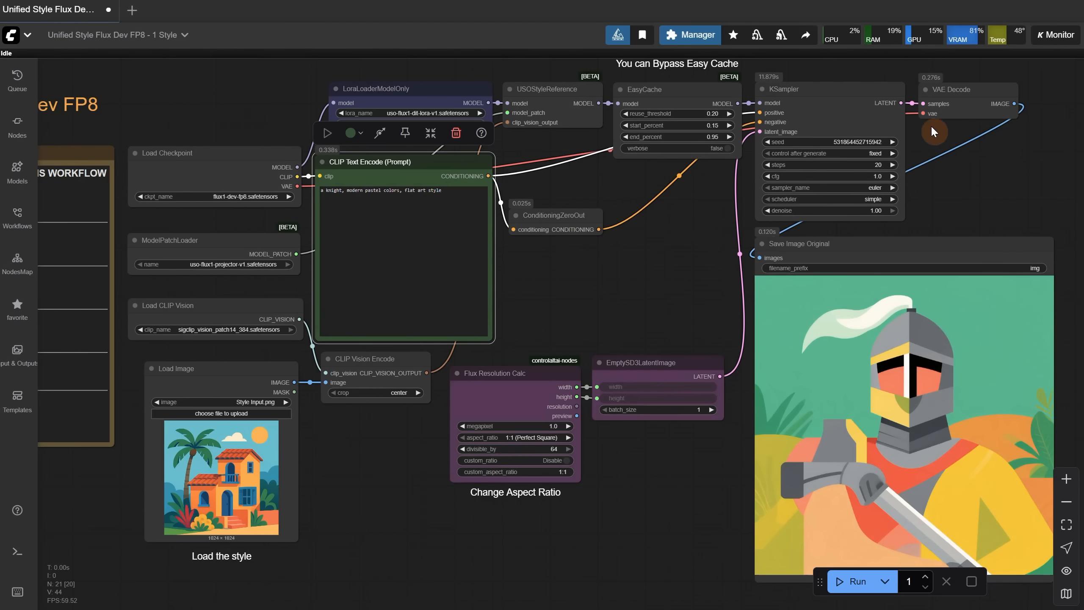
{"action": "left_click", "coordinate": [856, 581]}
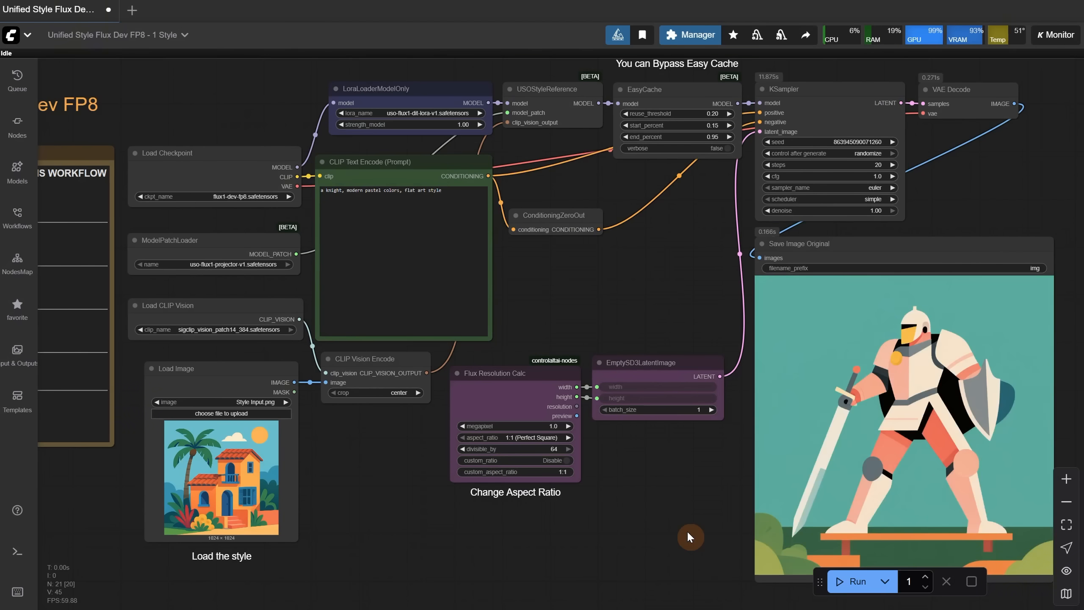
{"action": "mouse_move", "coordinate": [437, 197]}
{"action": "type", "text": "a modern bui"}
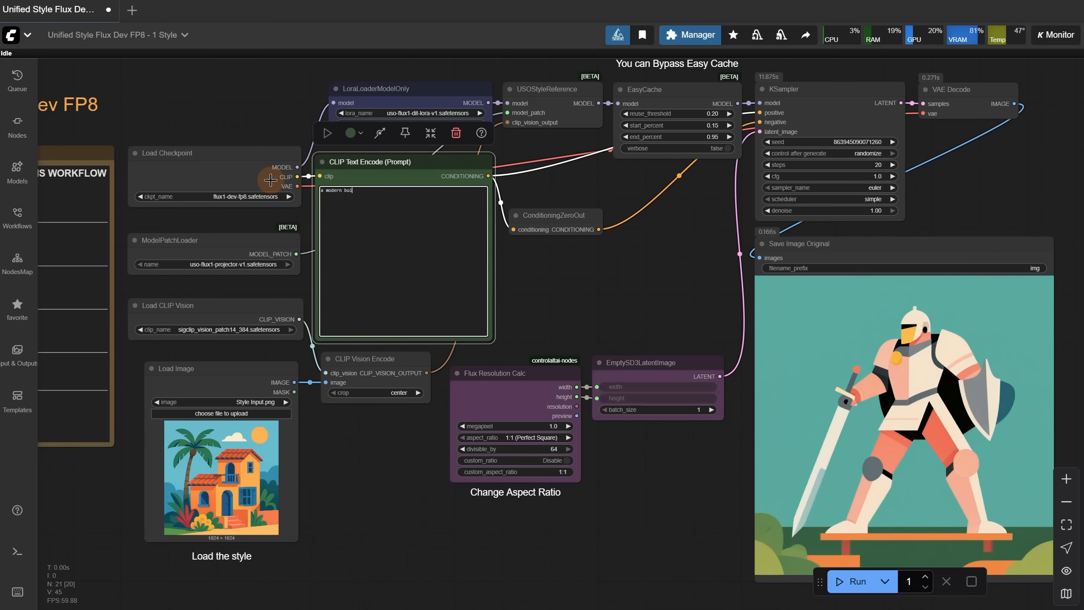
{"action": "left_click", "coordinate": [856, 580]}
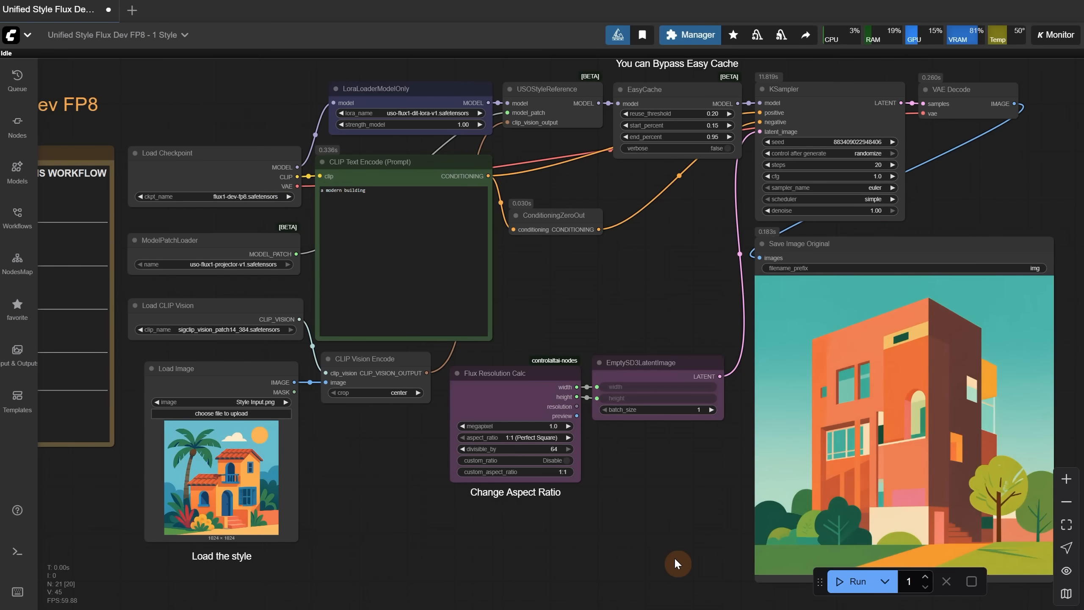
{"action": "mouse_move", "coordinate": [818, 440]}
{"action": "type", "text": ", with blue sky and a"}
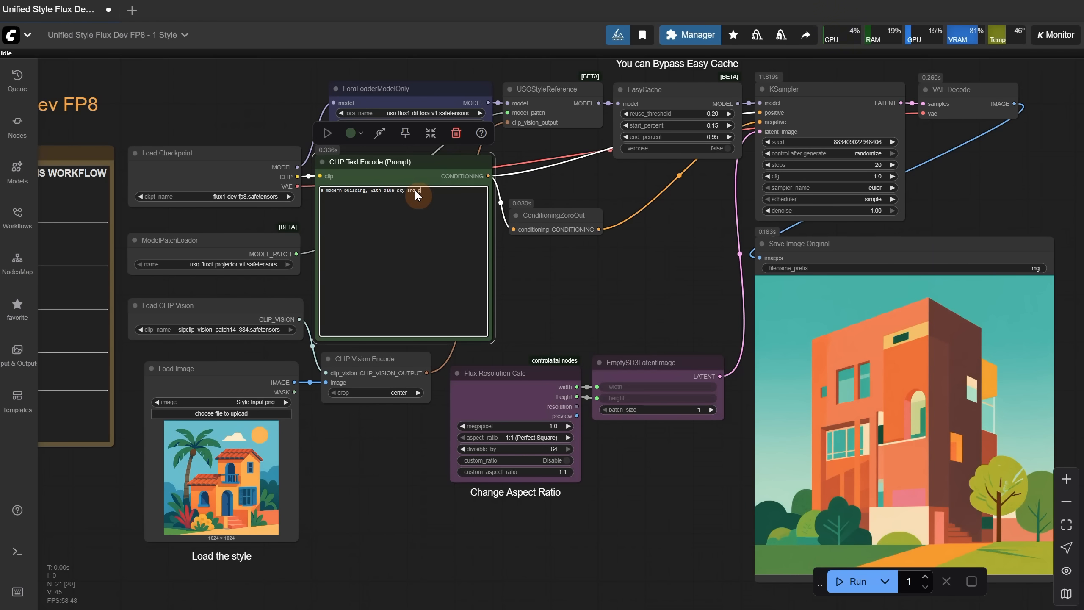
Step: Generate the white bunny illustration and choose Style 1.png as the new style image
{"action": "type", "text": "palm trees, sun and clouds"}
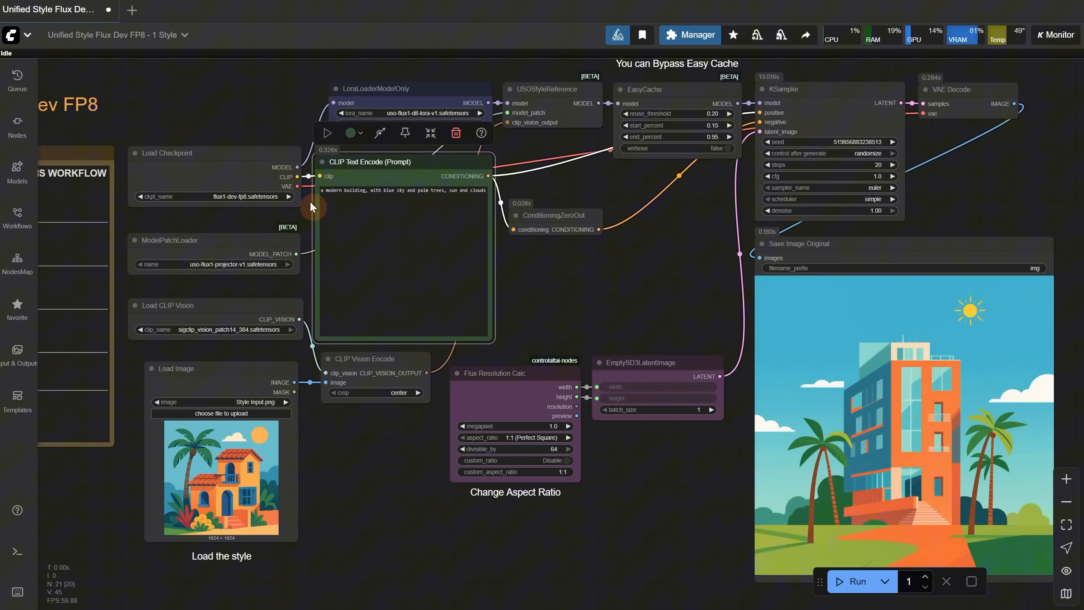
{"action": "triple_click", "coordinate": [403, 191]}
{"action": "type", "text": "a white bunny looking at the camera"}
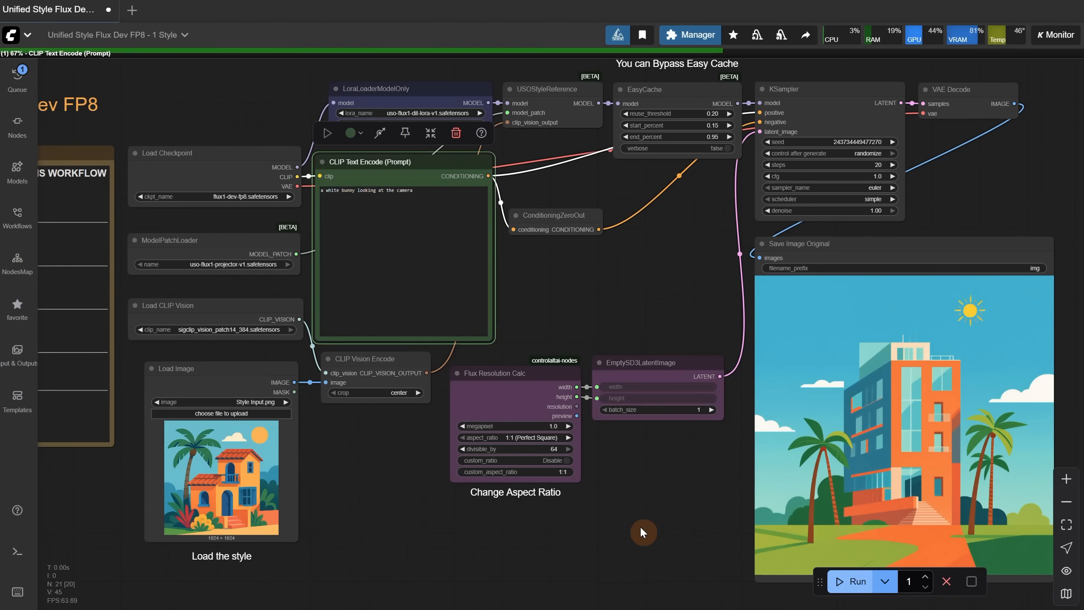
{"action": "left_click", "coordinate": [856, 581]}
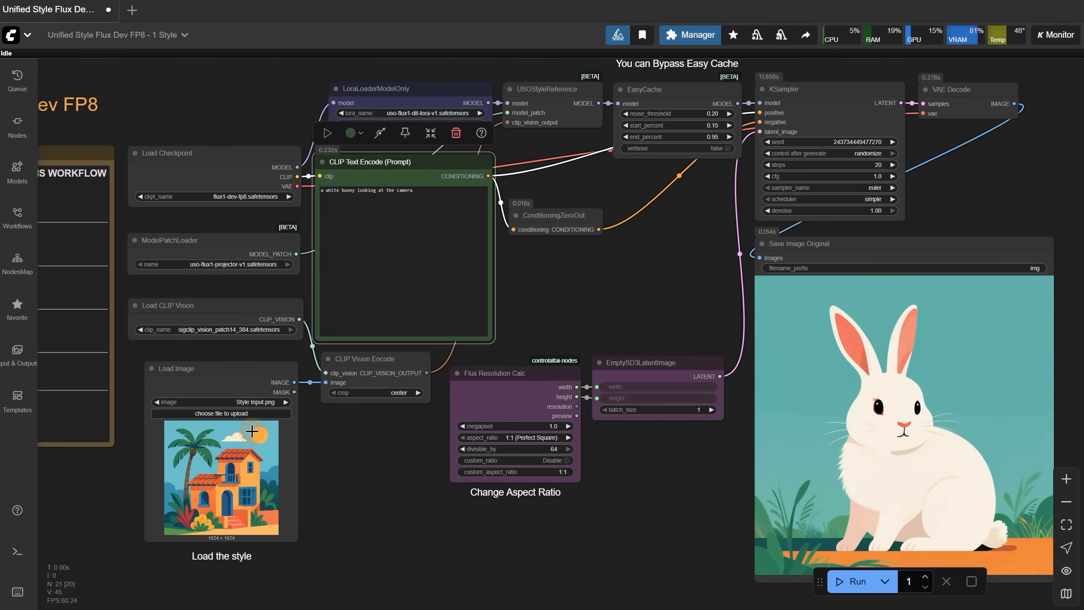
{"action": "left_click", "coordinate": [221, 413]}
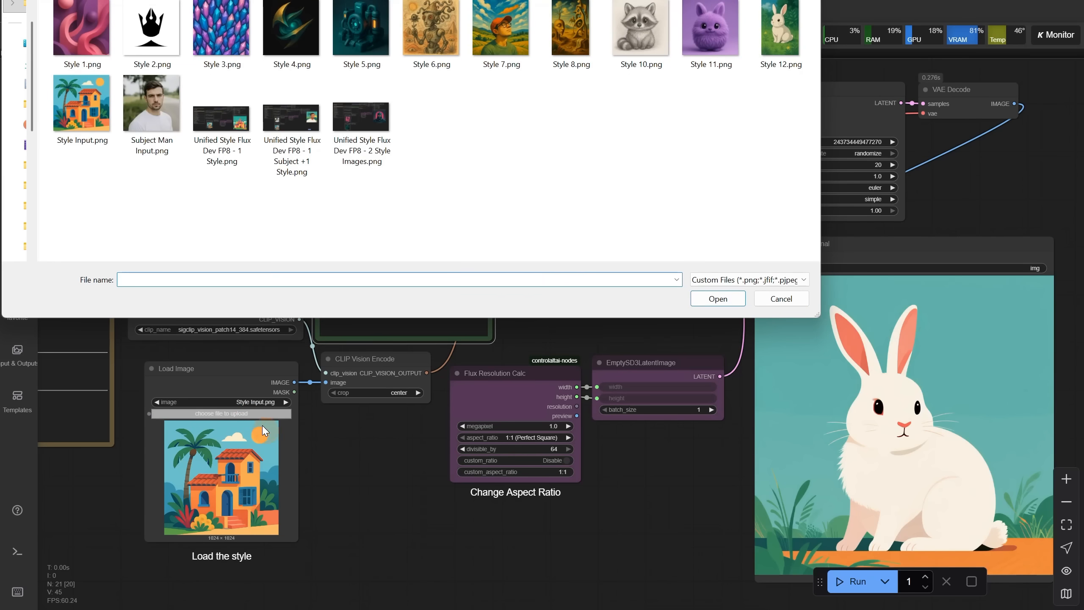
{"action": "left_click", "coordinate": [82, 28]}
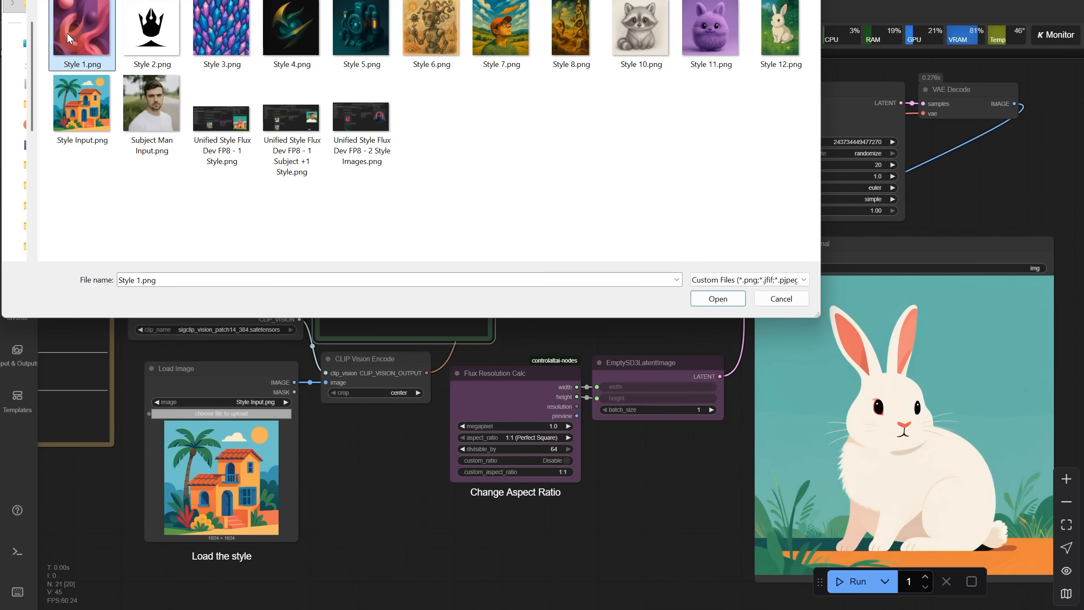
Step: Load Style 1.png and generate several bunny variations in that style
{"action": "left_click", "coordinate": [718, 298]}
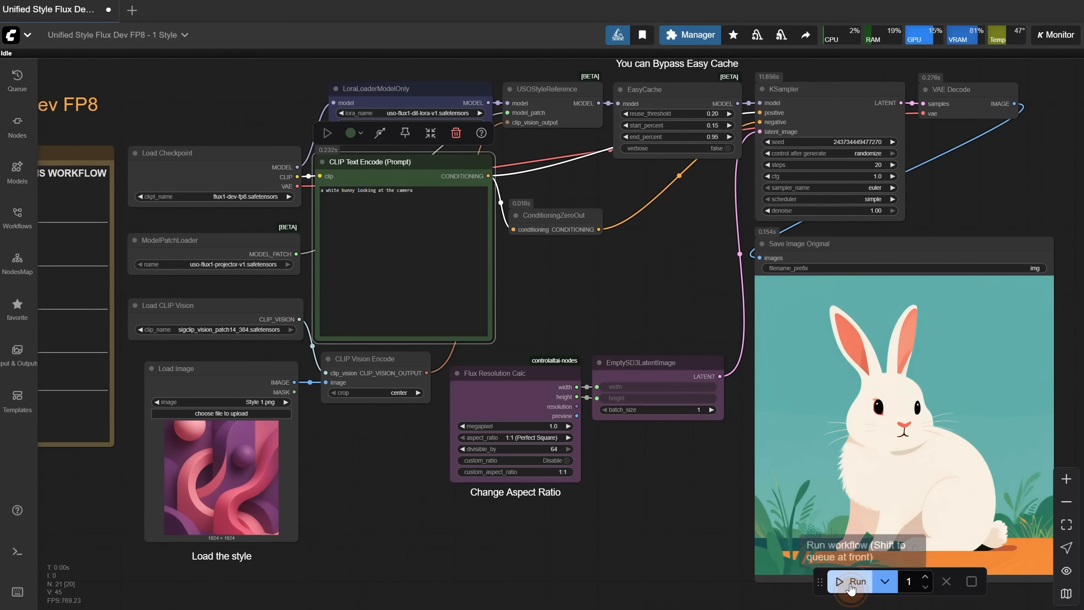
{"action": "left_click", "coordinate": [851, 581]}
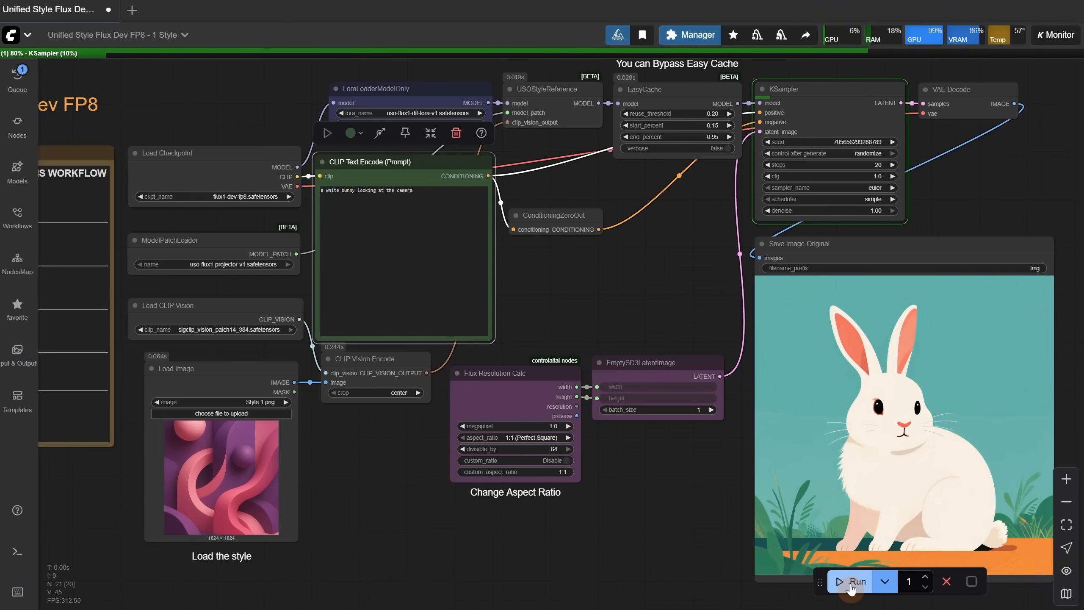
{"action": "left_click", "coordinate": [856, 581]}
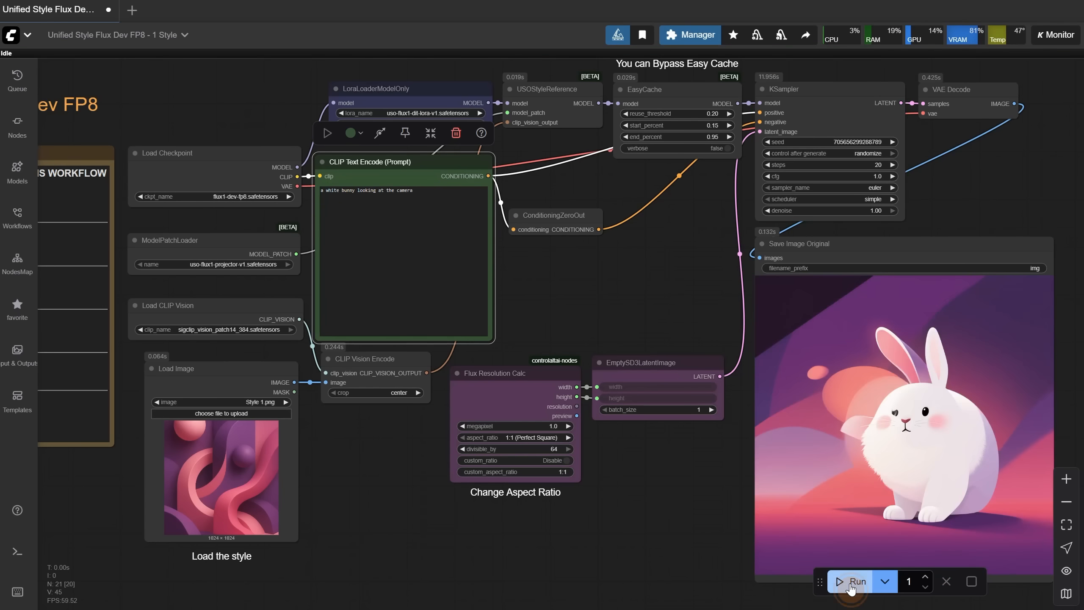
{"action": "left_click", "coordinate": [856, 581]}
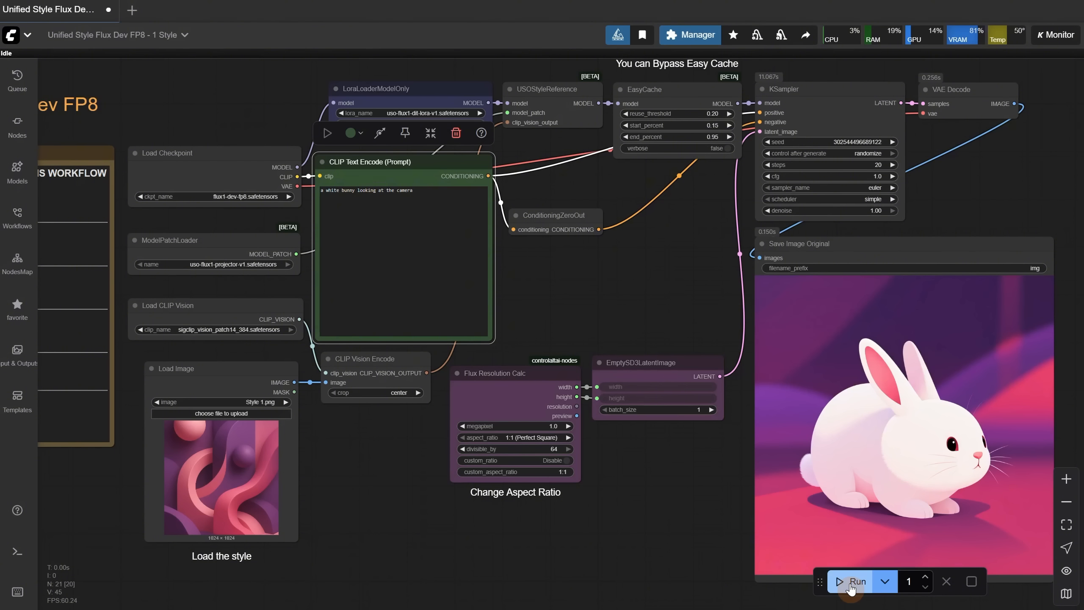
{"action": "mouse_move", "coordinate": [243, 434]}
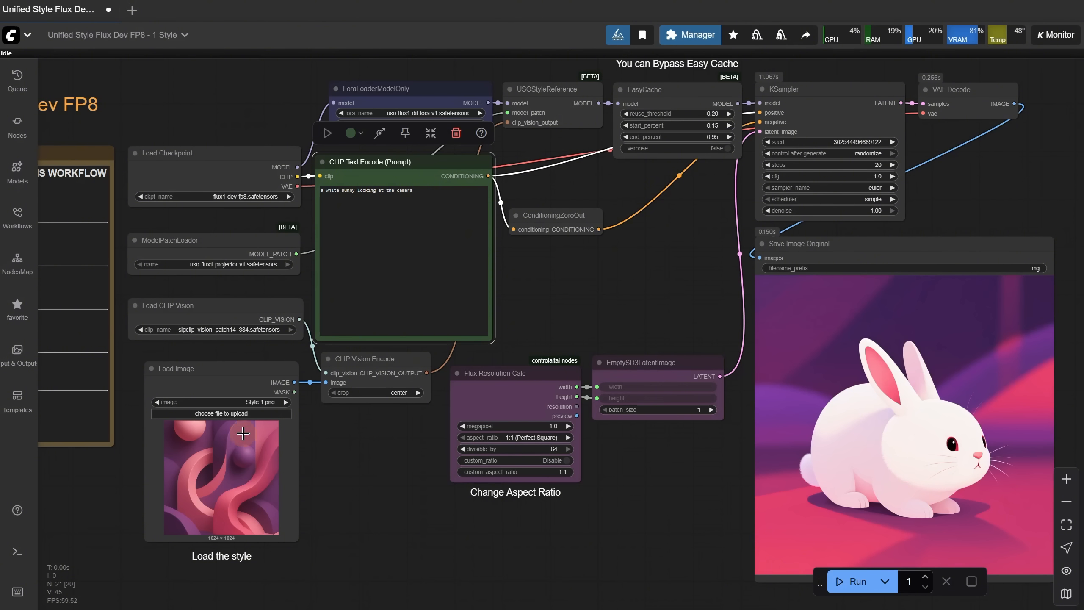
Step: Swap to the Style 2 image for black-and-white ink bunnies, then pick Style 5.png
{"action": "left_click", "coordinate": [221, 413]}
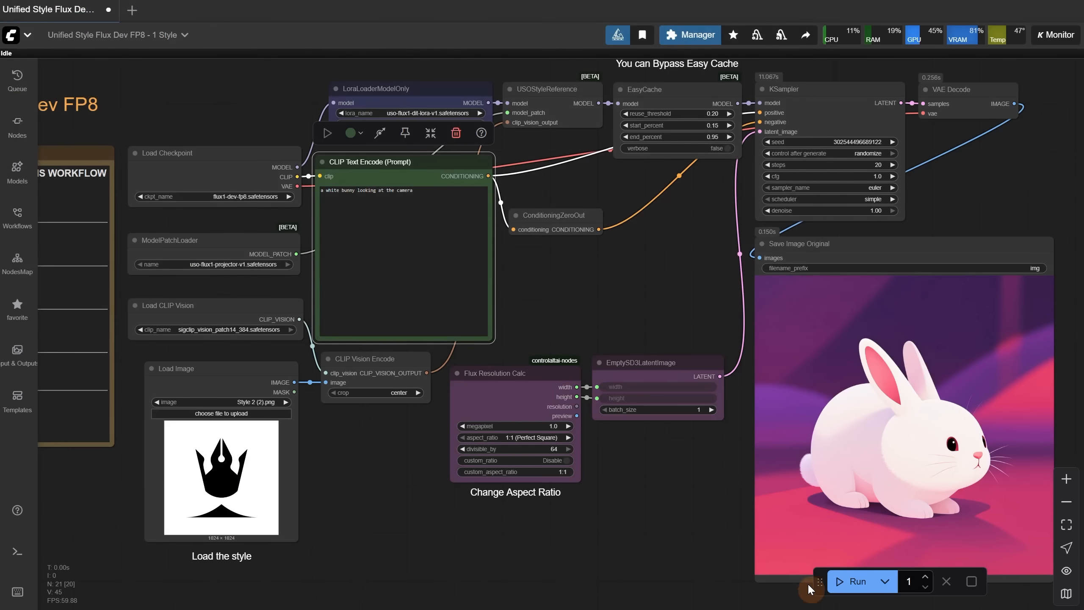
{"action": "left_click", "coordinate": [856, 581]}
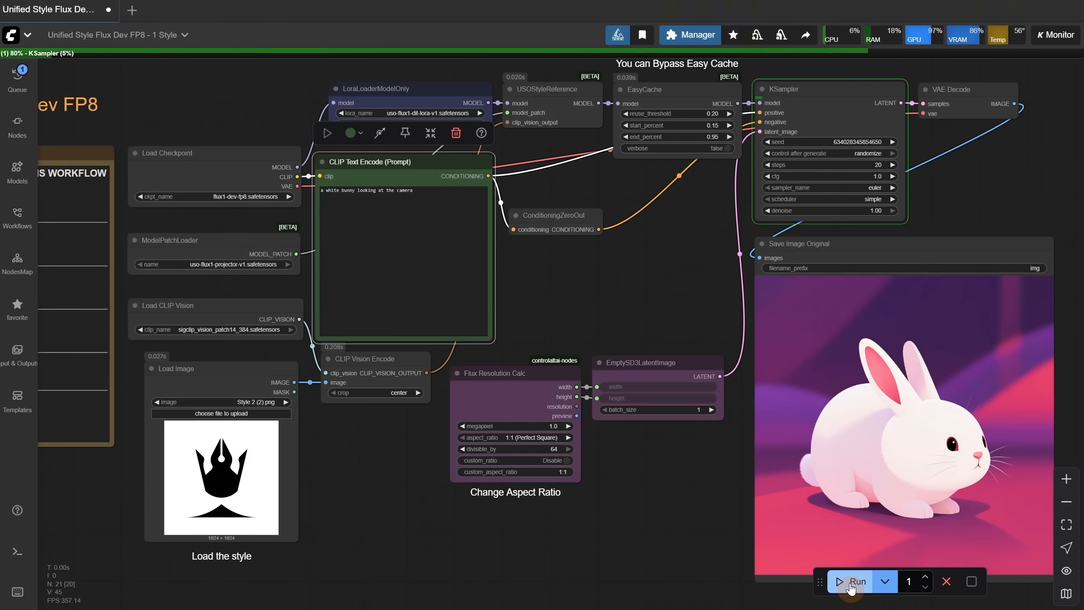
{"action": "left_click", "coordinate": [855, 581]}
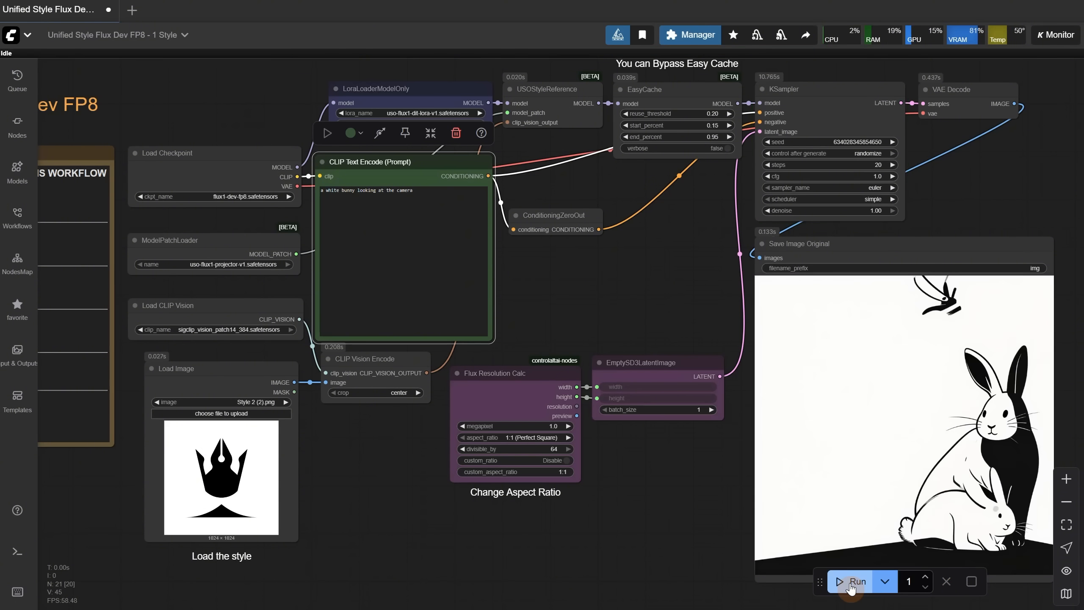
{"action": "left_click", "coordinate": [855, 581]}
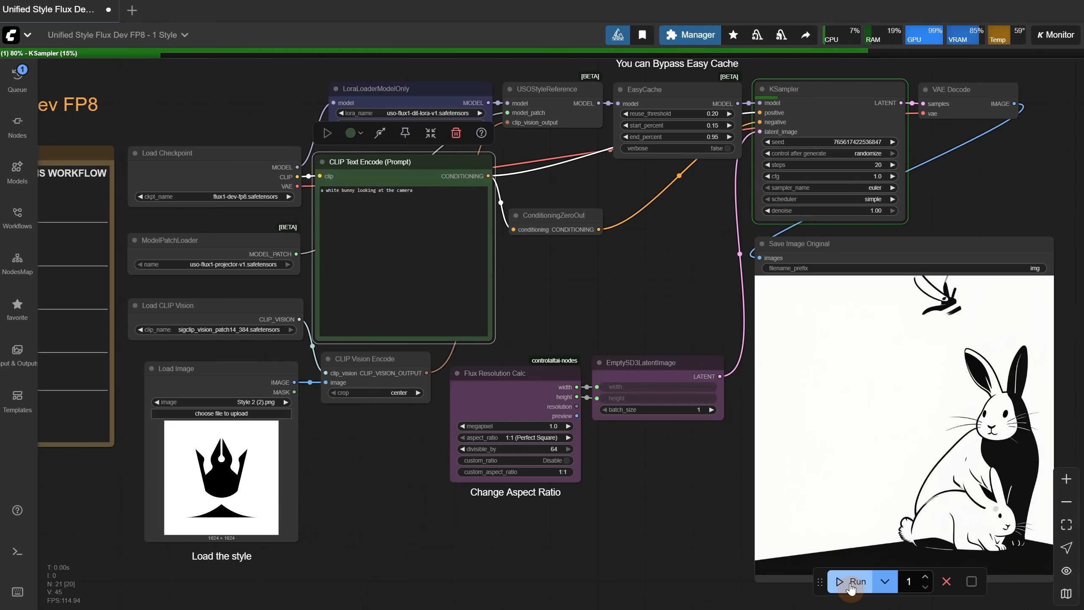
{"action": "left_click", "coordinate": [853, 581]}
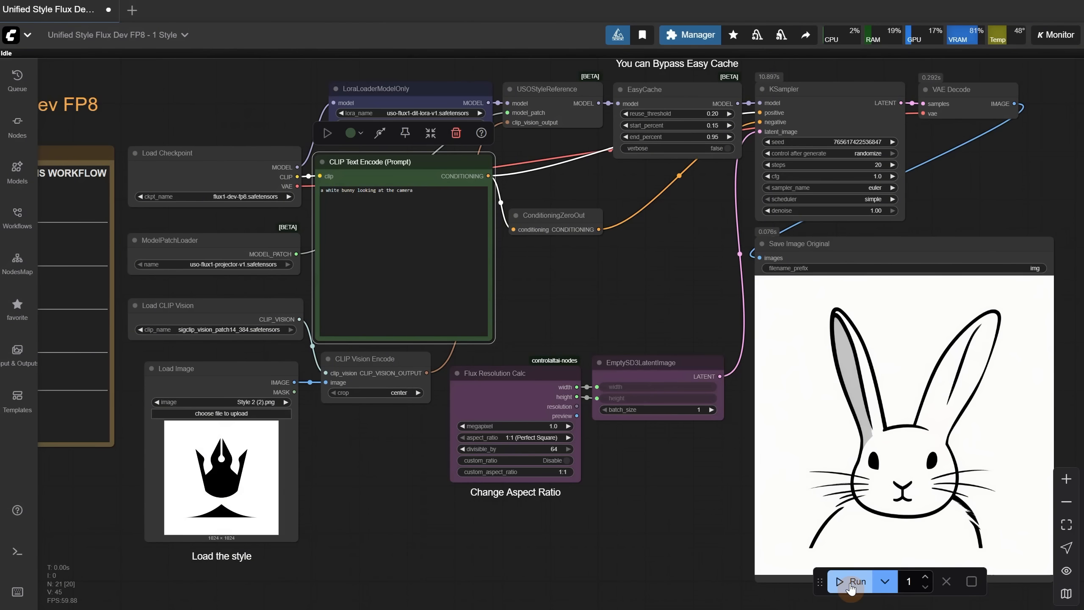
{"action": "left_click", "coordinate": [221, 413]}
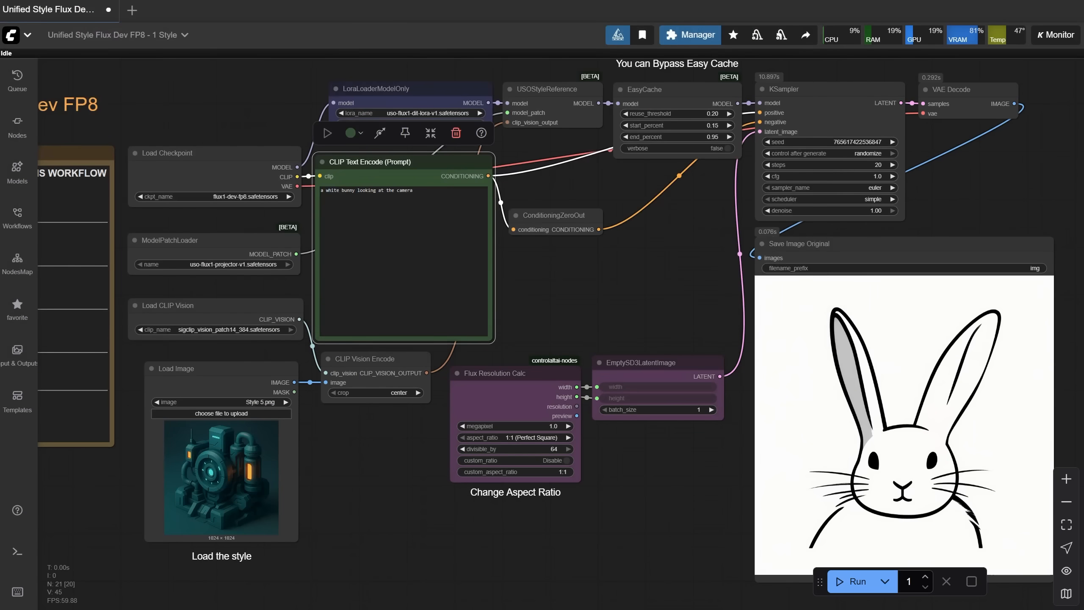
Step: Regenerate the bunny with robot, 3D cartoon, oil painting and Style 12 storybook styles
{"action": "left_click", "coordinate": [855, 581]}
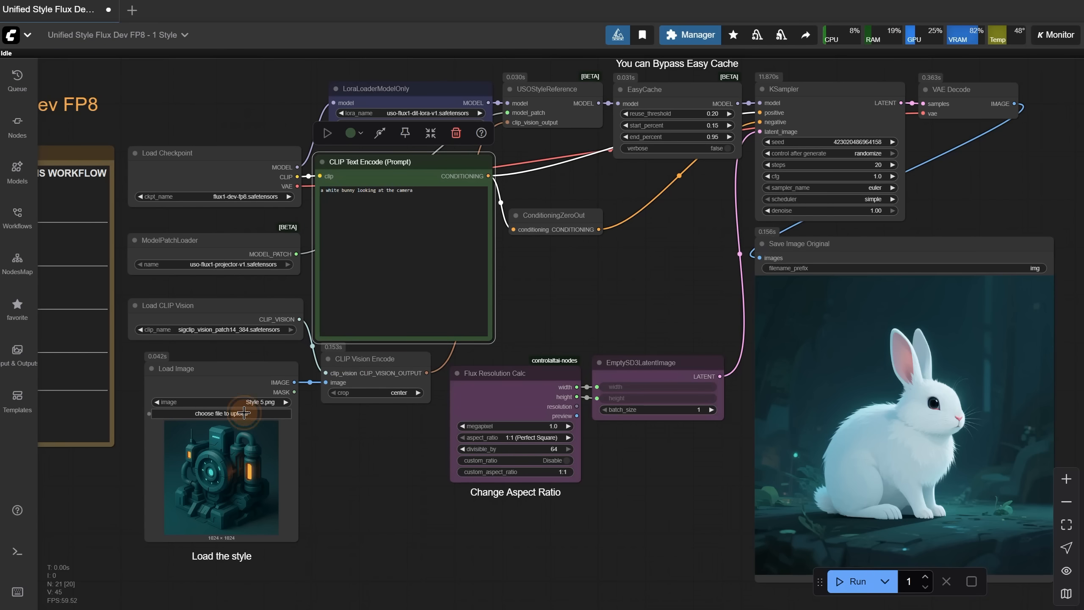
{"action": "left_click", "coordinate": [221, 413]}
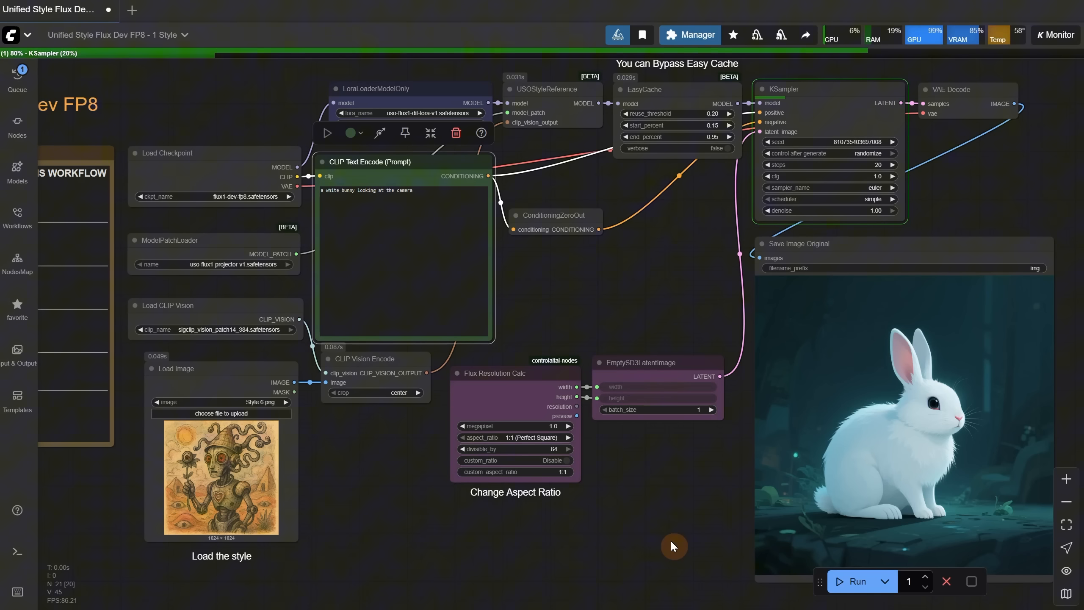
{"action": "left_click", "coordinate": [222, 414]}
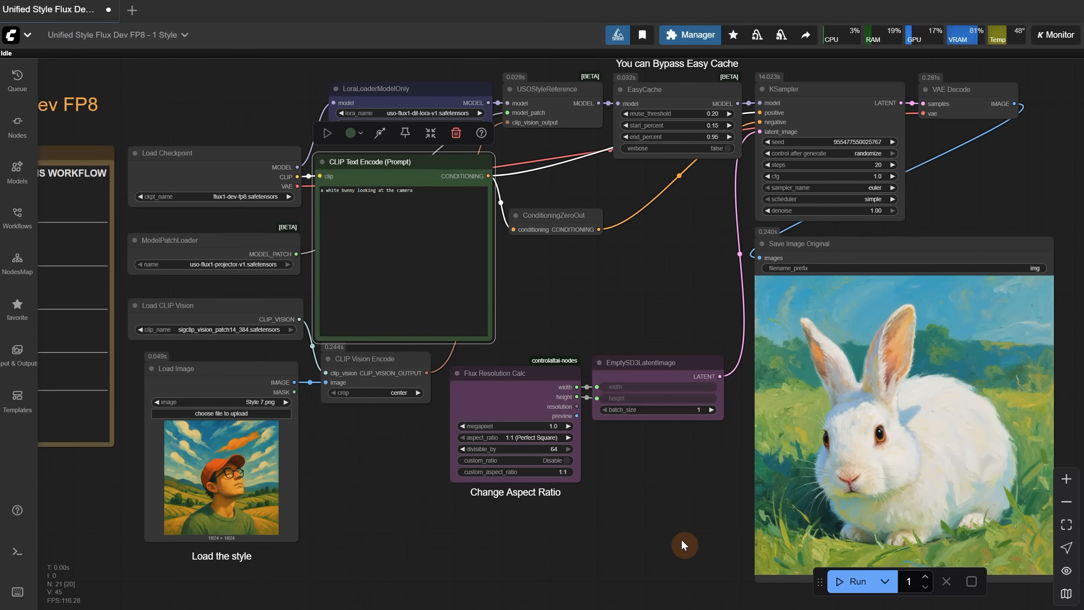
{"action": "mouse_move", "coordinate": [296, 408]}
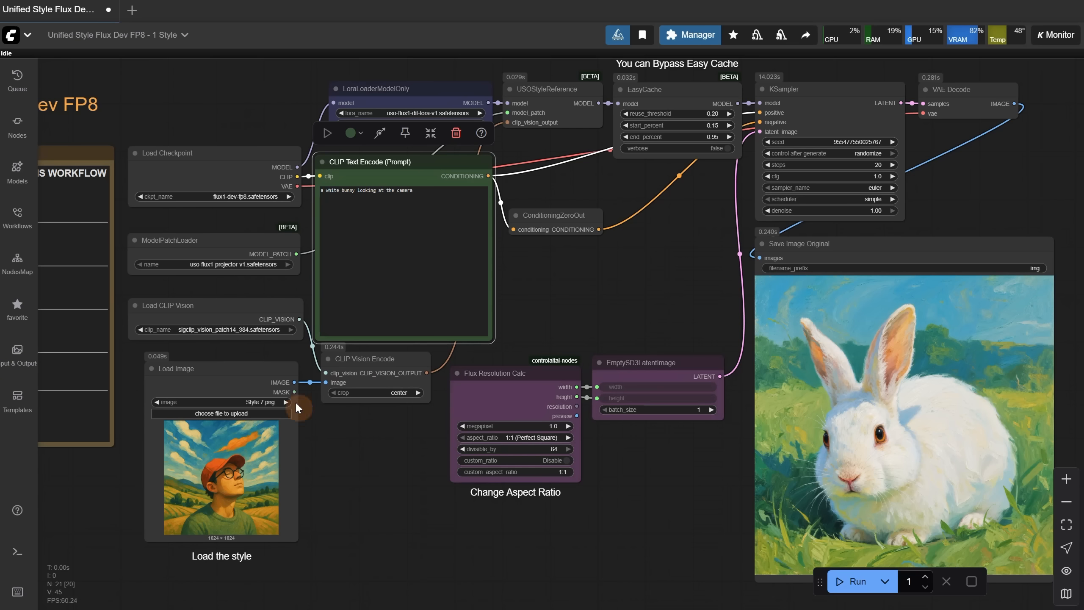
{"action": "left_click", "coordinate": [286, 402]}
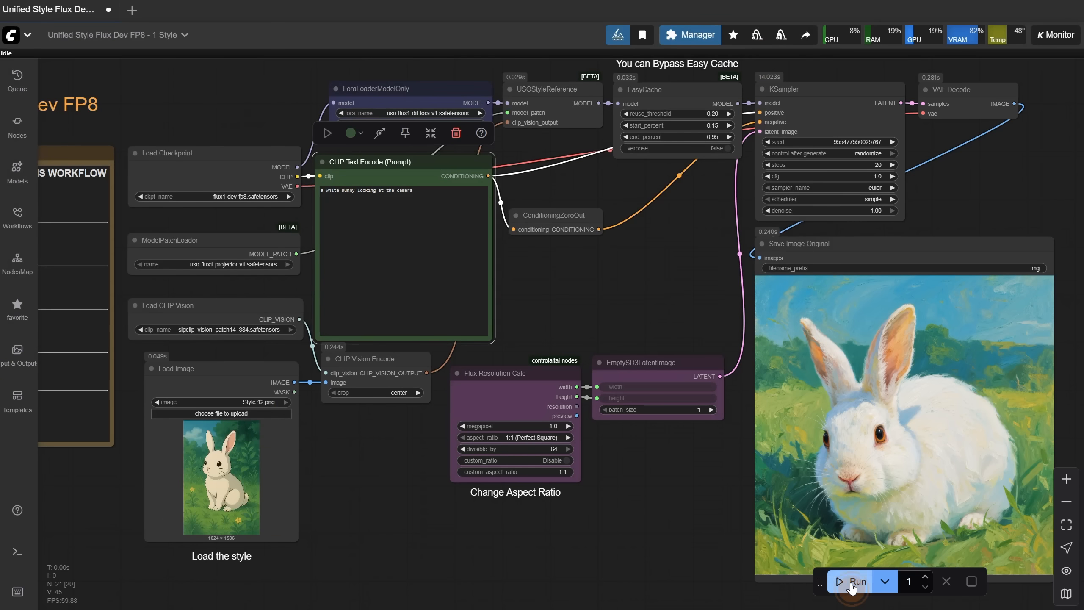
{"action": "left_click", "coordinate": [855, 580]}
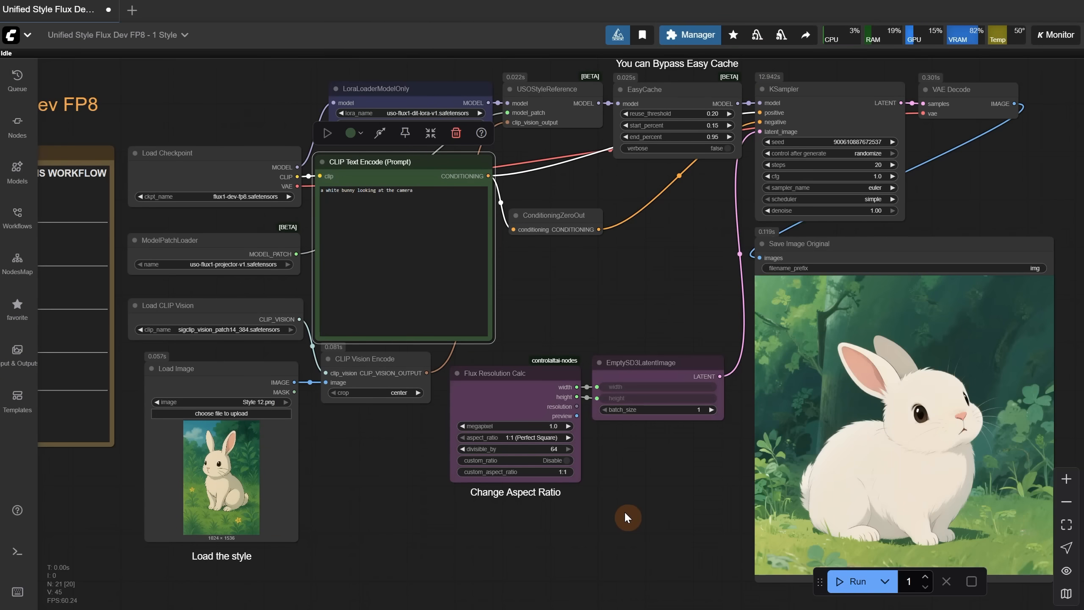
{"action": "triple_click", "coordinate": [374, 190]}
{"action": "type", "text": "tiger"}
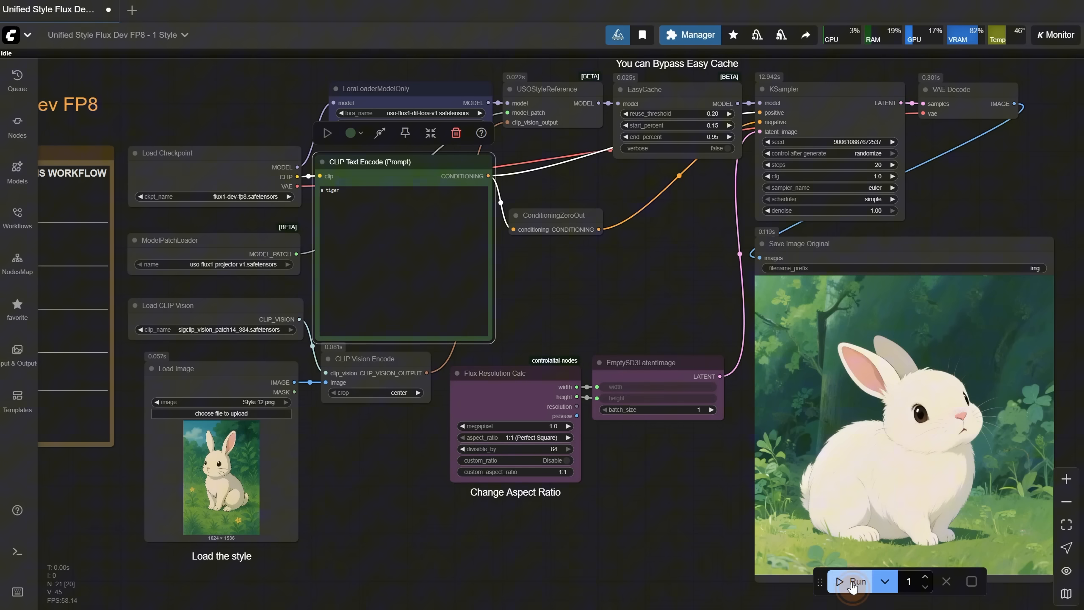
Step: Generate a storybook-style tiger from the prompt 'a tiger'
{"action": "left_click", "coordinate": [857, 581]}
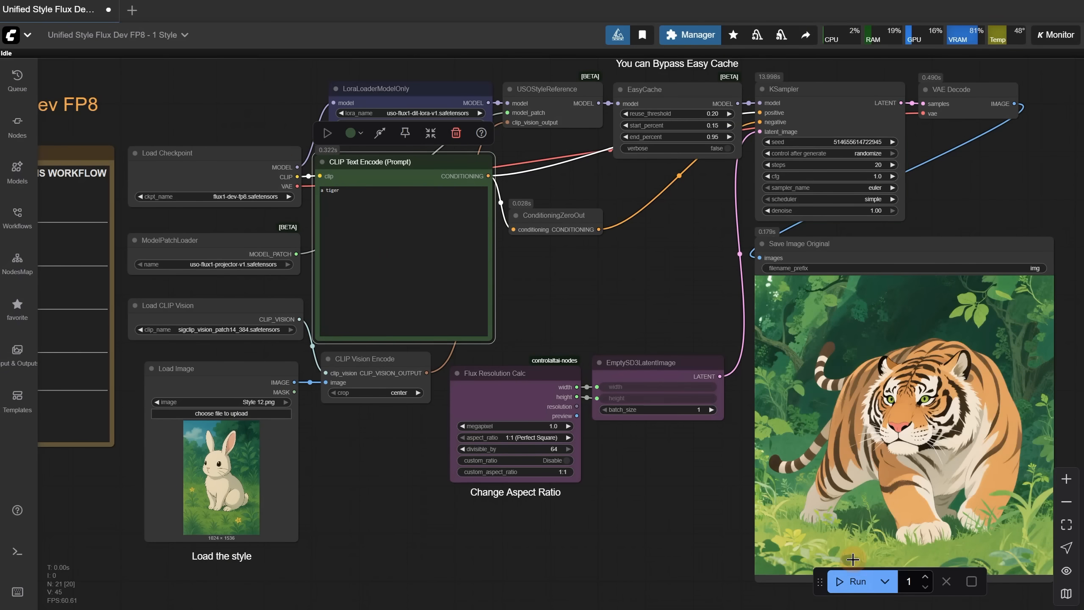
{"action": "left_click", "coordinate": [855, 580]}
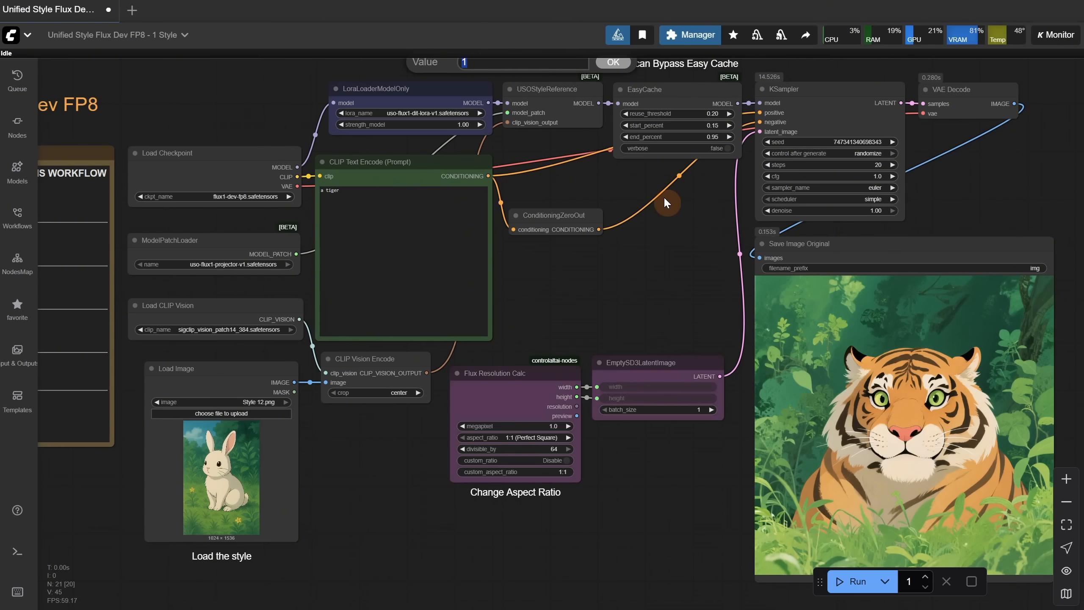
{"action": "left_click", "coordinate": [612, 63]}
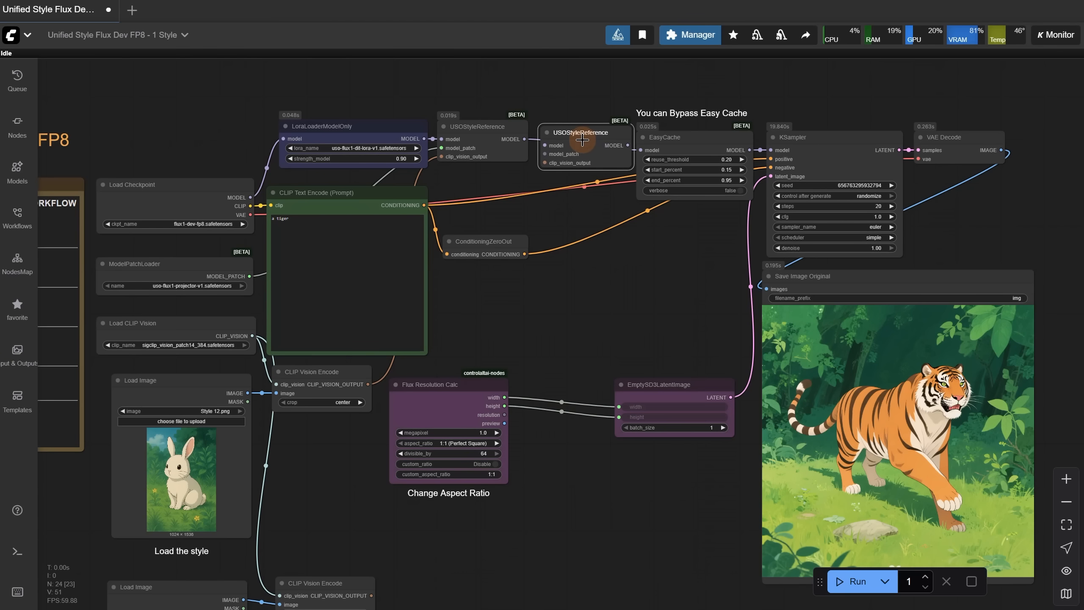
Step: Add a second style reference using Style 1.png at strength 0.90 and generate the tiger
{"action": "left_click", "coordinate": [582, 139]}
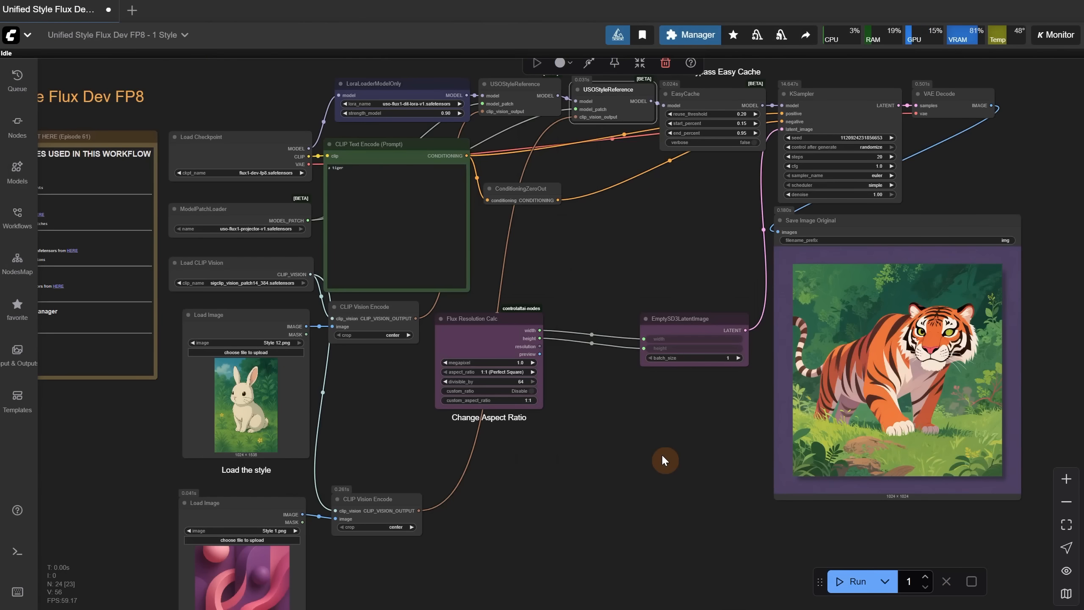
{"action": "mouse_move", "coordinate": [783, 415]}
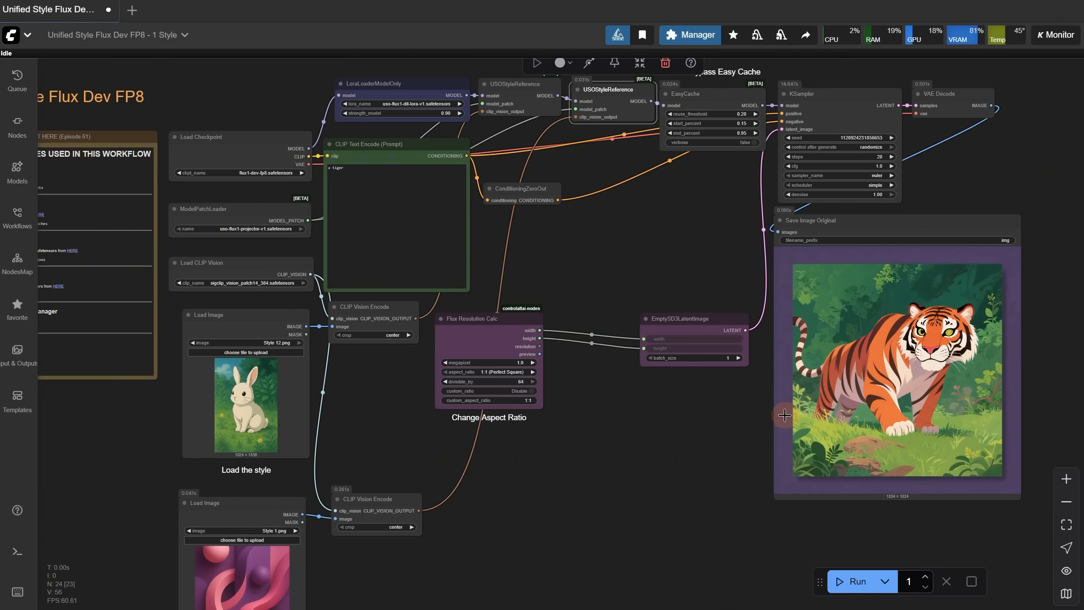
{"action": "left_click", "coordinate": [855, 581]}
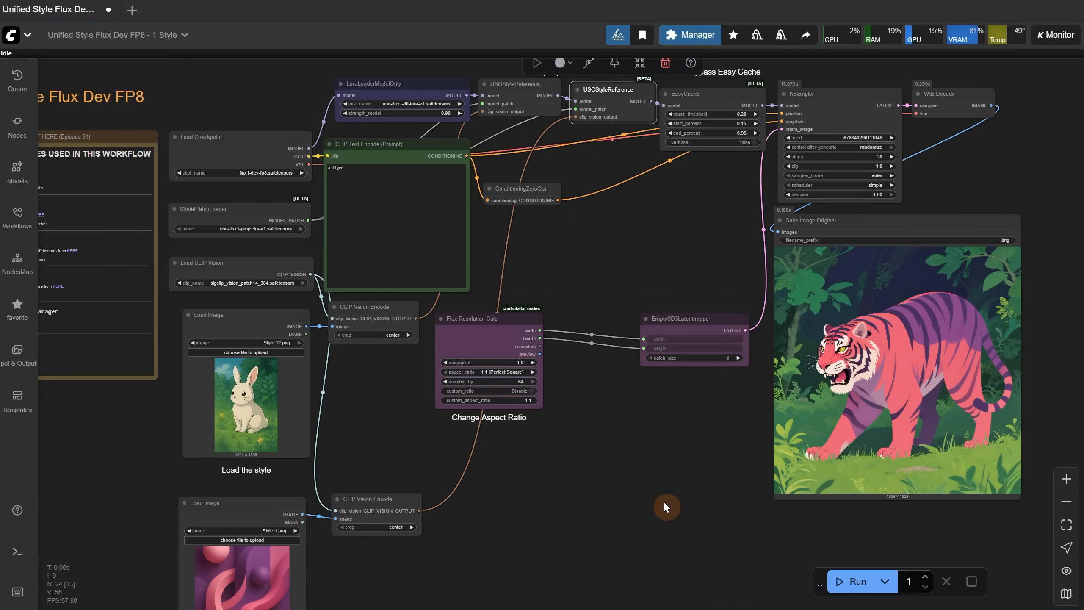
{"action": "mouse_move", "coordinate": [517, 524]}
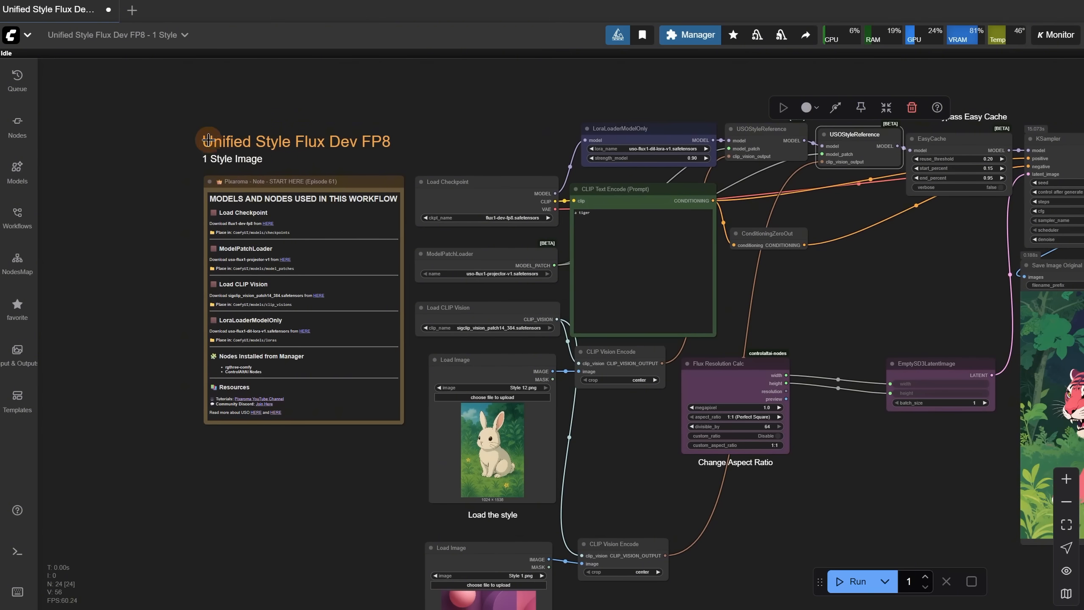
Step: Open the '2 Style Images' workflow and generate the dark teal armored knight portrait
{"action": "left_click", "coordinate": [28, 35]}
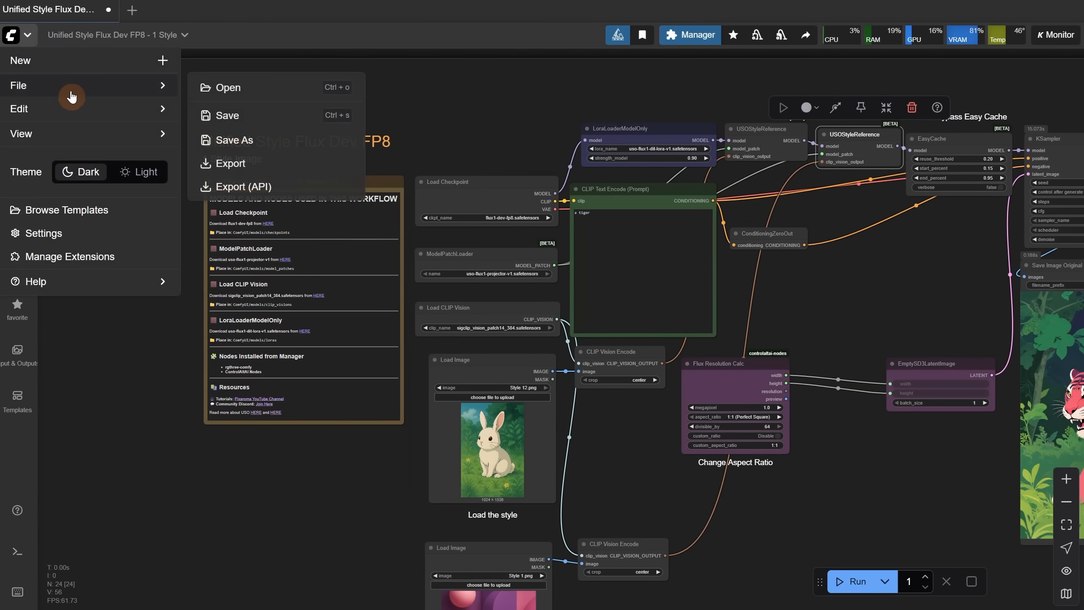
{"action": "left_click", "coordinate": [228, 88]}
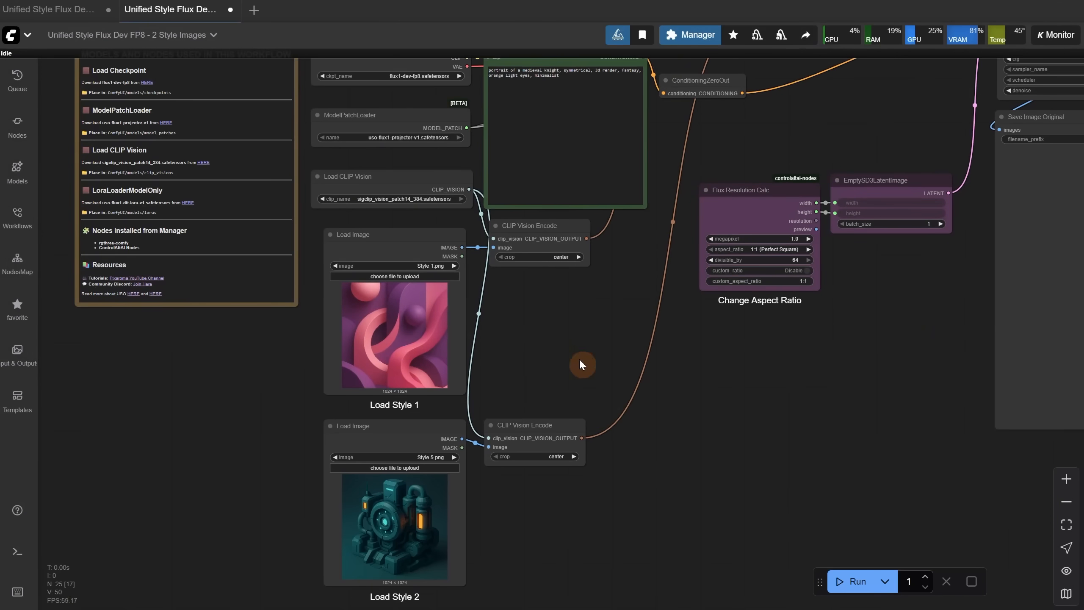
{"action": "left_click", "coordinate": [856, 580]}
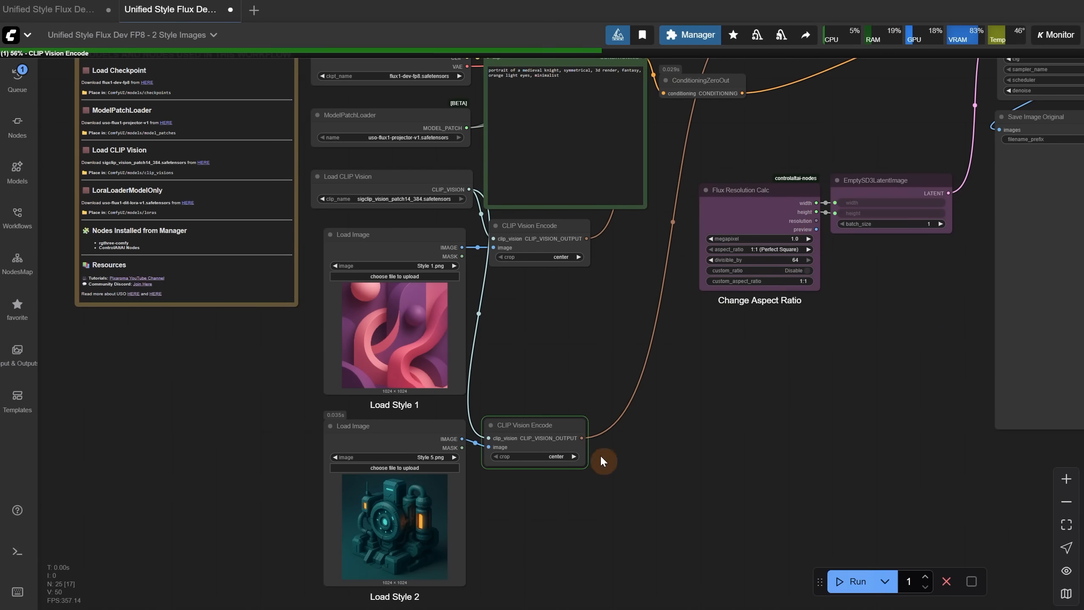
{"action": "scroll", "scroll_direction": "up", "scroll_amount": 3}
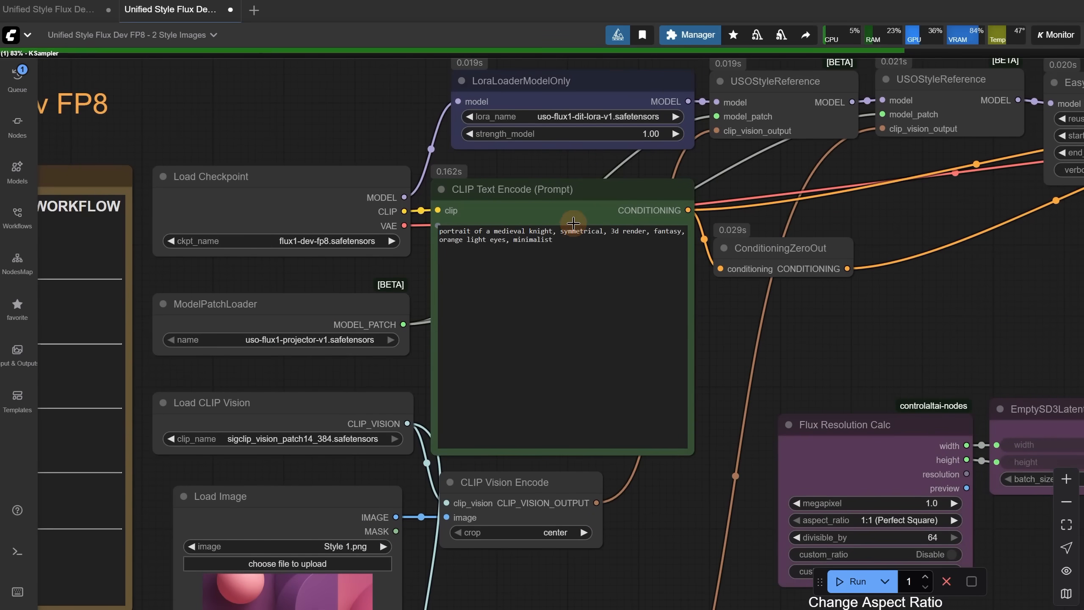
{"action": "mouse_move", "coordinate": [529, 254]}
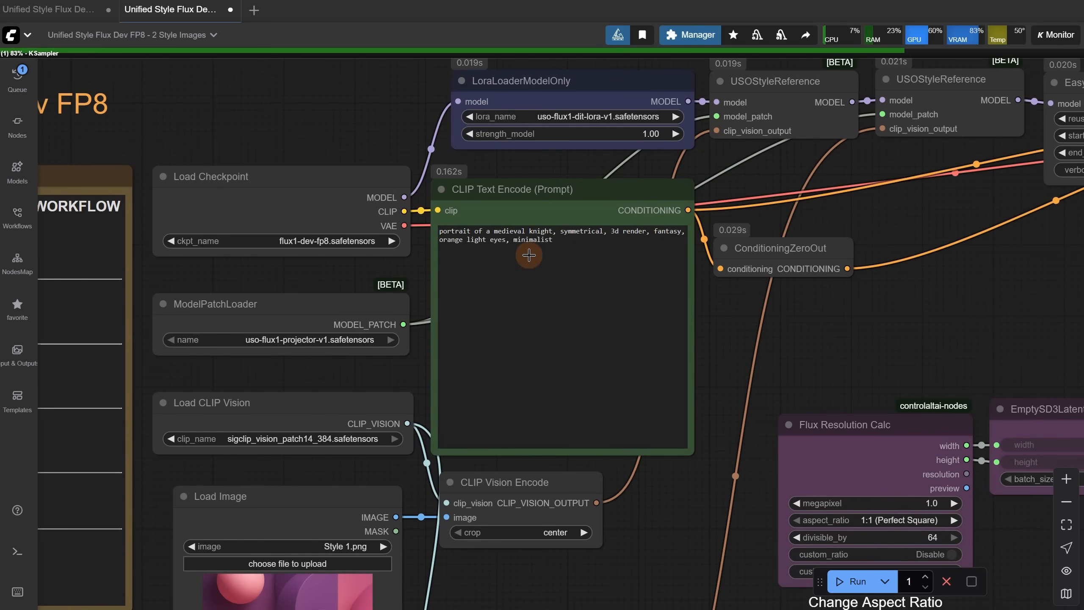
{"action": "scroll", "scroll_direction": "down", "scroll_amount": 3}
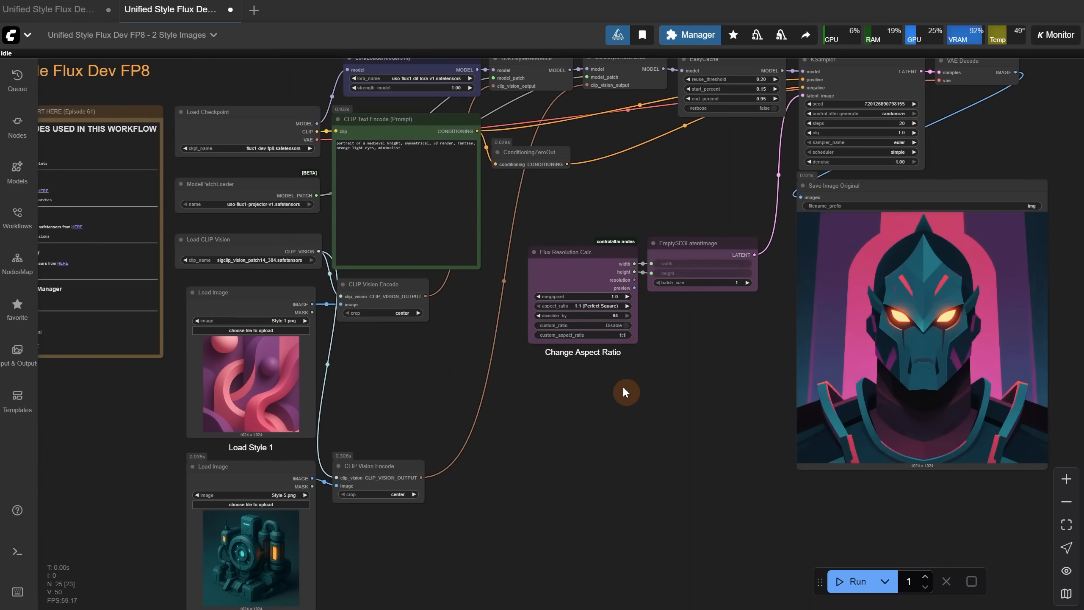
{"action": "mouse_move", "coordinate": [663, 318]}
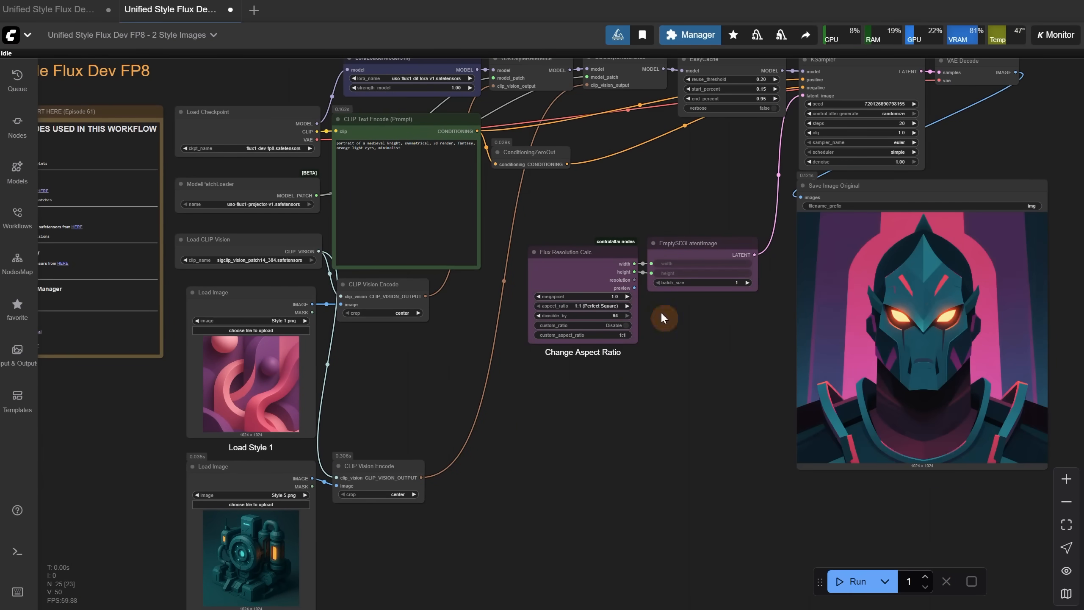
Step: Set the aspect ratio to 9:16 (Slim Vertical)
{"action": "left_click", "coordinate": [583, 306]}
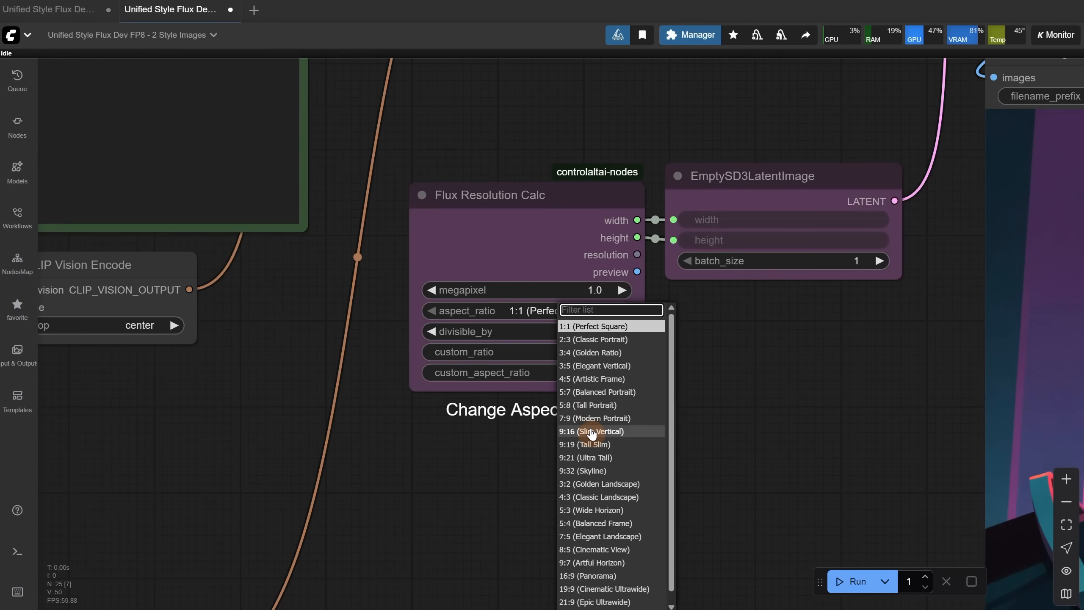
{"action": "left_click", "coordinate": [590, 431]}
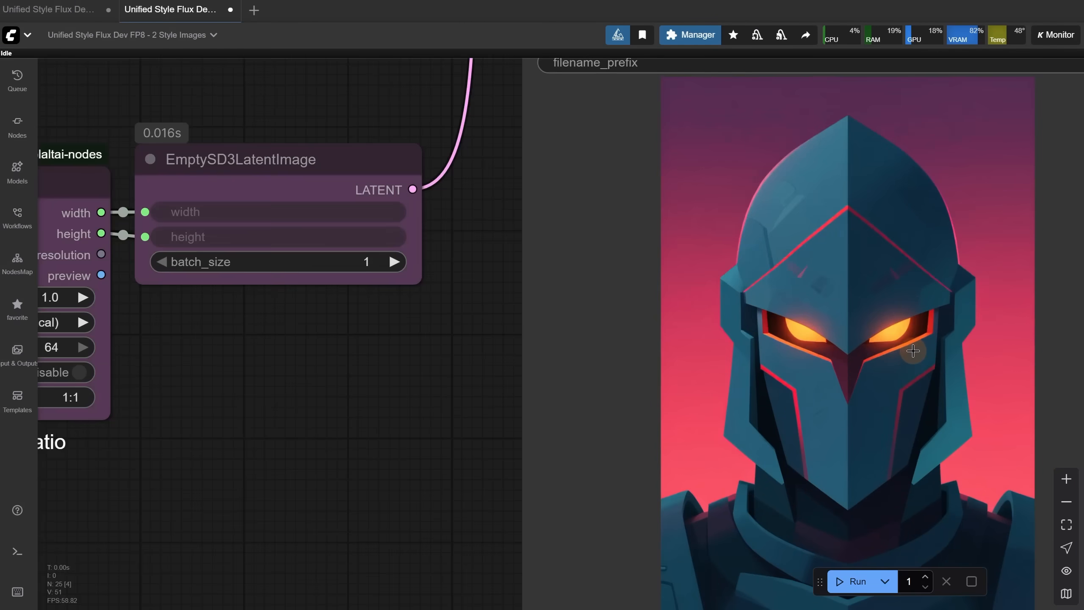
{"action": "scroll", "scroll_direction": "down", "scroll_amount": 3}
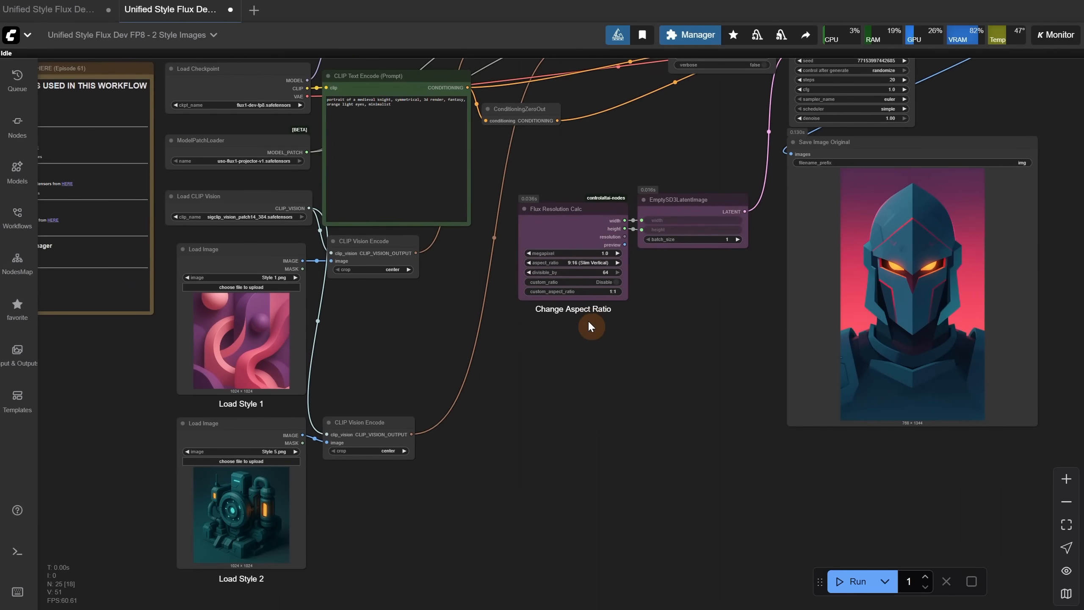
{"action": "mouse_move", "coordinate": [233, 284]}
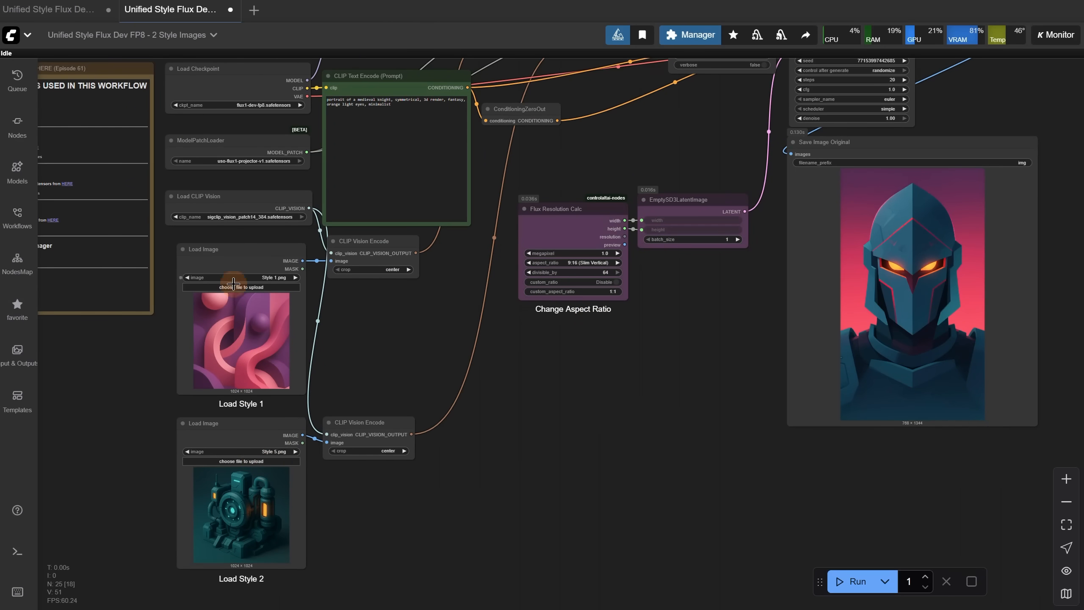
Step: Use the colourful house painting as style 1 and generate a new knight portrait
{"action": "left_click", "coordinate": [241, 287]}
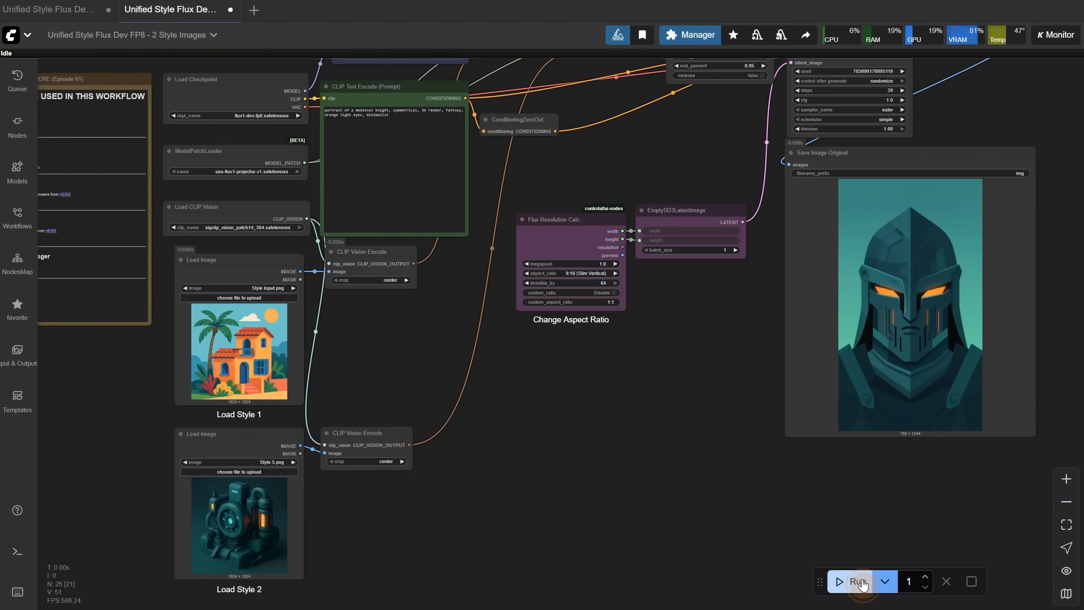
{"action": "left_click", "coordinate": [856, 580]}
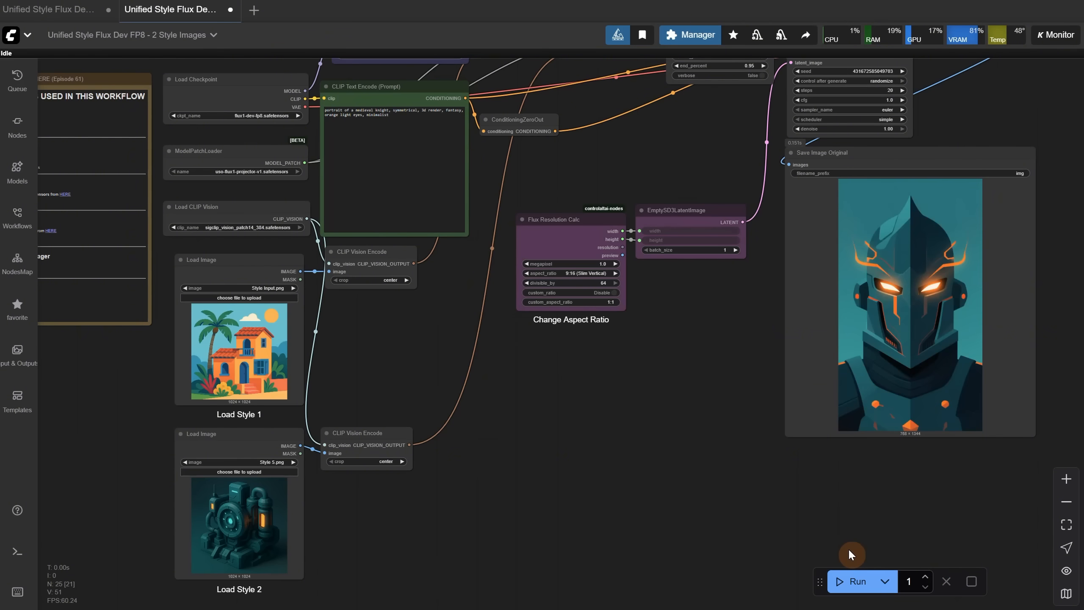
{"action": "left_click", "coordinate": [10, 35]}
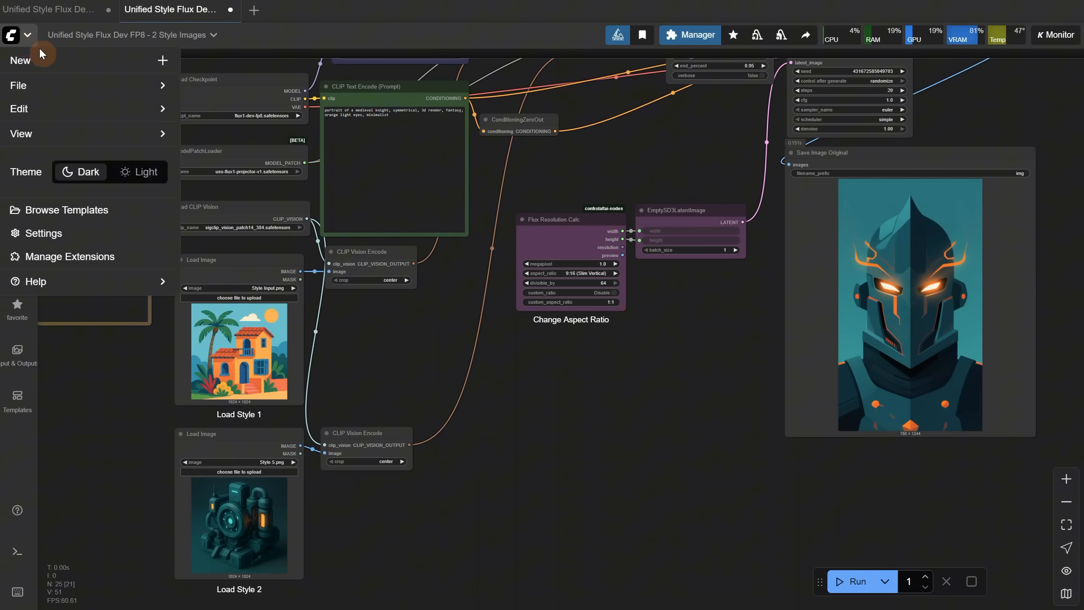
Step: Switch to the 1 Subject +1 Style workflow and look over its nodes
{"action": "left_click", "coordinate": [239, 298]}
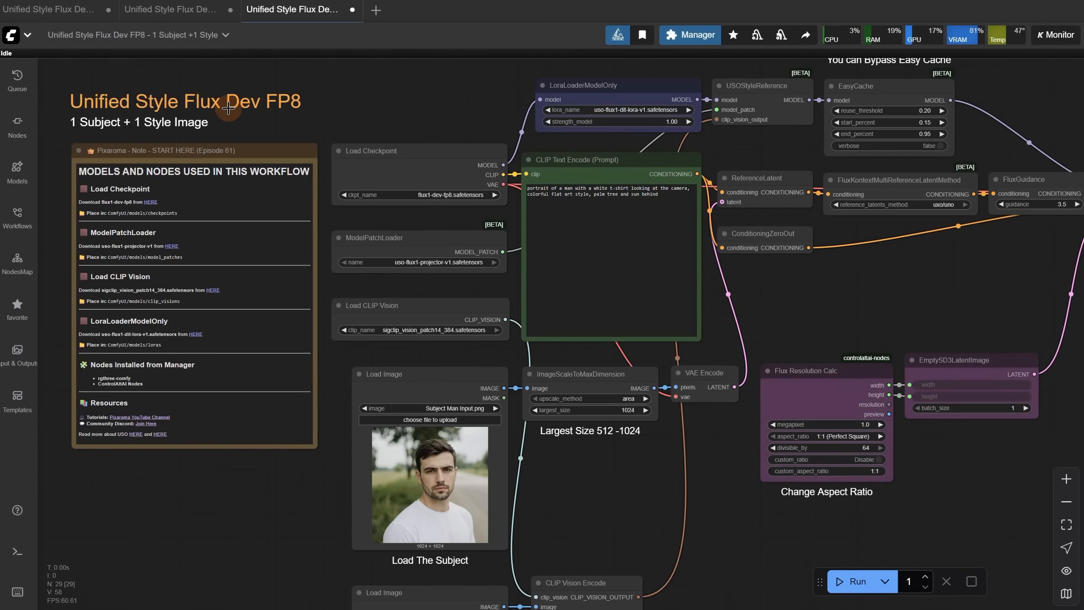
{"action": "scroll", "scroll_direction": "down", "scroll_amount": 3}
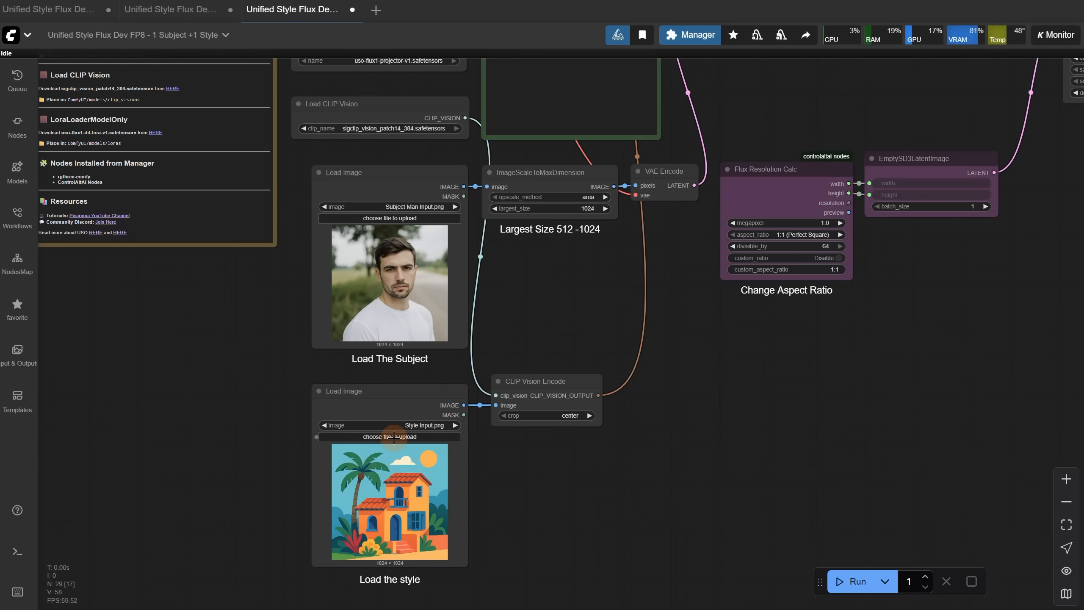
{"action": "mouse_move", "coordinate": [441, 536]}
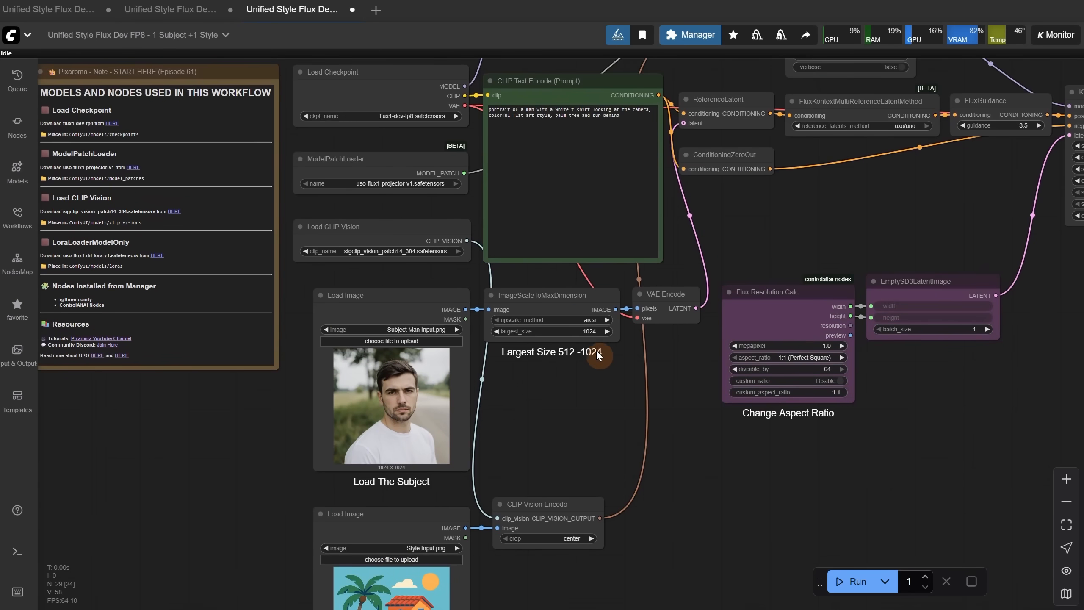
{"action": "scroll", "scroll_direction": "up", "scroll_amount": 3}
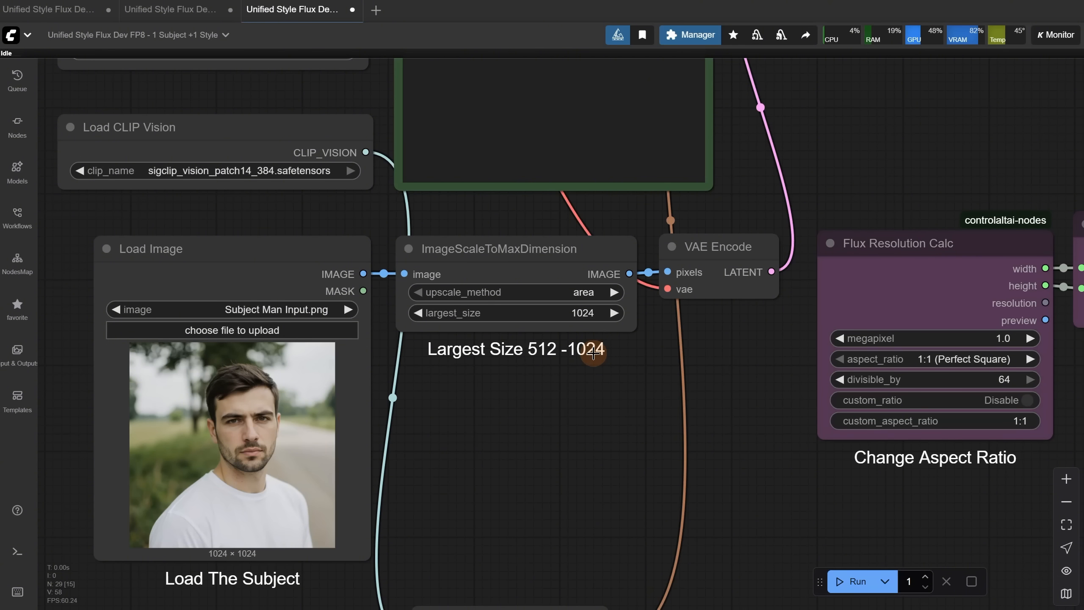
{"action": "mouse_move", "coordinate": [570, 381]}
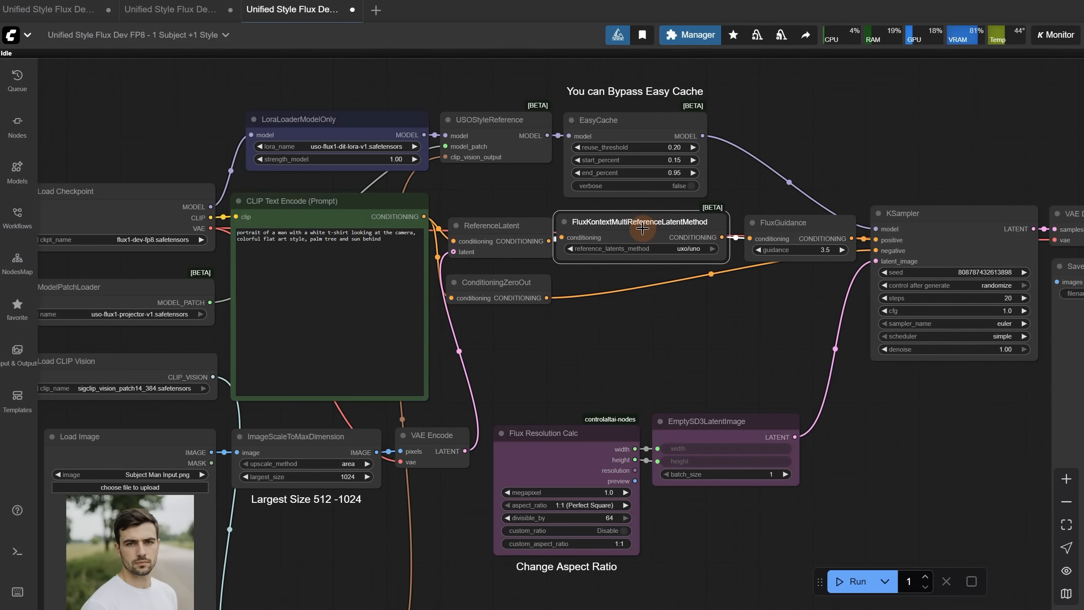
Step: Inspect the reference latents method options and the FluxGuidance node
{"action": "left_click", "coordinate": [691, 248]}
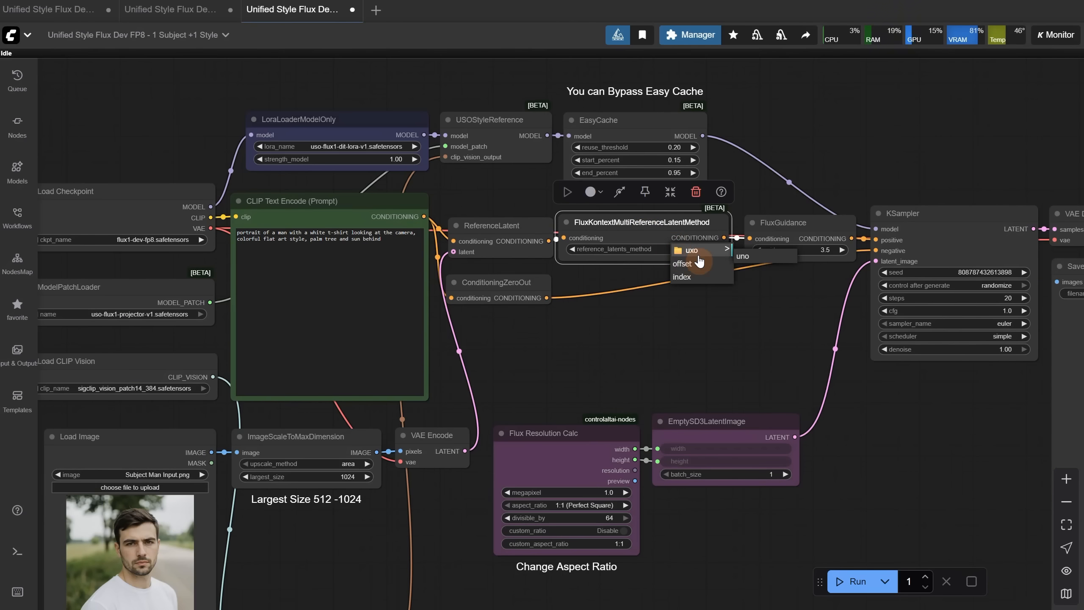
{"action": "left_click", "coordinate": [690, 250]}
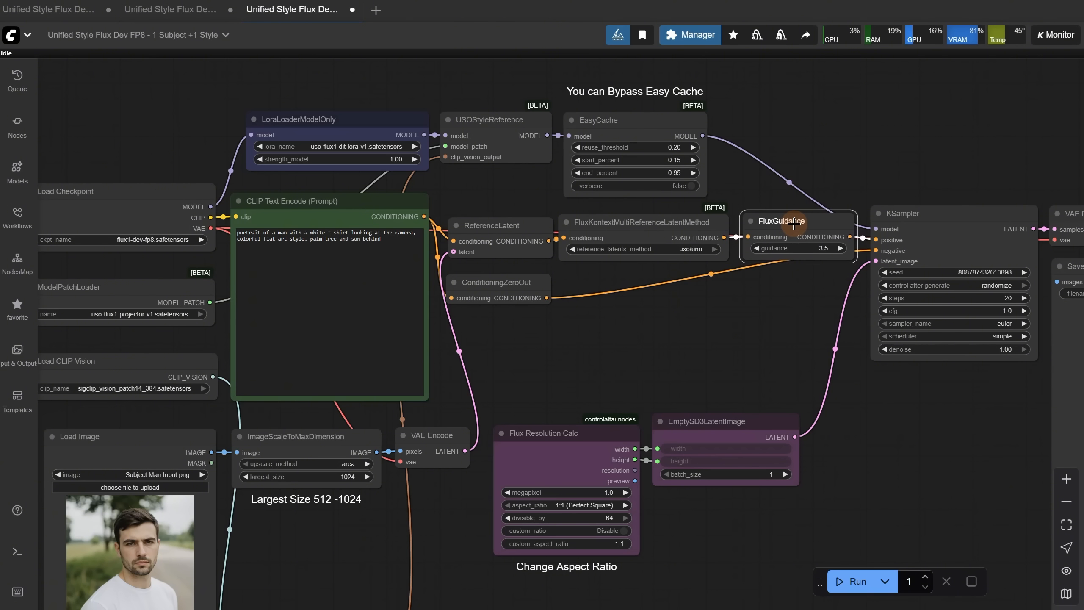
{"action": "left_click", "coordinate": [781, 220]}
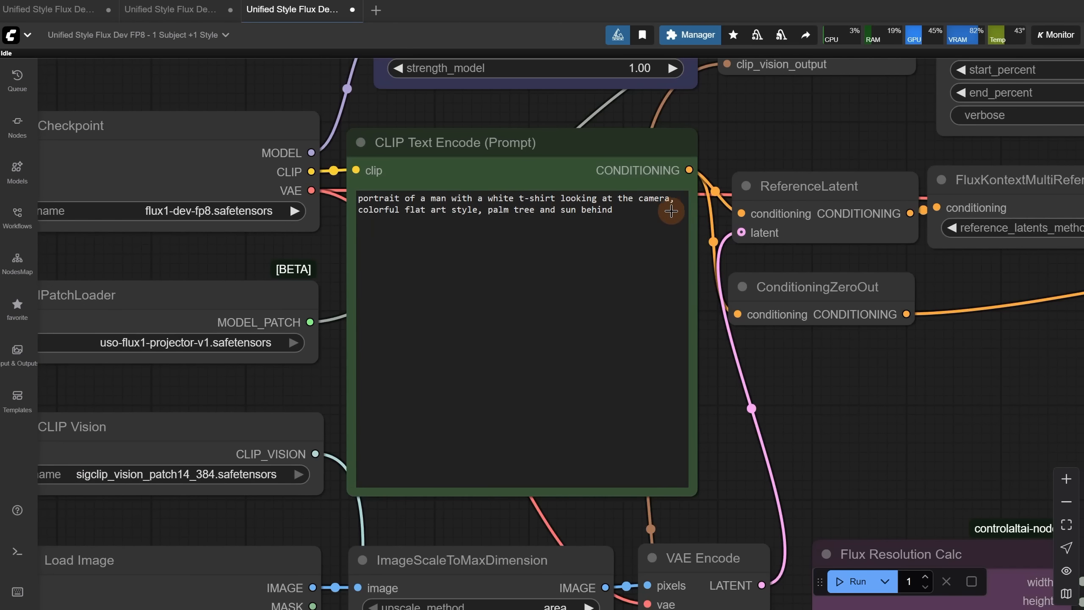
{"action": "left_click", "coordinate": [856, 580]}
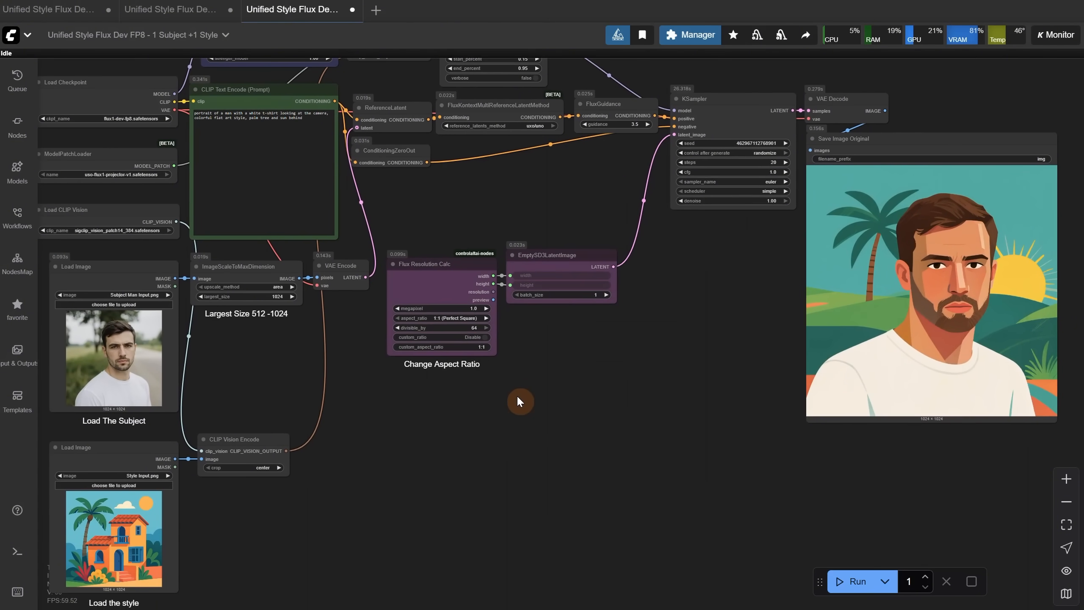
Step: Generate with the prompt 'portrait of a man', then swap in another style image
{"action": "scroll", "scroll_direction": "up", "scroll_amount": 3}
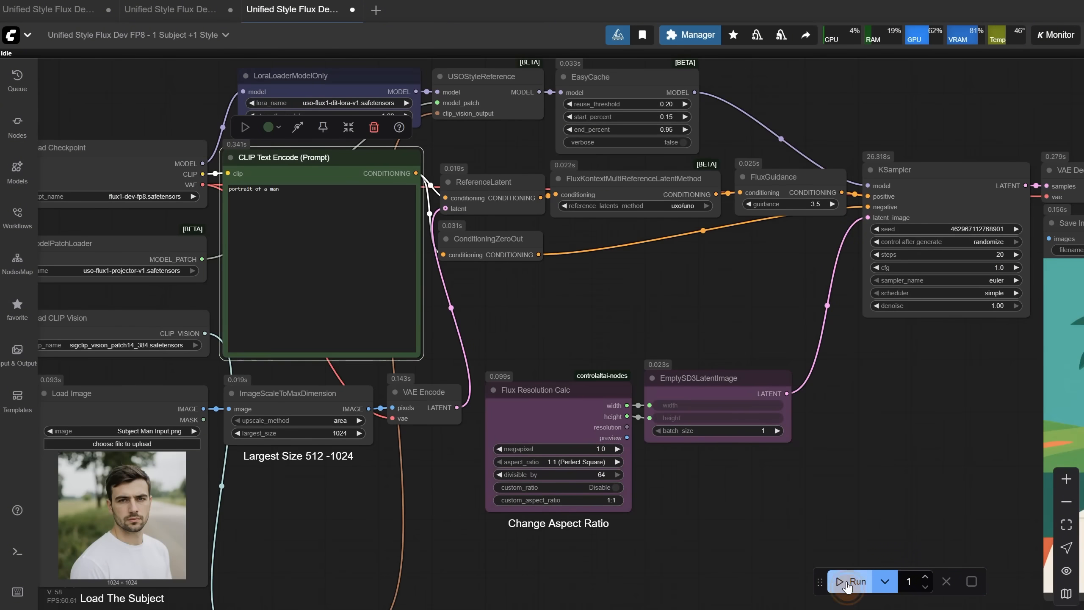
{"action": "left_click", "coordinate": [855, 581]}
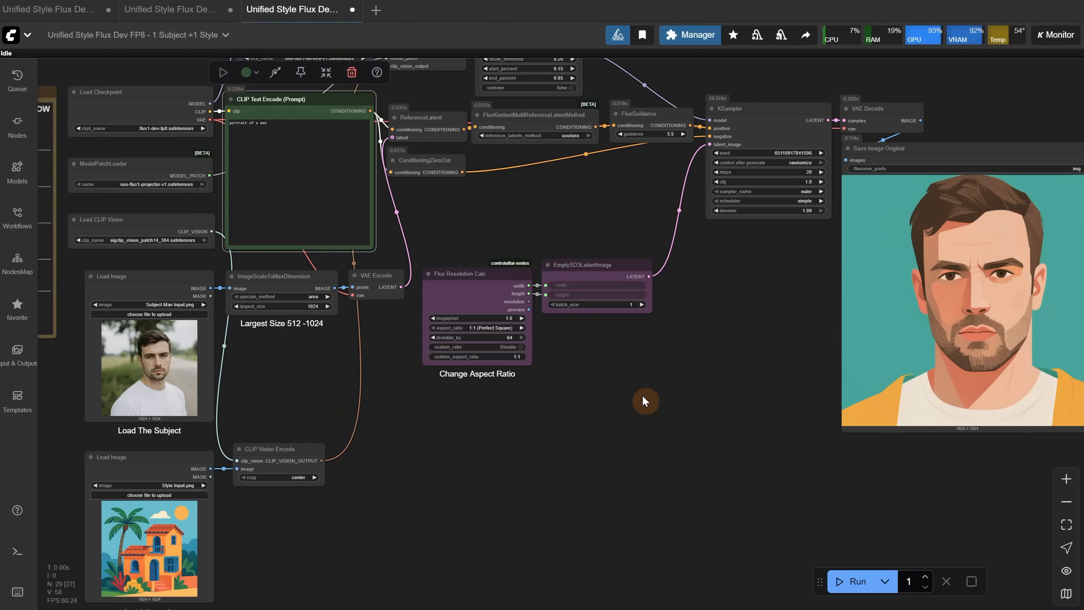
{"action": "mouse_move", "coordinate": [264, 507]}
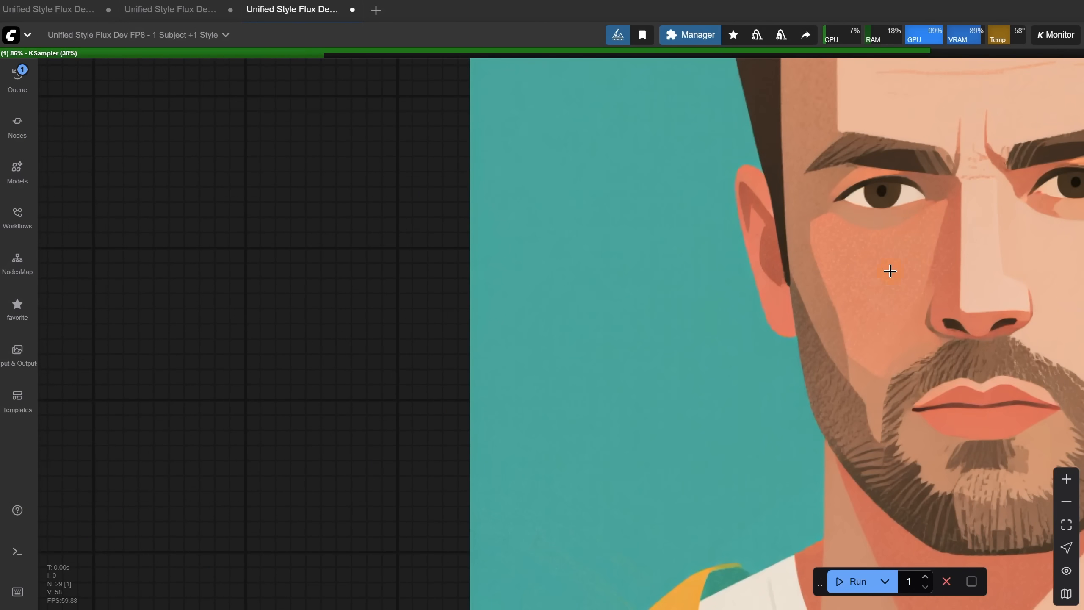
{"action": "mouse_move", "coordinate": [934, 257]}
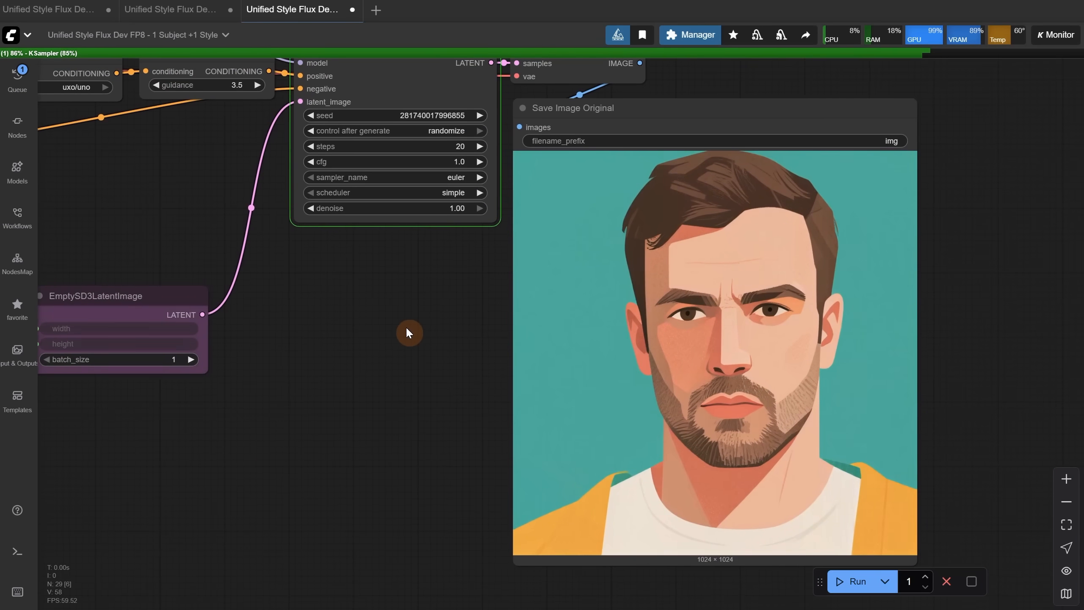
{"action": "mouse_move", "coordinate": [416, 341]}
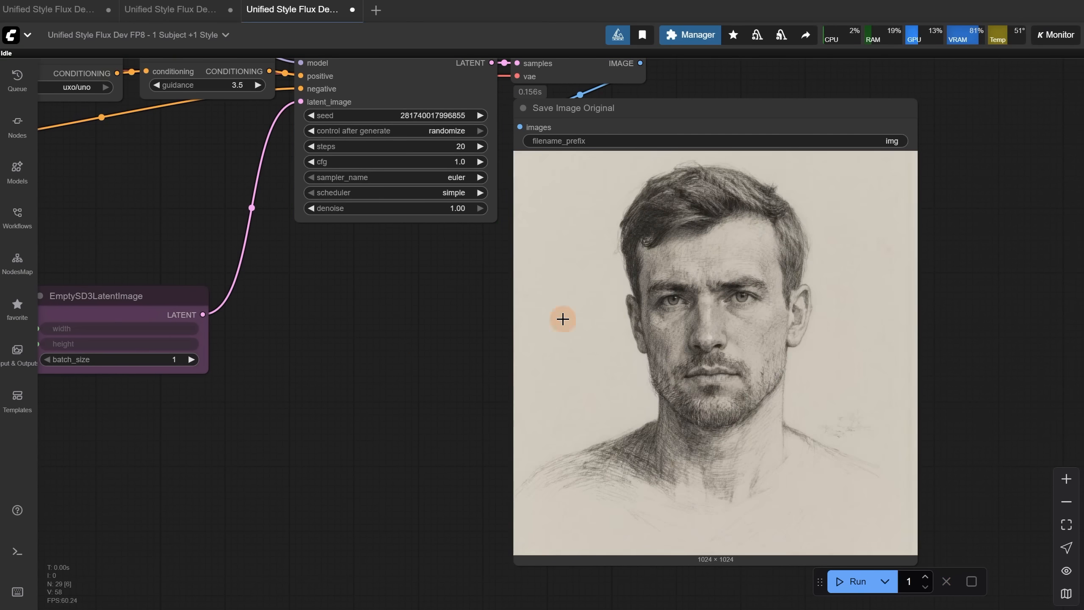
{"action": "scroll", "scroll_direction": "up", "scroll_amount": 3}
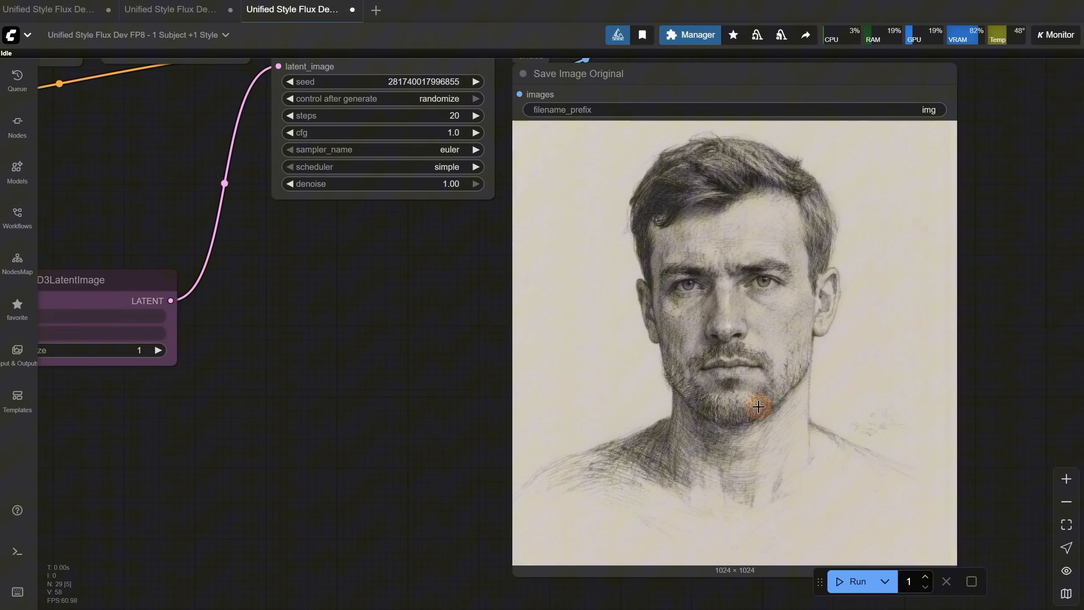
{"action": "left_click", "coordinate": [138, 473]}
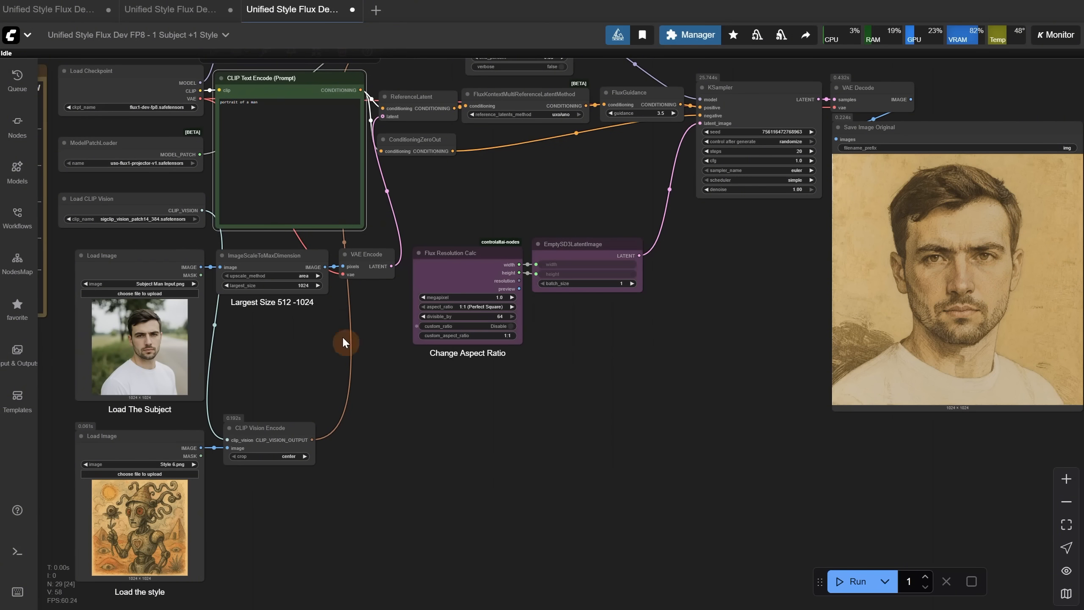
{"action": "mouse_move", "coordinate": [391, 449]}
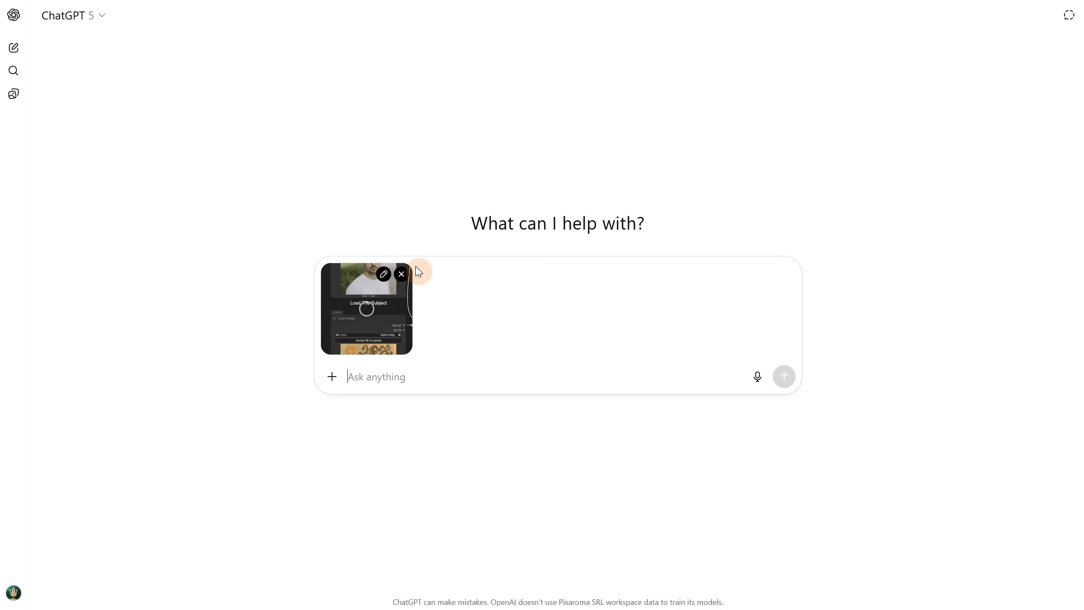
Step: Ask ChatGPT for a long prompt for the man in the tribal art style
{"action": "type", "text": "give me a lo"}
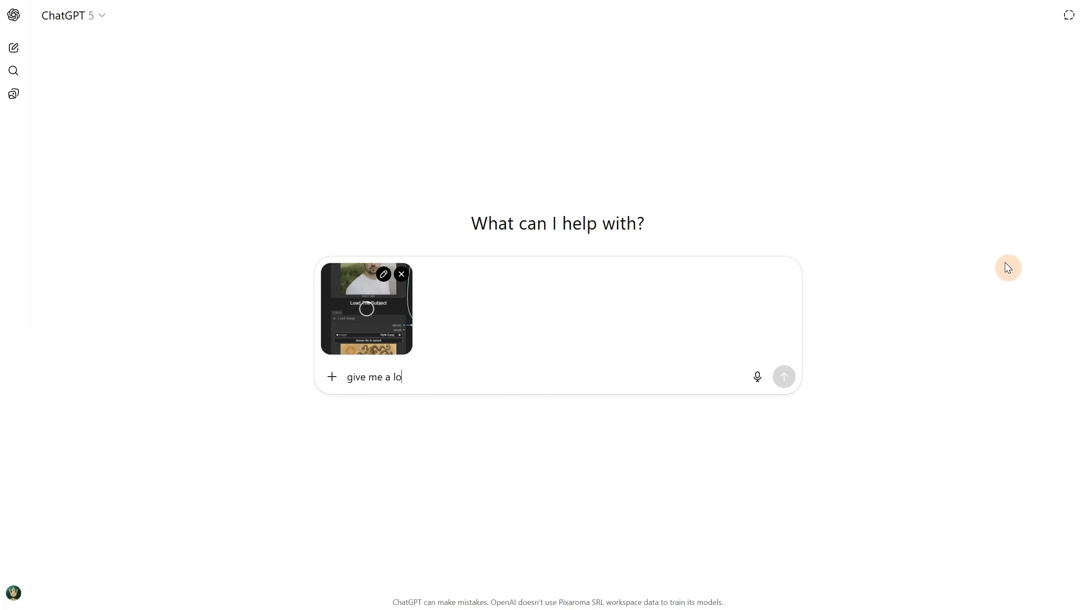
{"action": "type", "text": "ng prompt for the man in the art styl"}
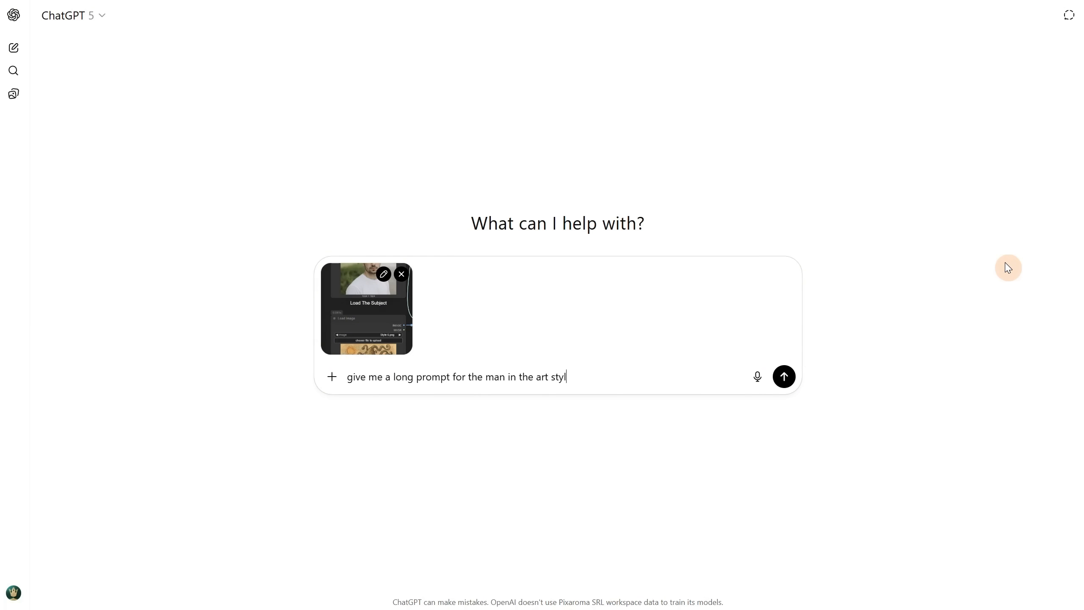
{"action": "left_click", "coordinate": [784, 376]}
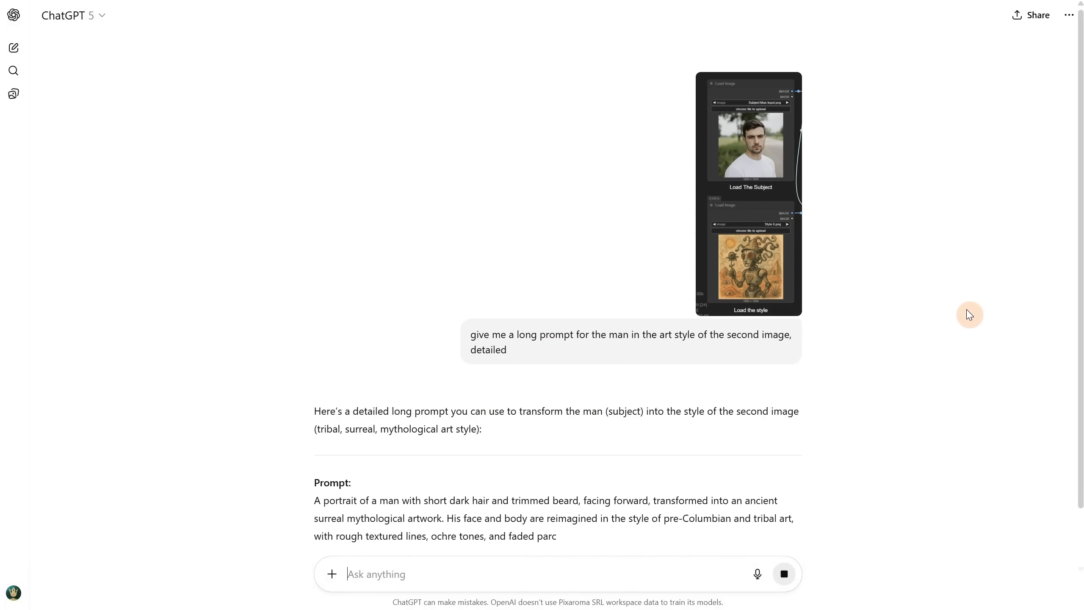
{"action": "scroll", "scroll_direction": "down", "scroll_amount": 3}
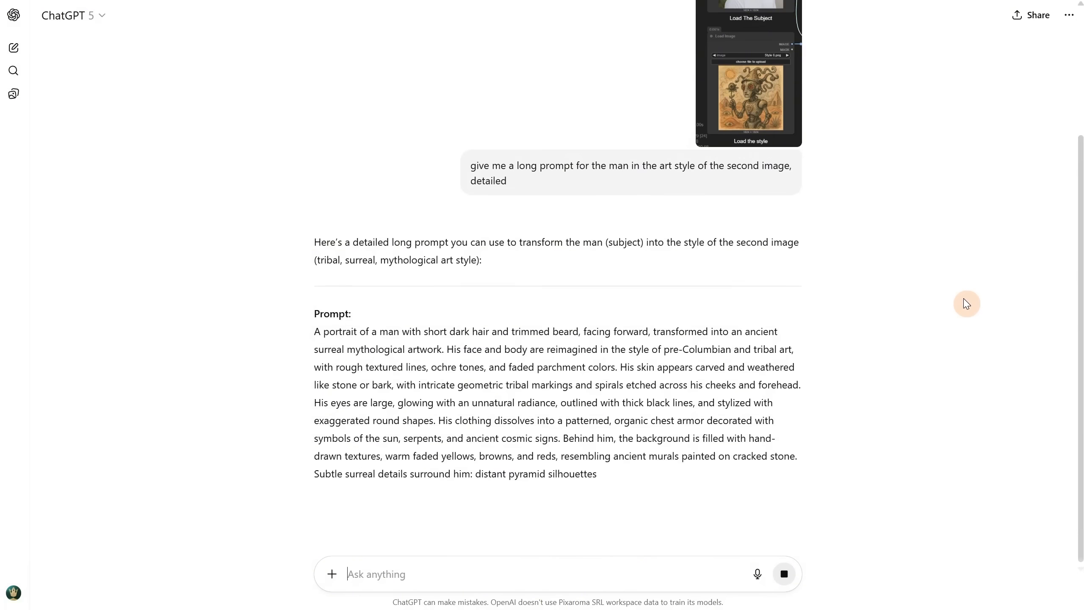
{"action": "scroll", "scroll_direction": "down", "scroll_amount": 3}
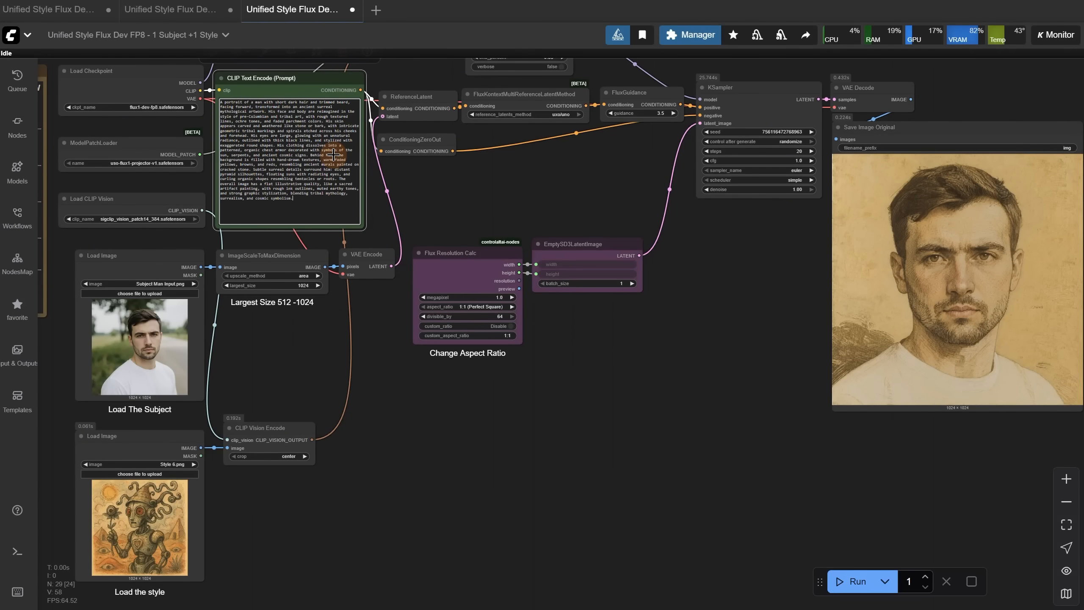
Step: Review the tribal mural portrait, then load Style 8.png as the style image
{"action": "left_click", "coordinate": [856, 581]}
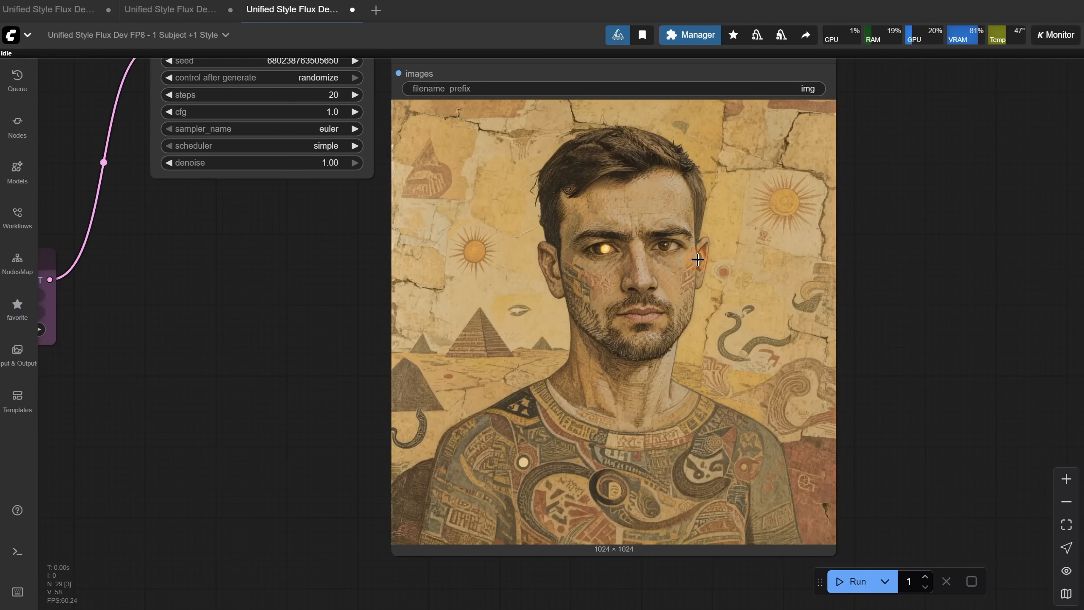
{"action": "left_click", "coordinate": [857, 581]}
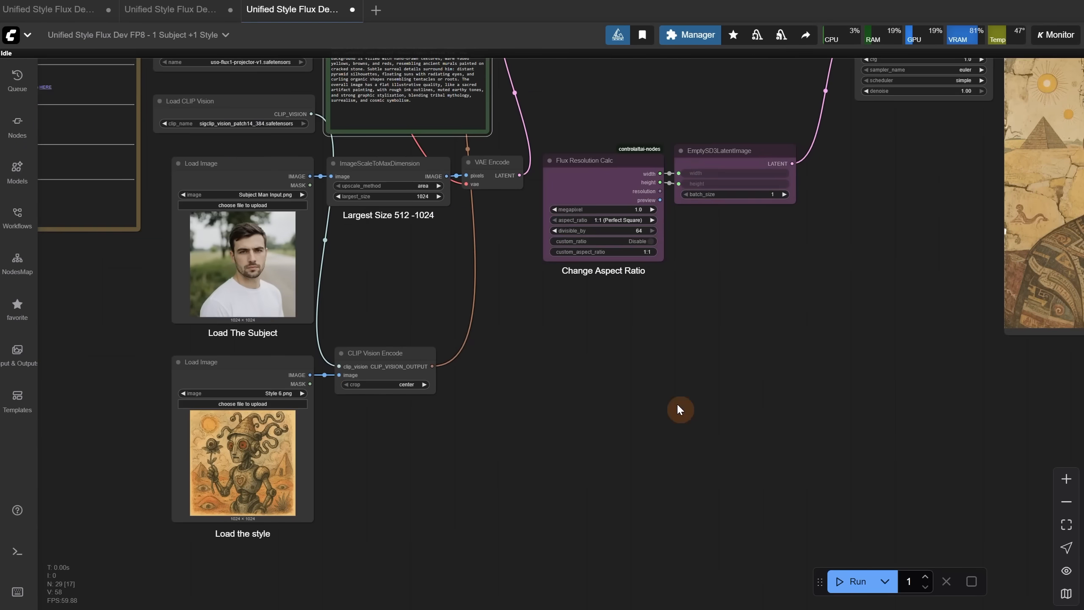
{"action": "left_click", "coordinate": [242, 404]}
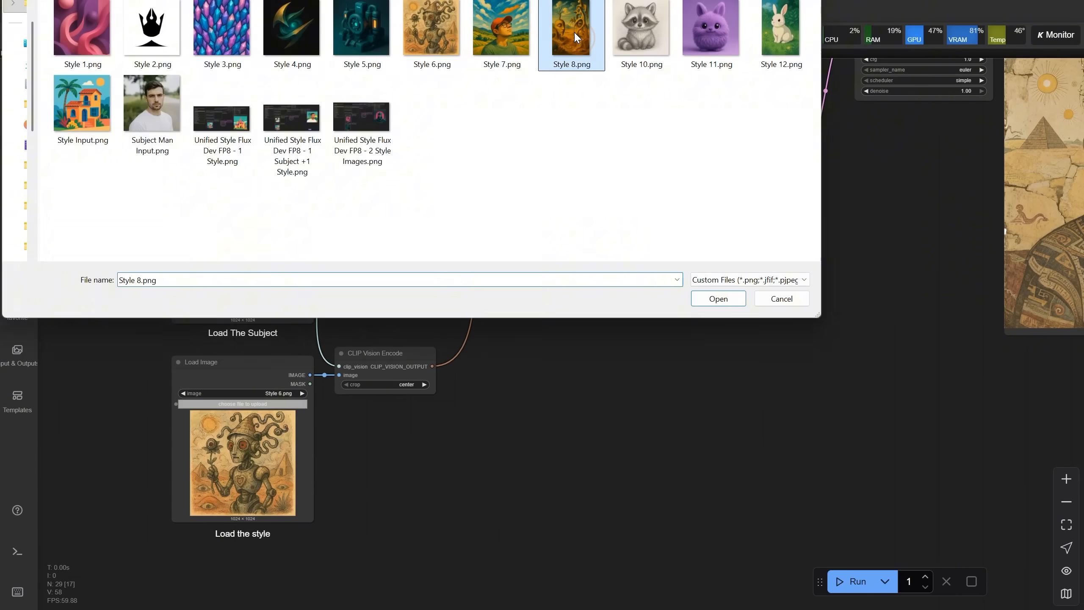
{"action": "left_click", "coordinate": [717, 299]}
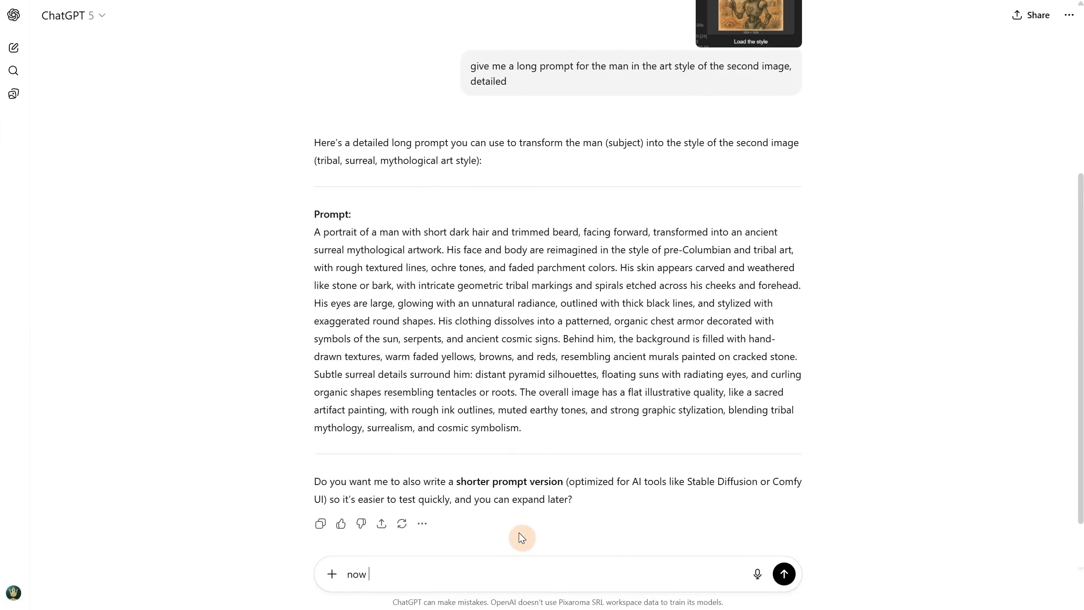
Step: Send 'now for this' to ChatGPT, then ask it to improve the prompt's eye
{"action": "left_click", "coordinate": [784, 574]}
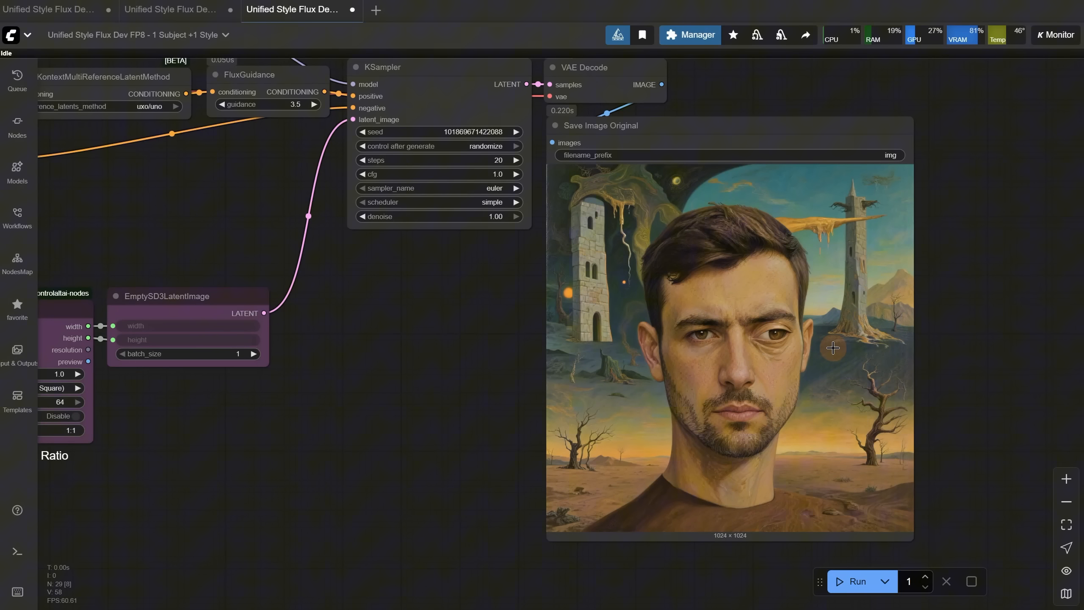
{"action": "left_click", "coordinate": [856, 581]}
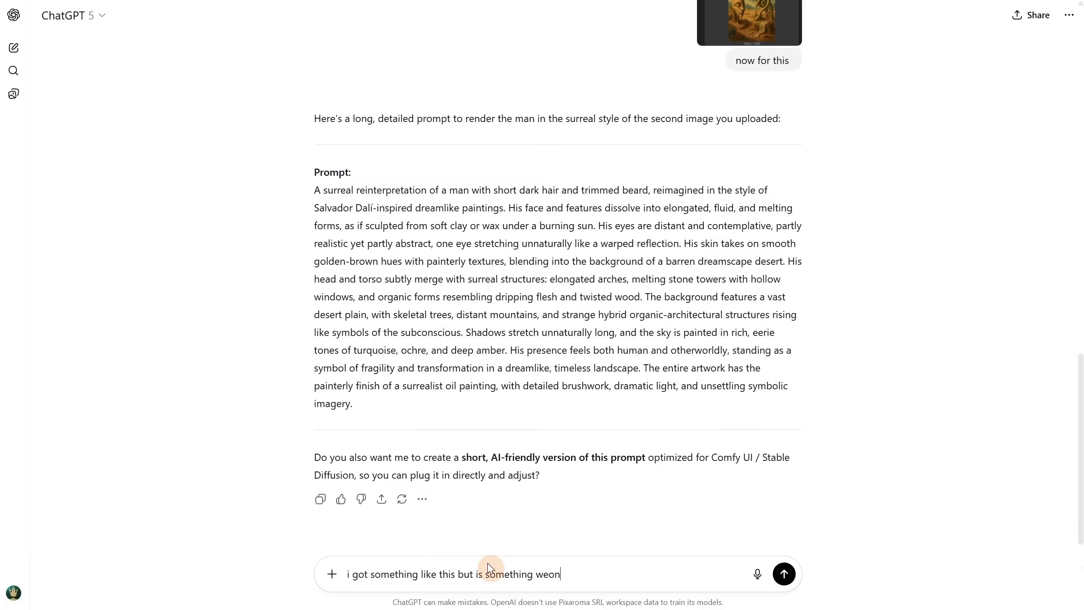
{"action": "type", "text": "rong with the eye can you improve the prompt?"}
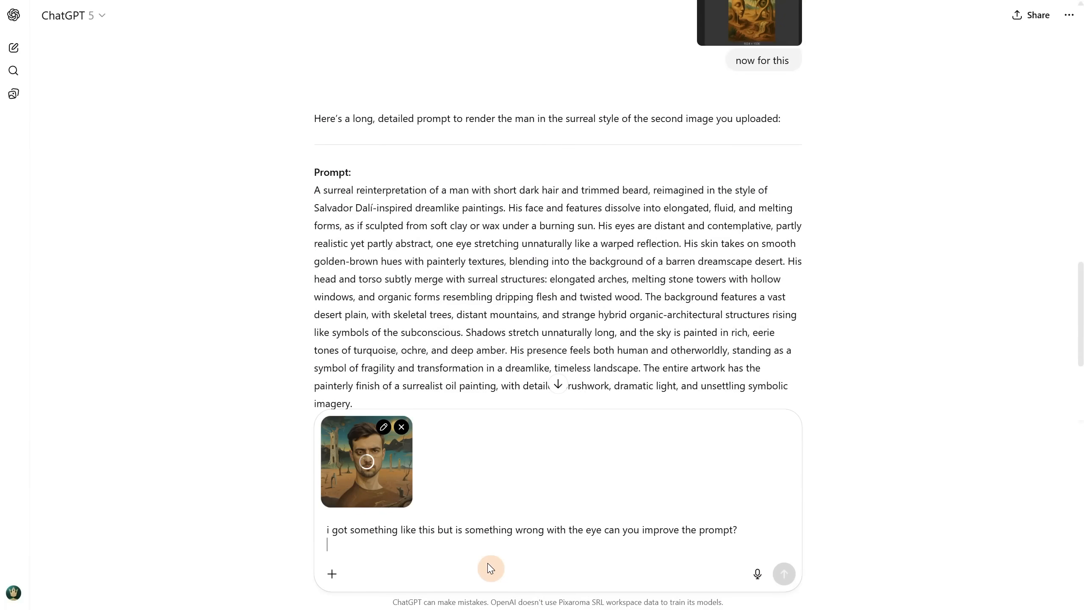
{"action": "left_click", "coordinate": [784, 573]}
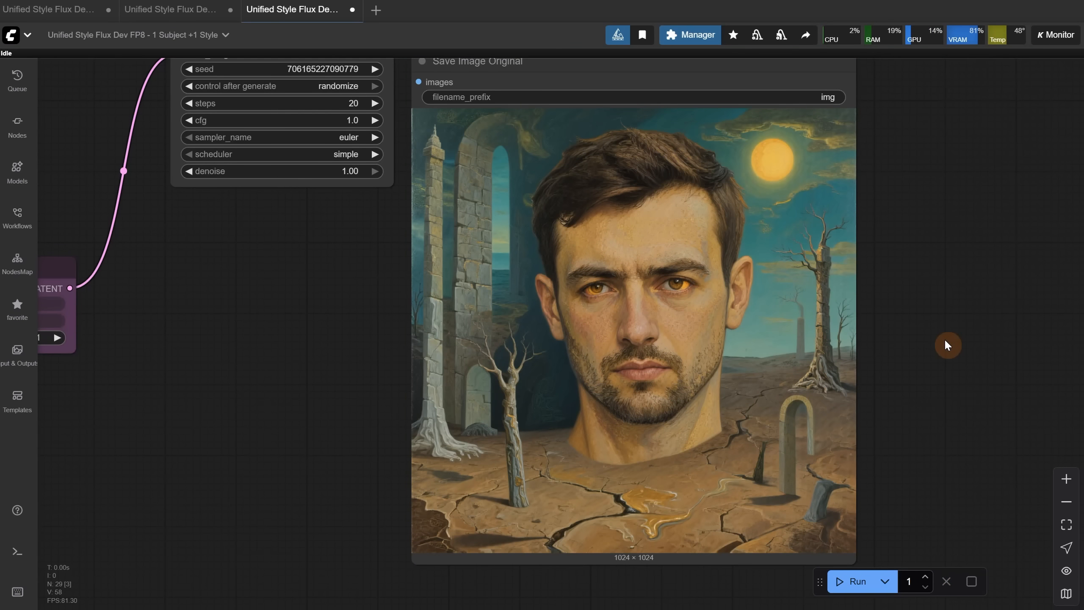
{"action": "mouse_move", "coordinate": [951, 343]}
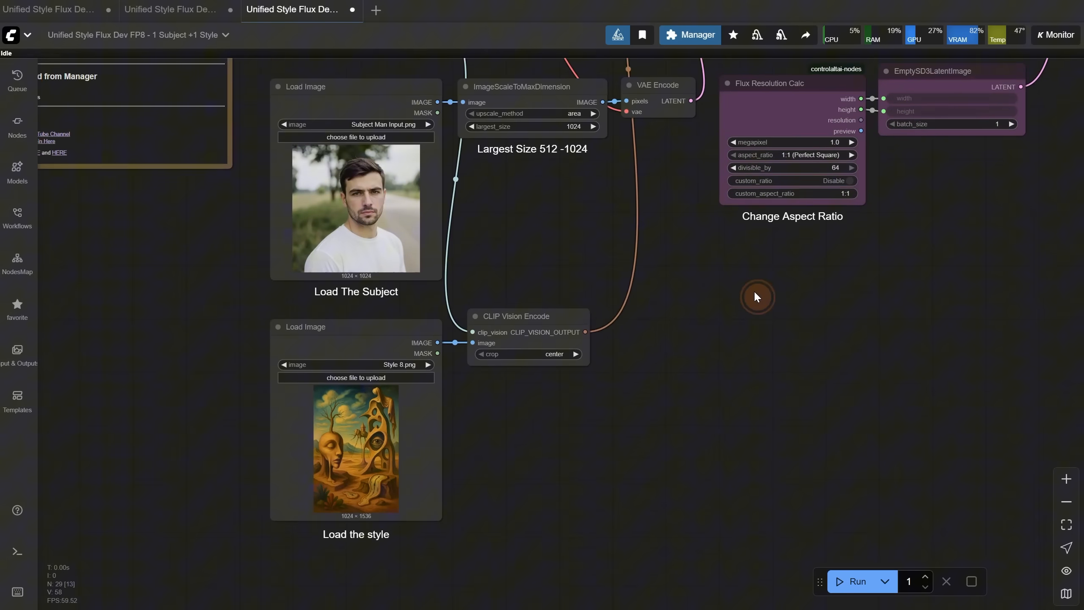
Step: Load Style 1.png as the subject and generate an abstract 3D render sculpture
{"action": "left_click", "coordinate": [355, 378]}
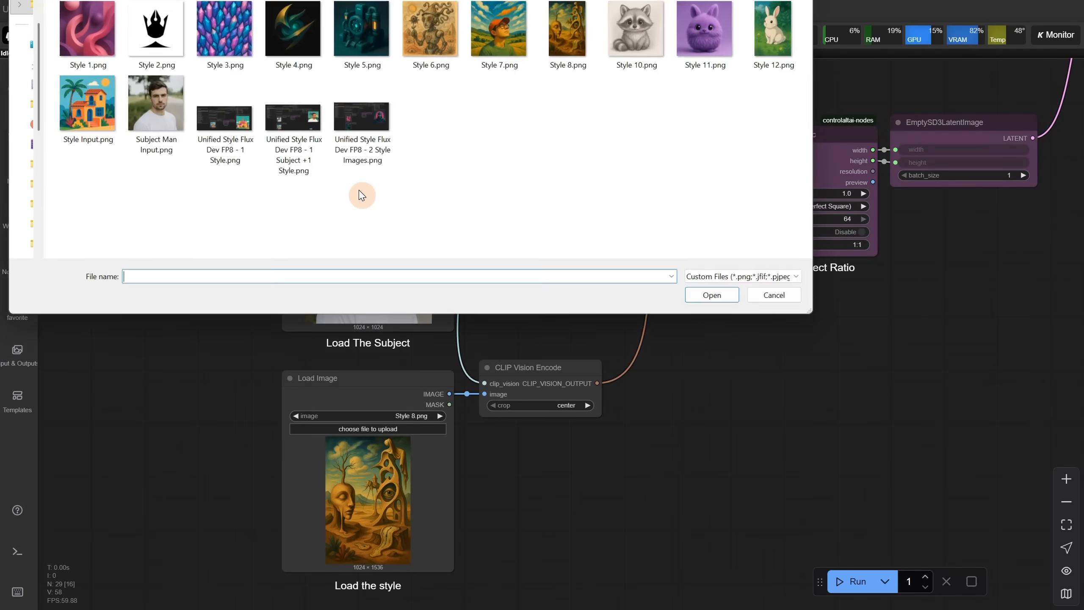
{"action": "left_click", "coordinate": [82, 28]}
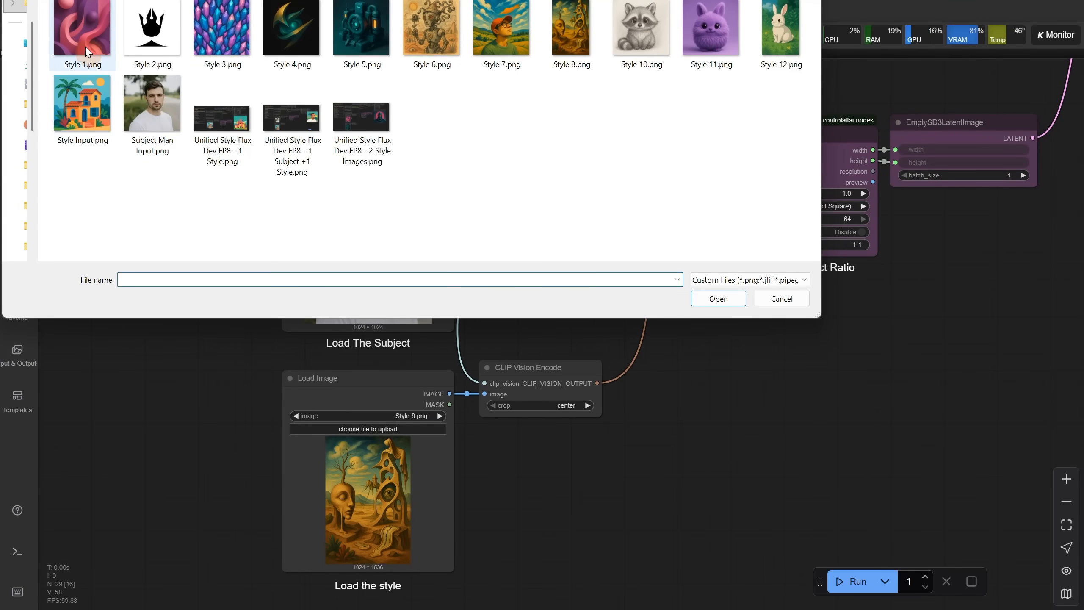
{"action": "left_click", "coordinate": [717, 298]}
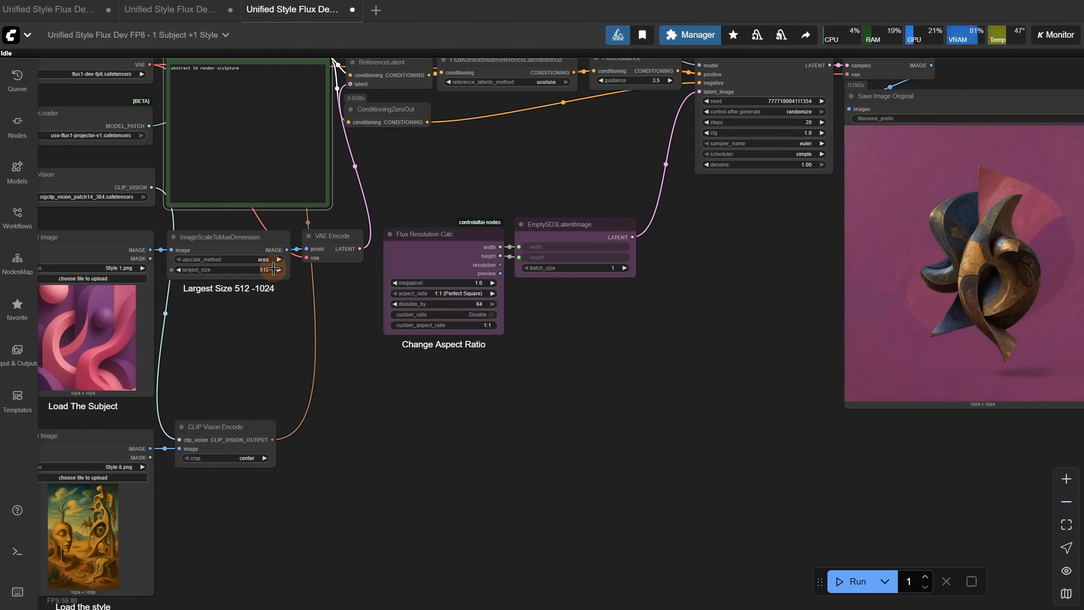
{"action": "left_click", "coordinate": [856, 581]}
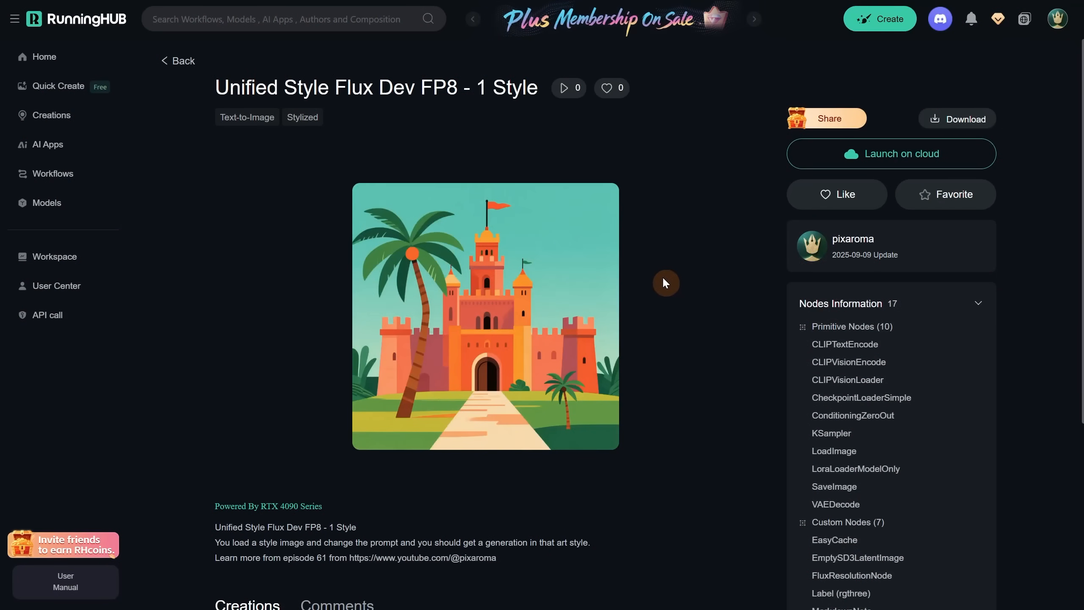
{"action": "mouse_move", "coordinate": [647, 221]}
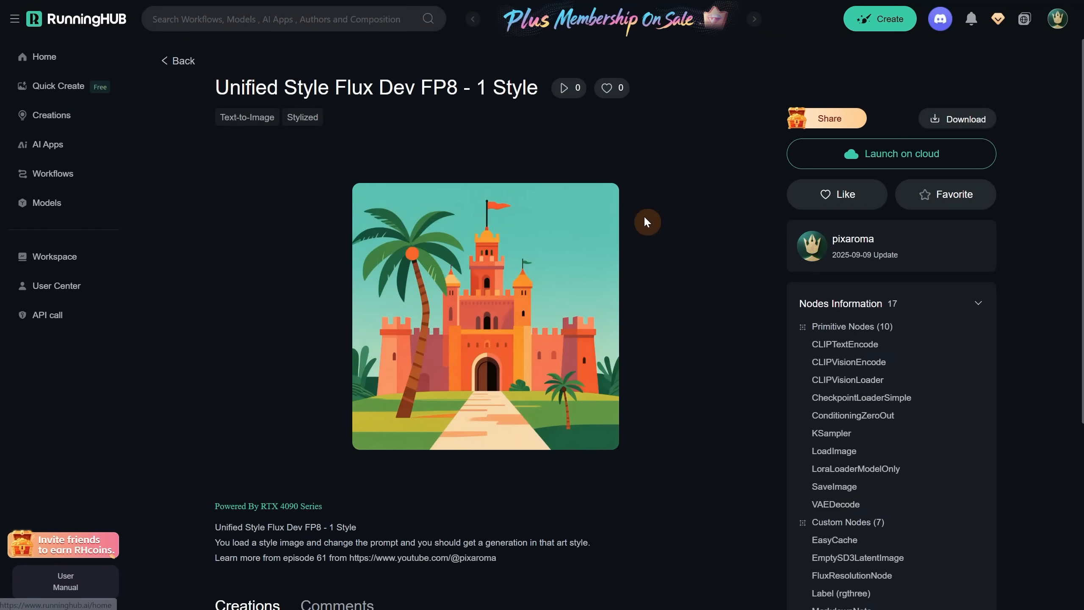
{"action": "mouse_move", "coordinate": [659, 241]}
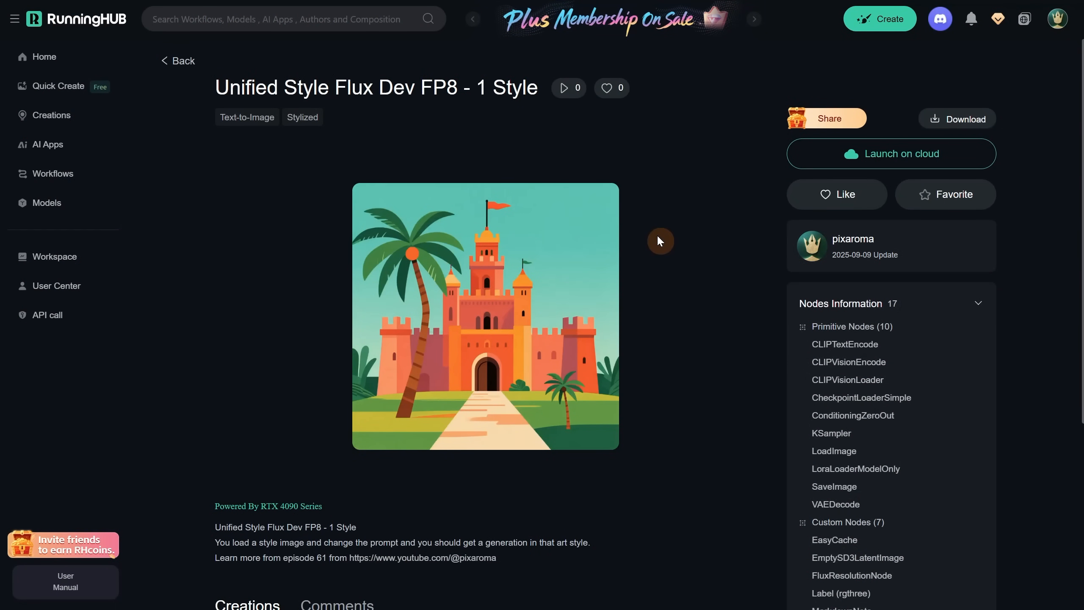
{"action": "mouse_move", "coordinate": [475, 95]}
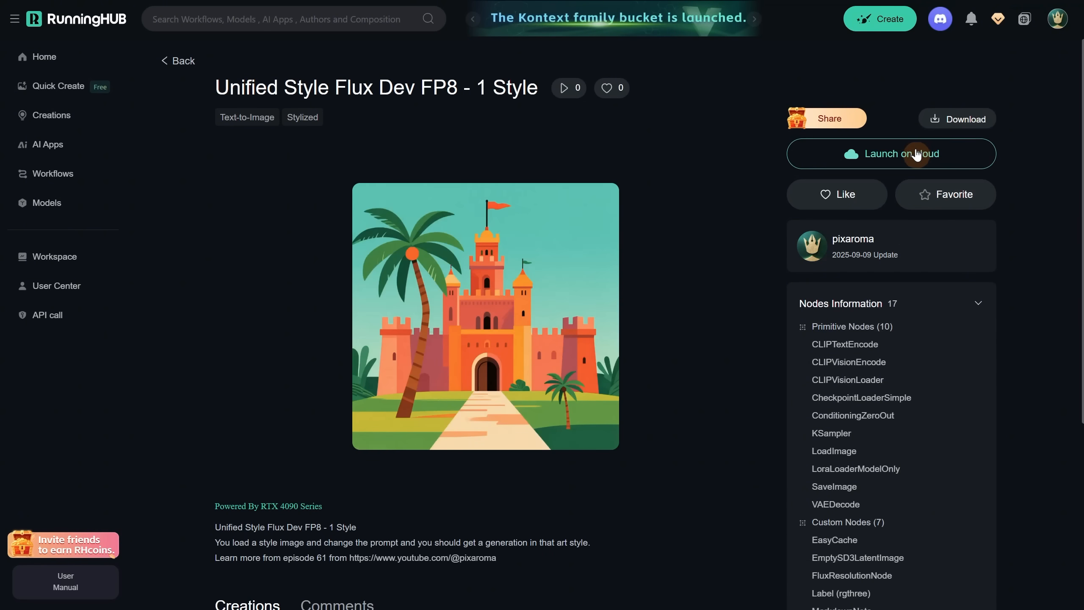
Step: Launch the Unified Style Flux Dev FP8 - 1 Style workflow on RunningHub's cloud
{"action": "left_click", "coordinate": [891, 153]}
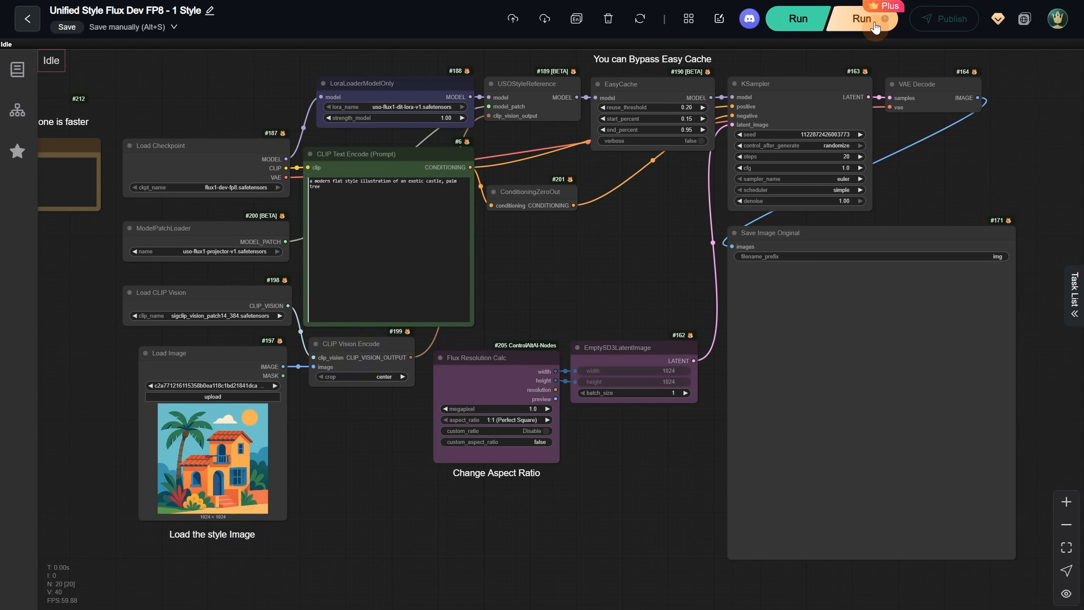
Step: Generate a flat-style castle image in the cloud, then start another generation
{"action": "left_click", "coordinate": [889, 7]}
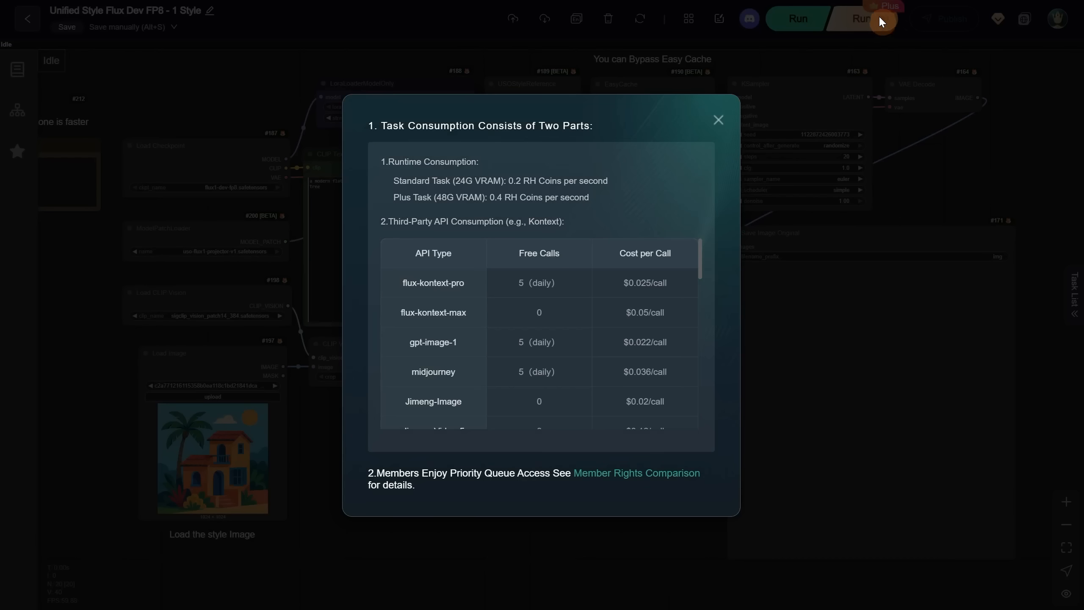
{"action": "mouse_move", "coordinate": [676, 209]}
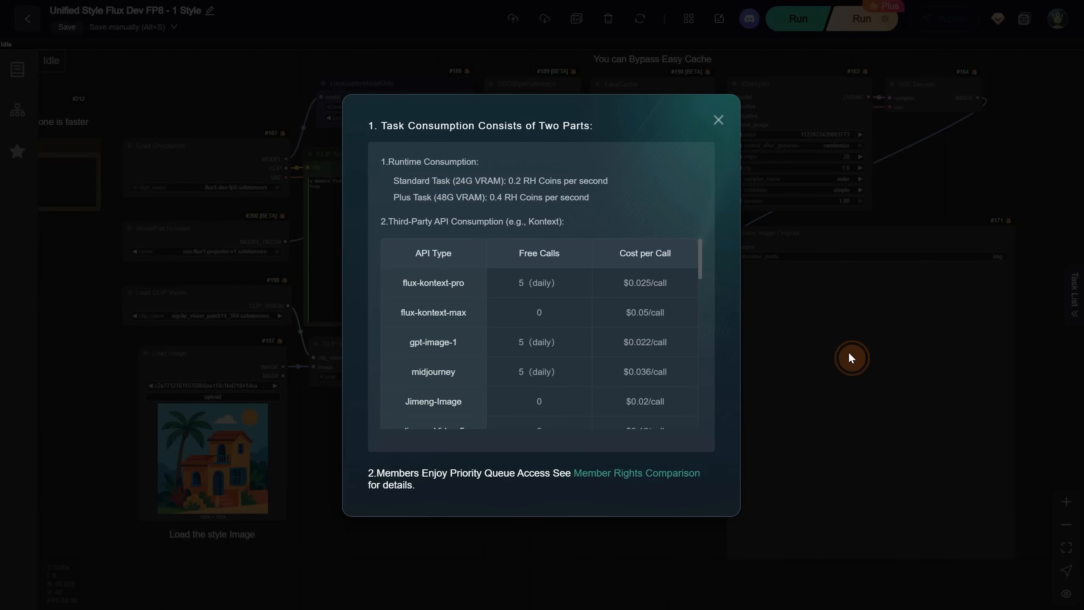
{"action": "left_click", "coordinate": [718, 120]}
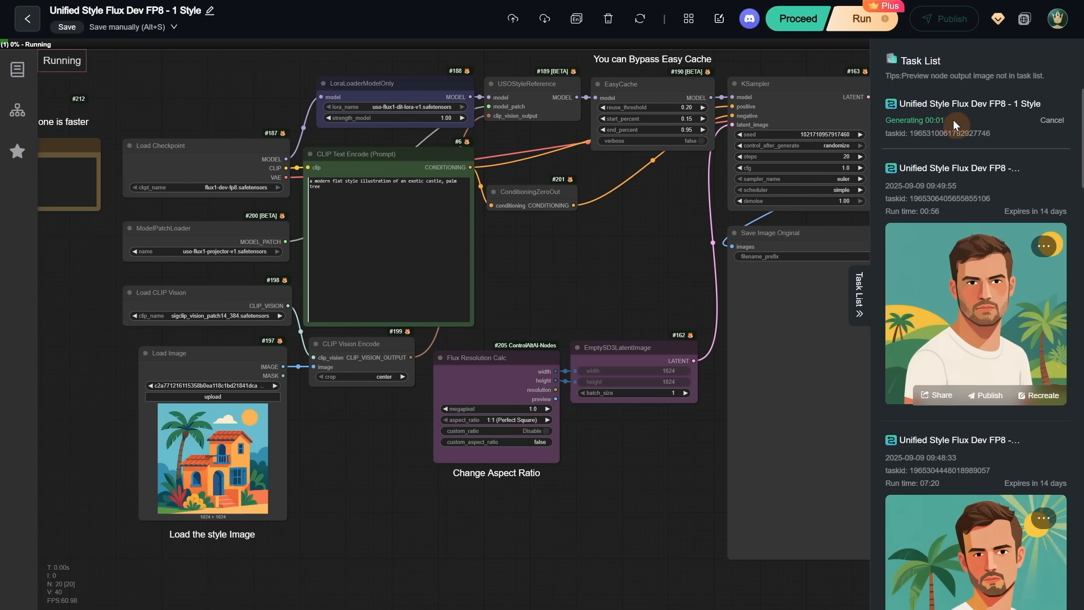
{"action": "mouse_move", "coordinate": [684, 230]}
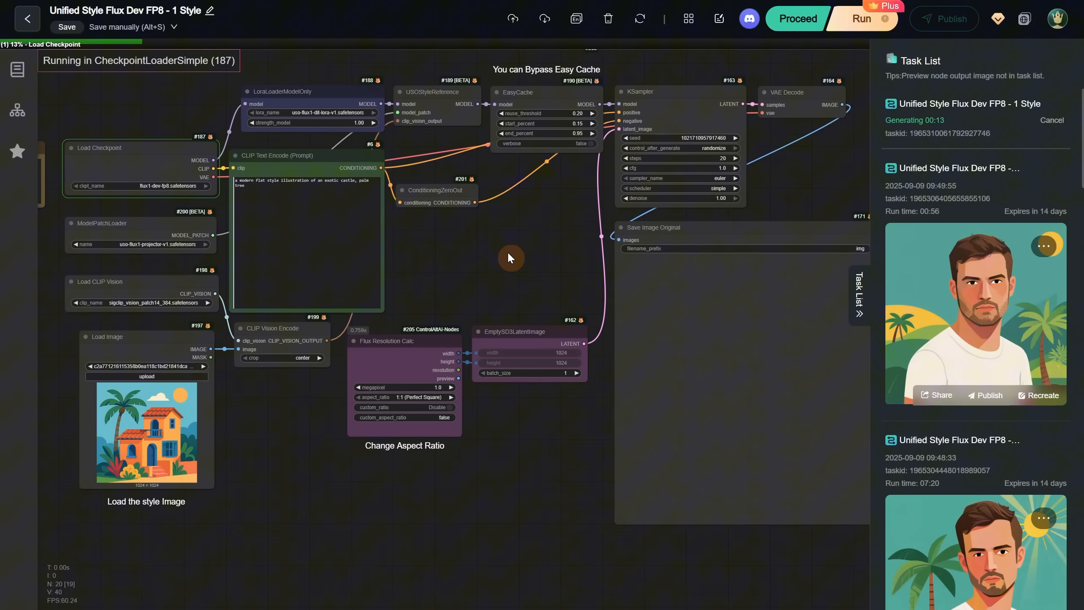
{"action": "mouse_move", "coordinate": [579, 253]}
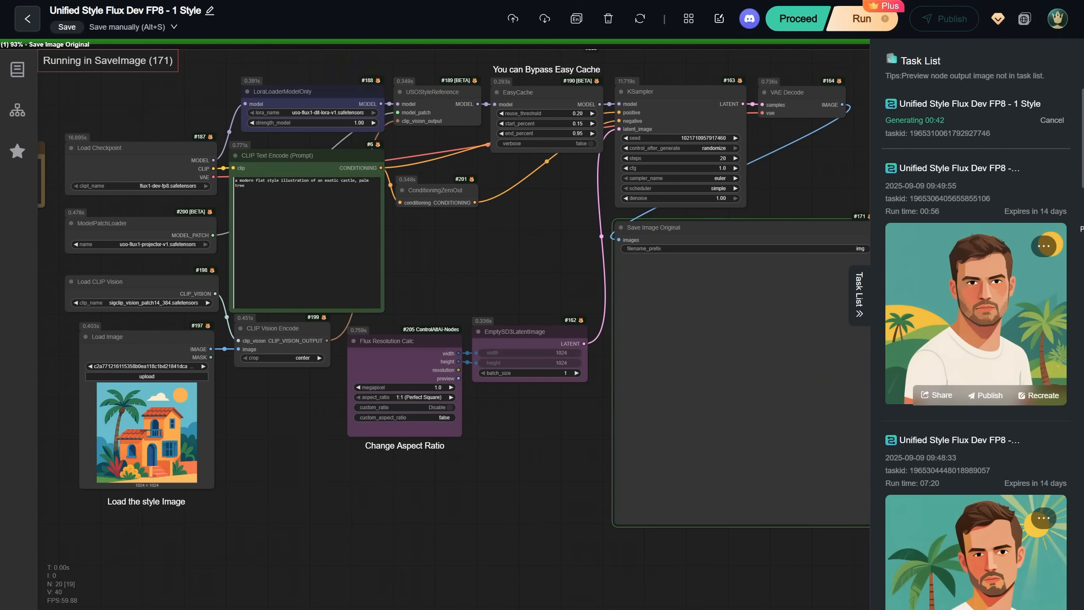
{"action": "left_click", "coordinate": [797, 18]}
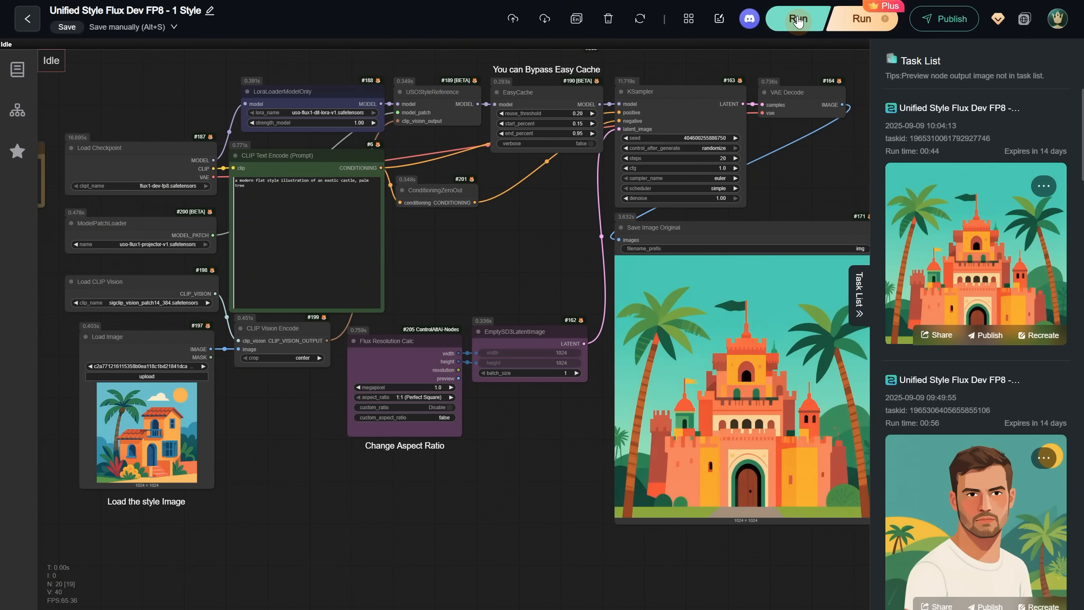
{"action": "left_click", "coordinate": [797, 18]}
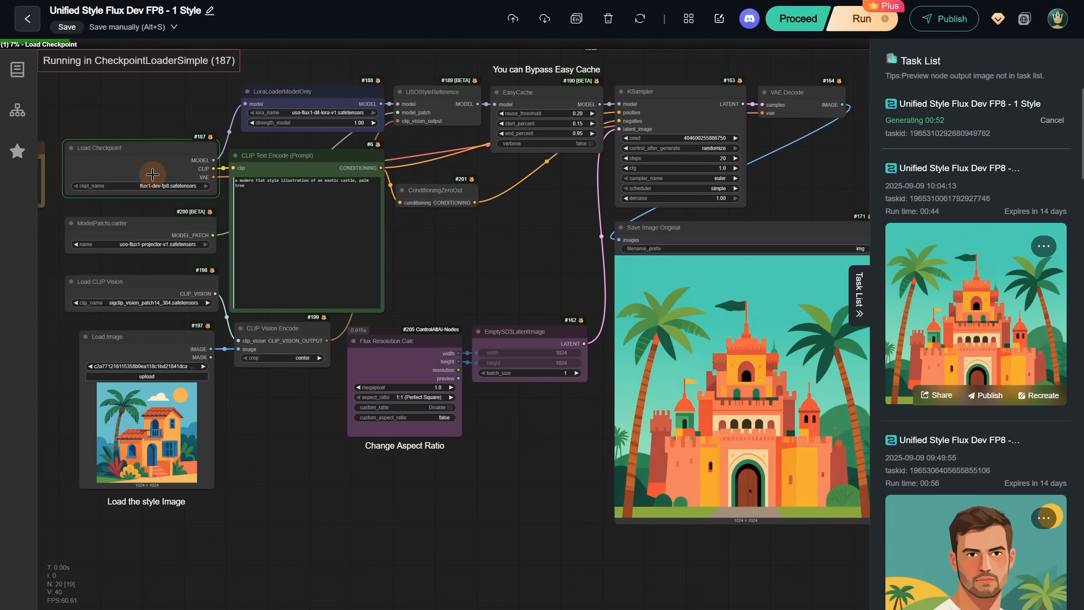
{"action": "mouse_move", "coordinate": [173, 159]}
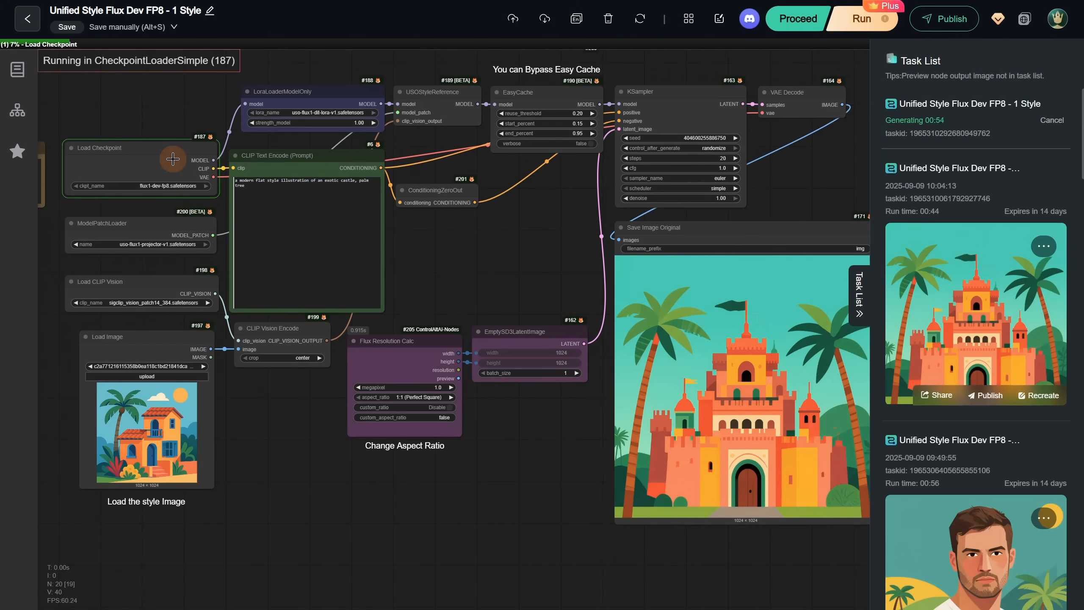